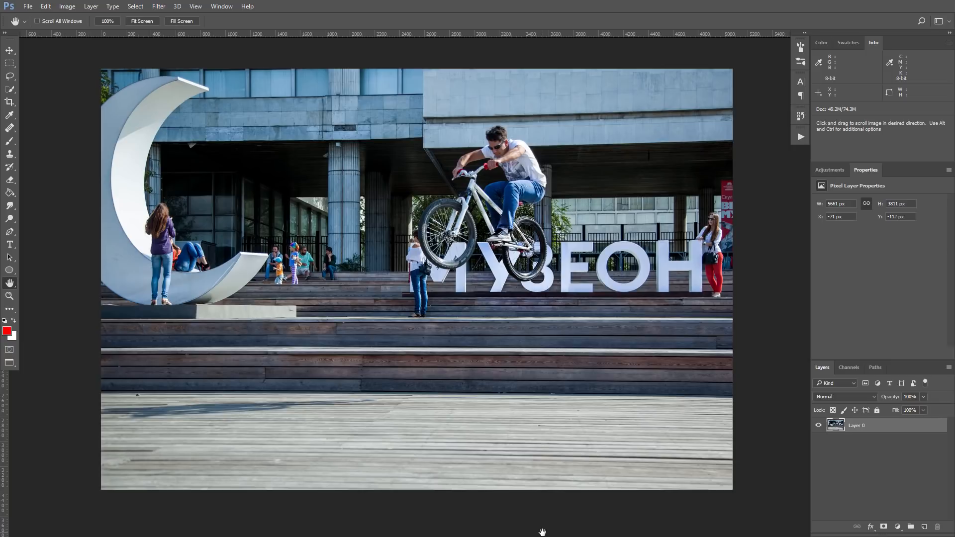
{"action": "mouse_move", "coordinate": [856, 525]}
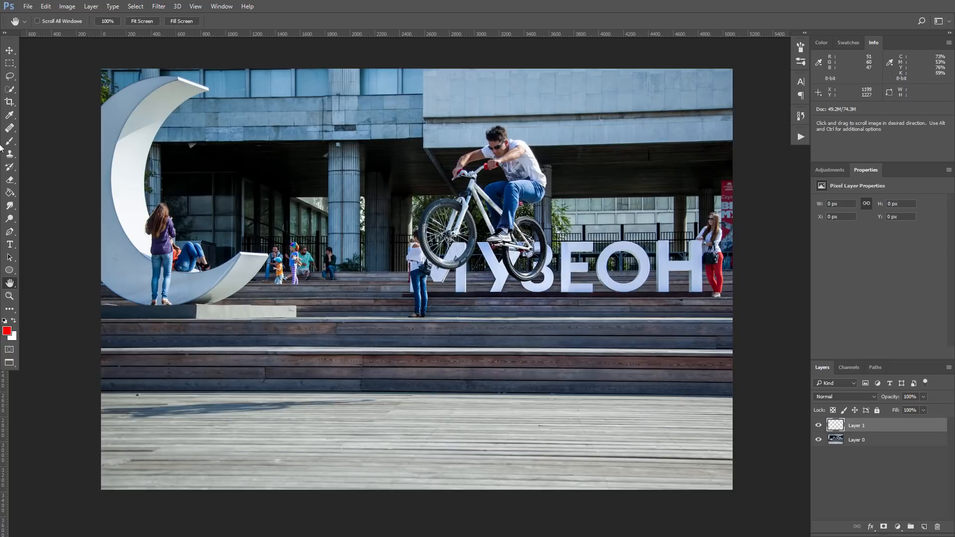
Step: Circle the two girls to be removed in red with the Brush tool
{"action": "left_click", "coordinate": [9, 142]}
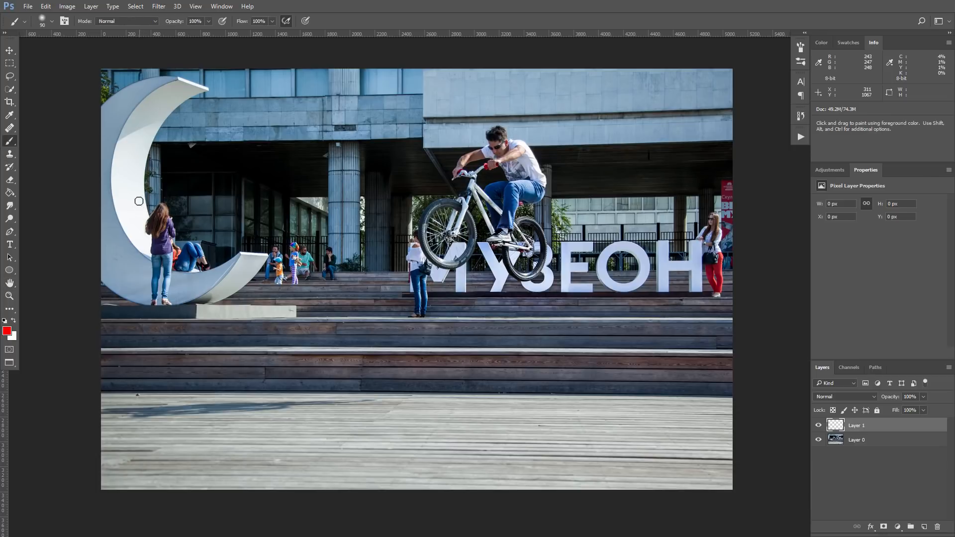
{"action": "left_click_drag", "start_coordinate": [138, 201], "coordinate": [365, 300]}
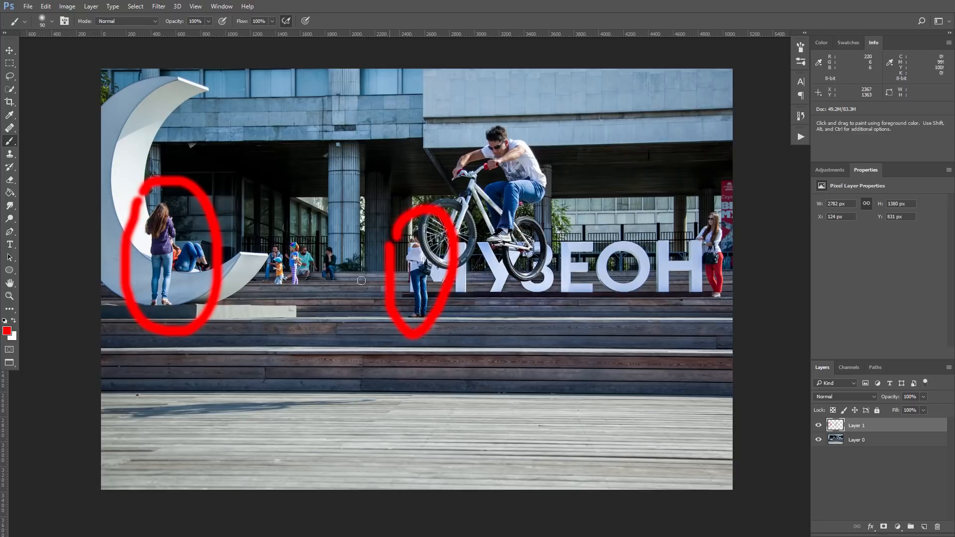
{"action": "mouse_move", "coordinate": [367, 390]}
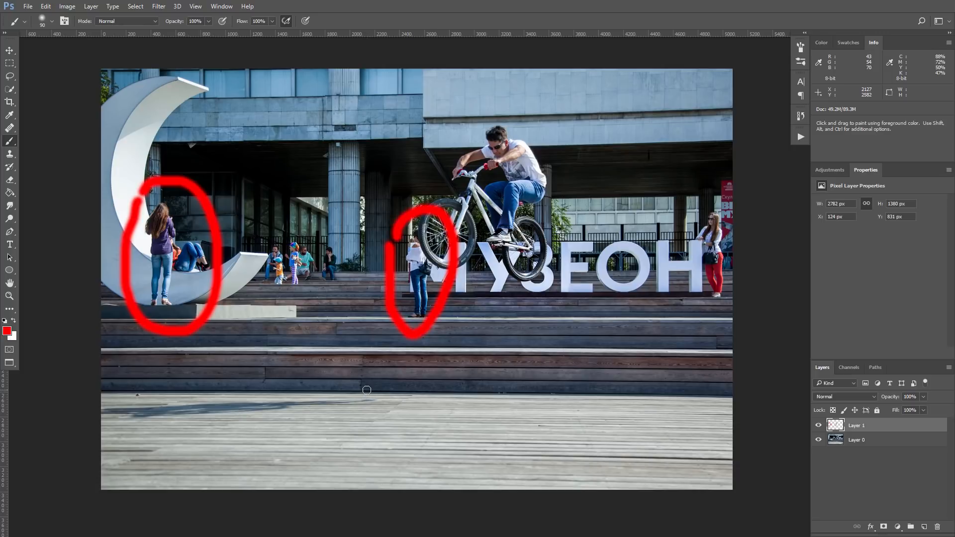
{"action": "mouse_move", "coordinate": [368, 390]}
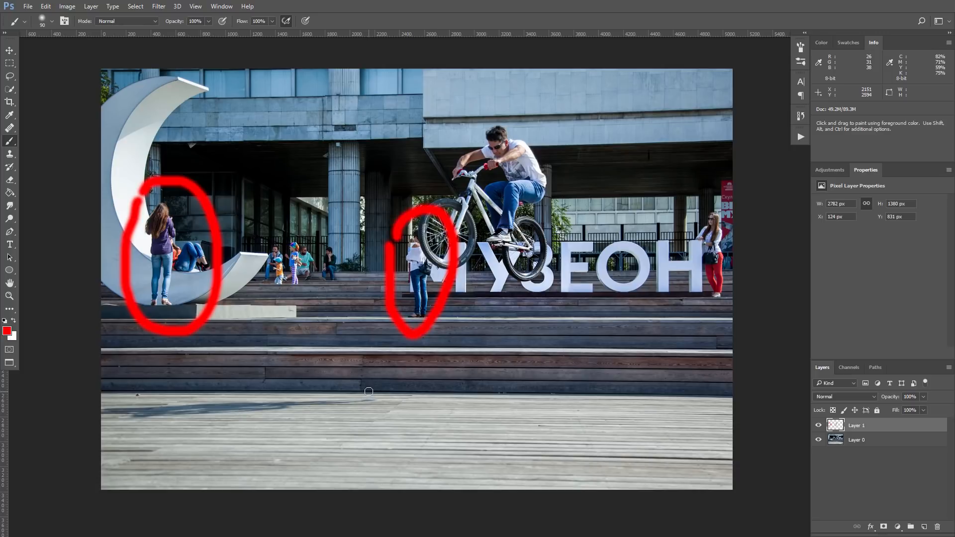
{"action": "mouse_move", "coordinate": [425, 263]}
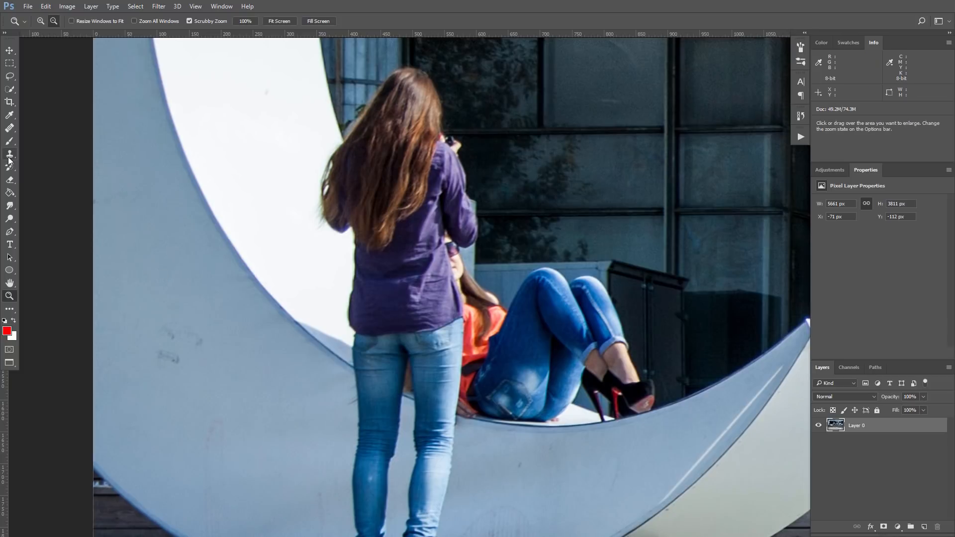
{"action": "mouse_move", "coordinate": [10, 156]}
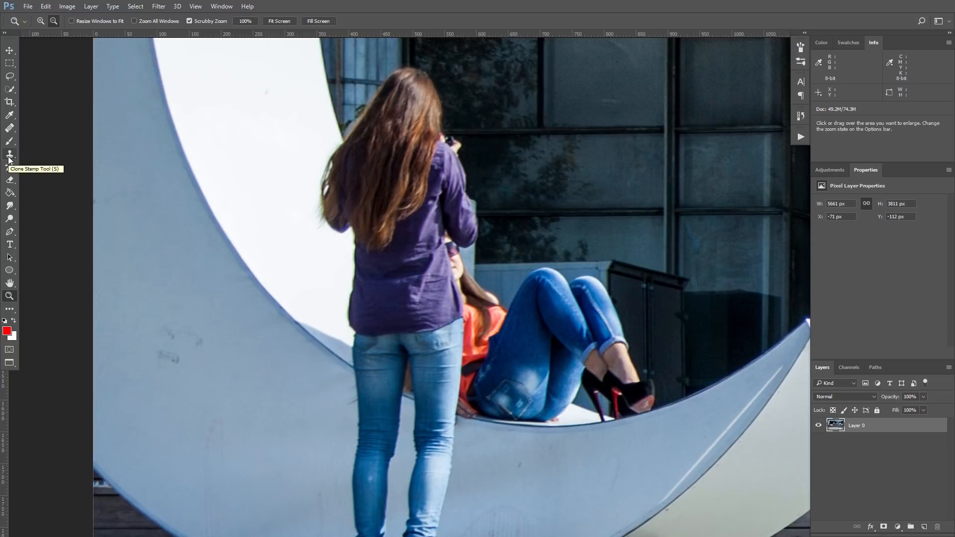
Step: Select the Clone Stamp tool to start cloning over the girls on the sculpture
{"action": "left_click", "coordinate": [9, 154]}
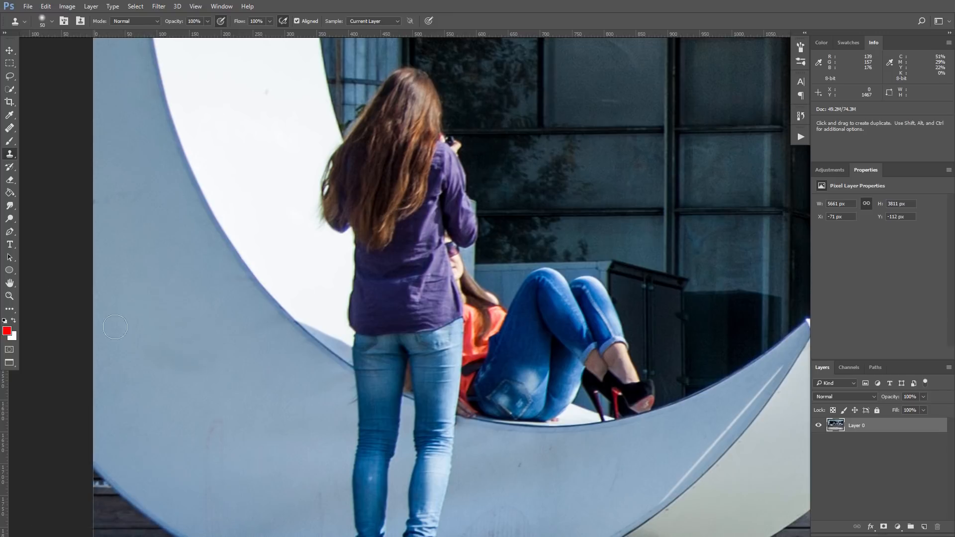
{"action": "mouse_move", "coordinate": [149, 354]}
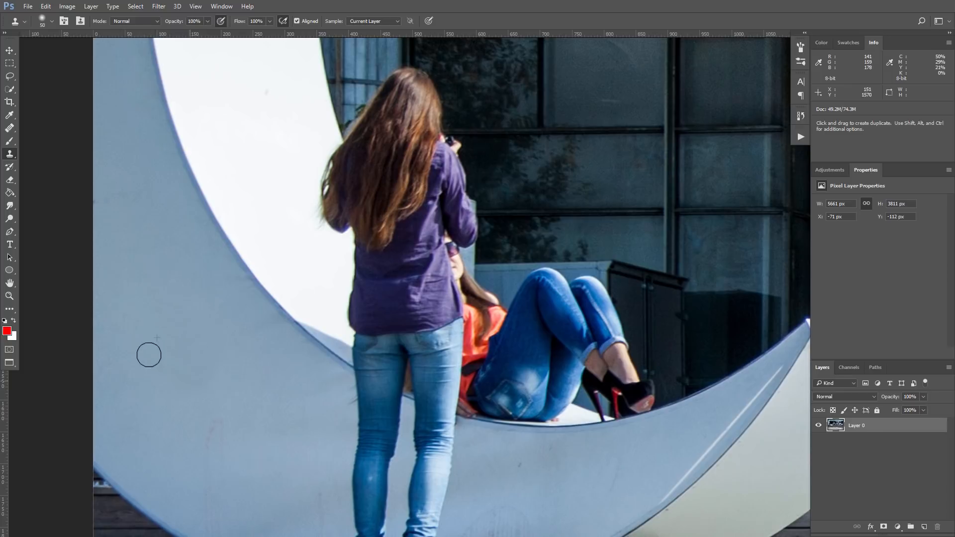
{"action": "mouse_move", "coordinate": [185, 317]}
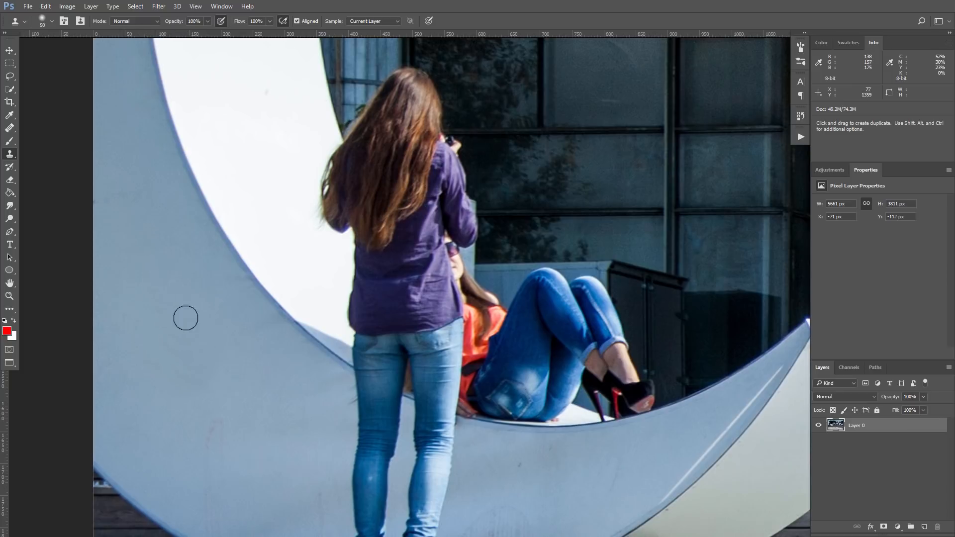
{"action": "mouse_move", "coordinate": [207, 376]}
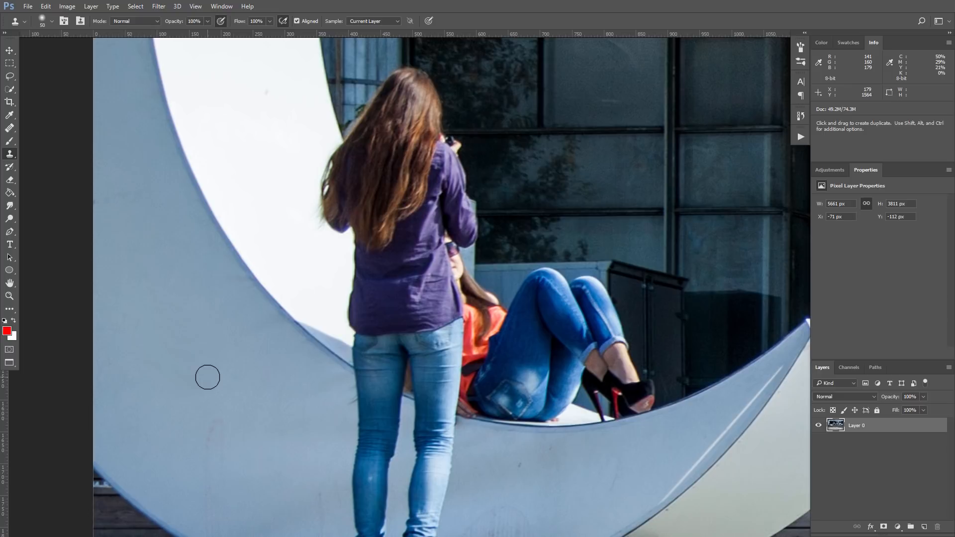
{"action": "mouse_move", "coordinate": [221, 368]}
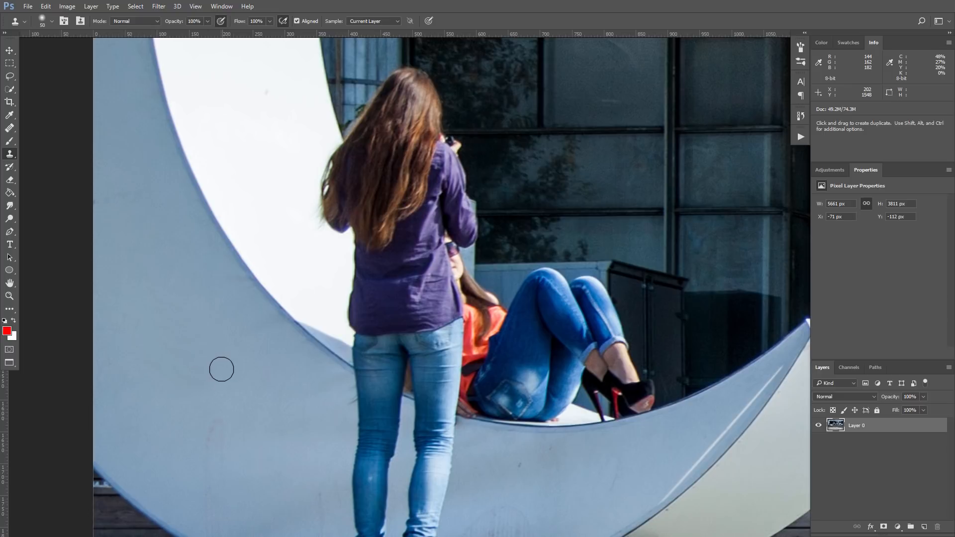
{"action": "mouse_move", "coordinate": [230, 365]}
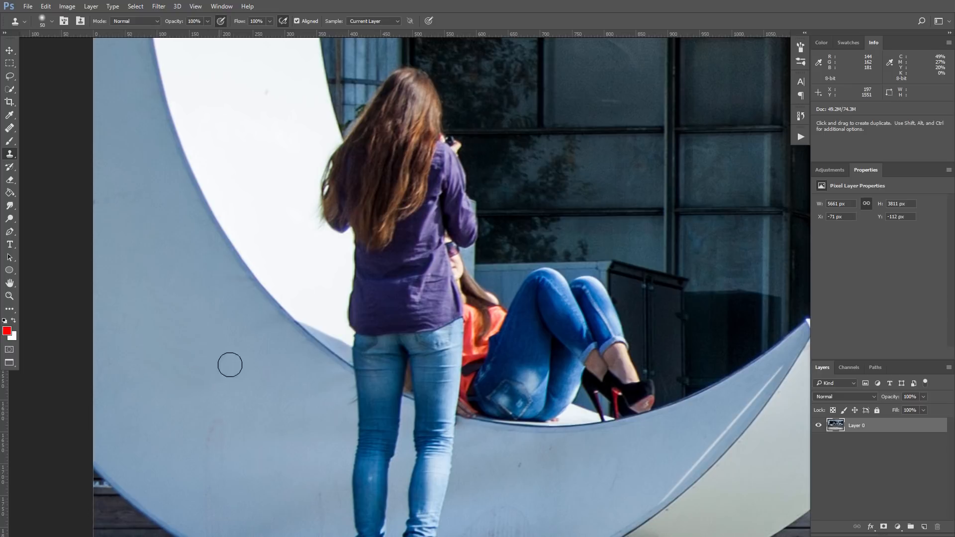
Step: Bring up the brush preset picker to set the clone brush hardness to 0%
{"action": "left_click", "coordinate": [54, 21]}
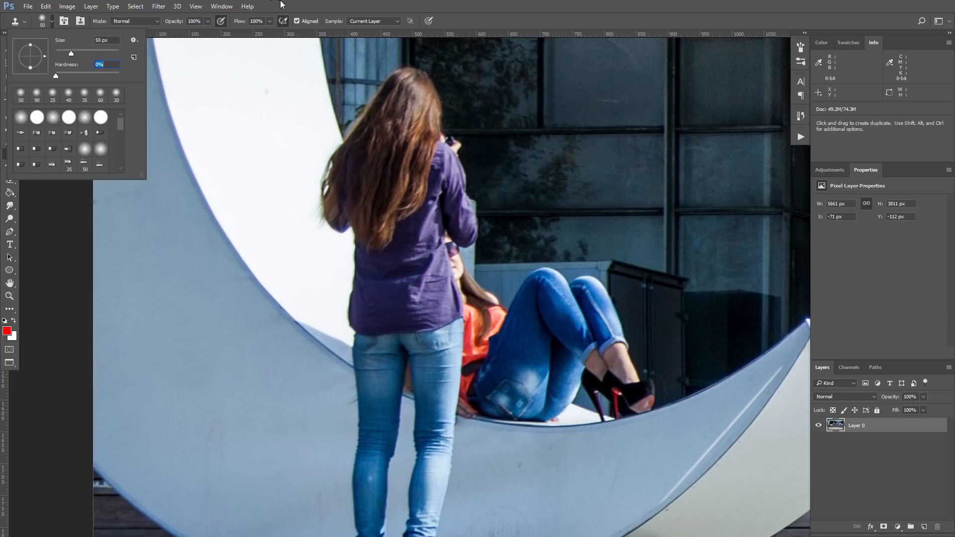
{"action": "mouse_move", "coordinate": [275, 11]}
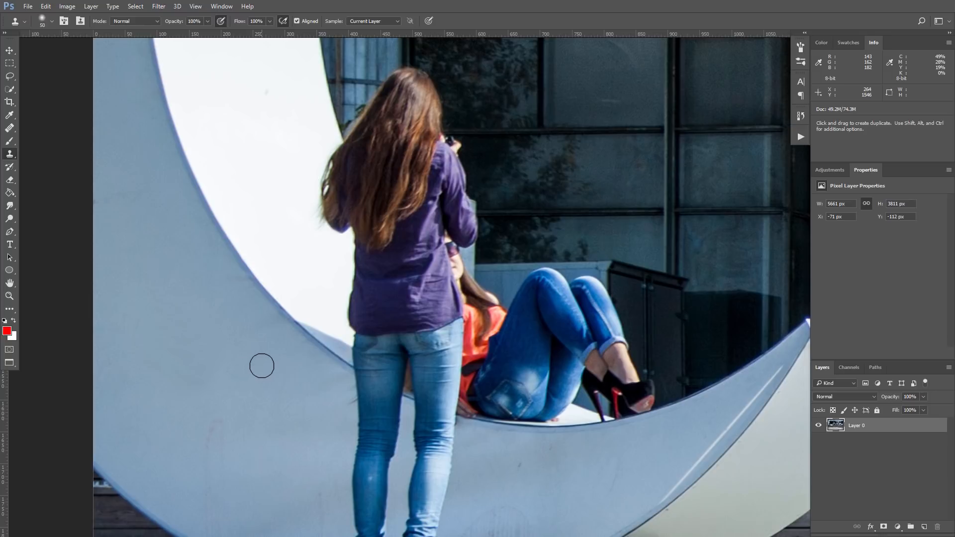
{"action": "mouse_move", "coordinate": [229, 363]}
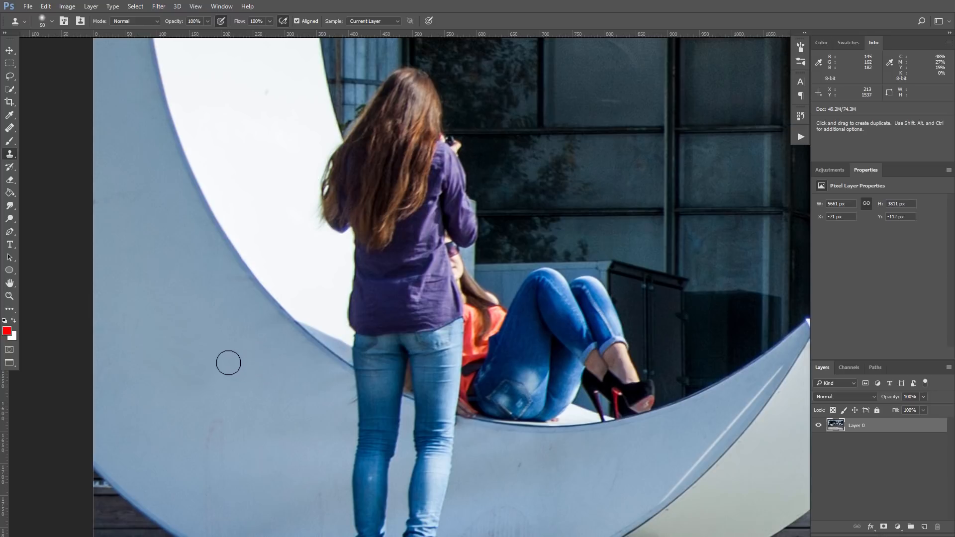
{"action": "mouse_move", "coordinate": [284, 401]}
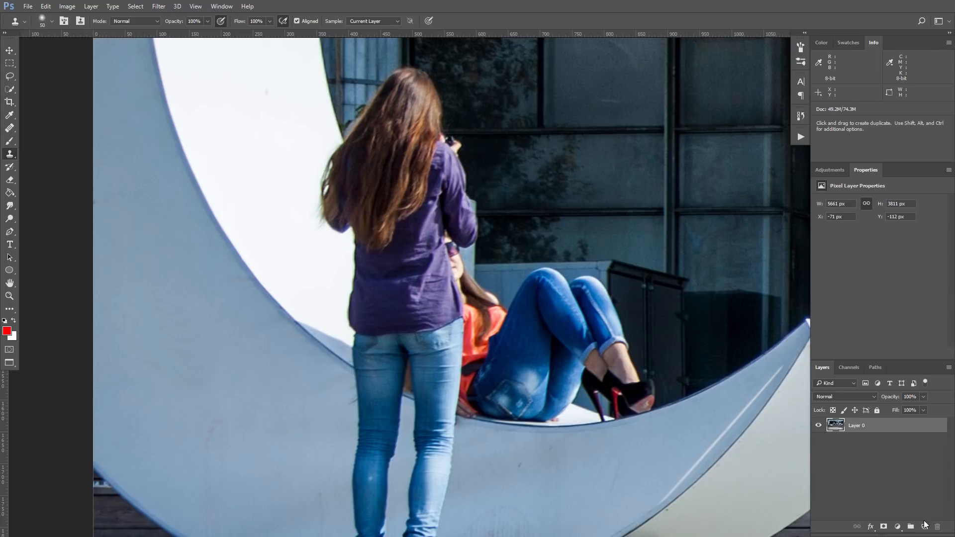
Step: Add a new empty layer and set Clone Stamp sampling to Current & Below
{"action": "left_click", "coordinate": [923, 526]}
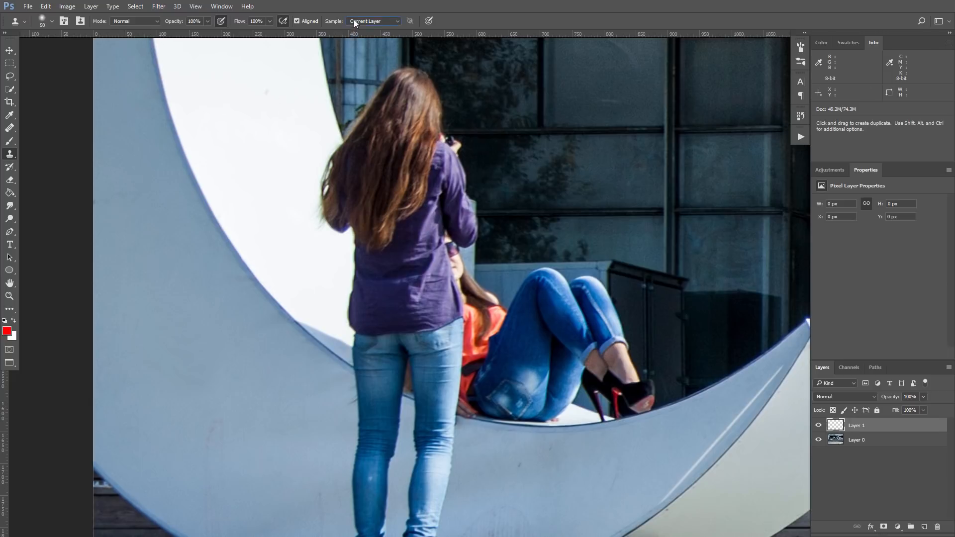
{"action": "left_click", "coordinate": [373, 21]}
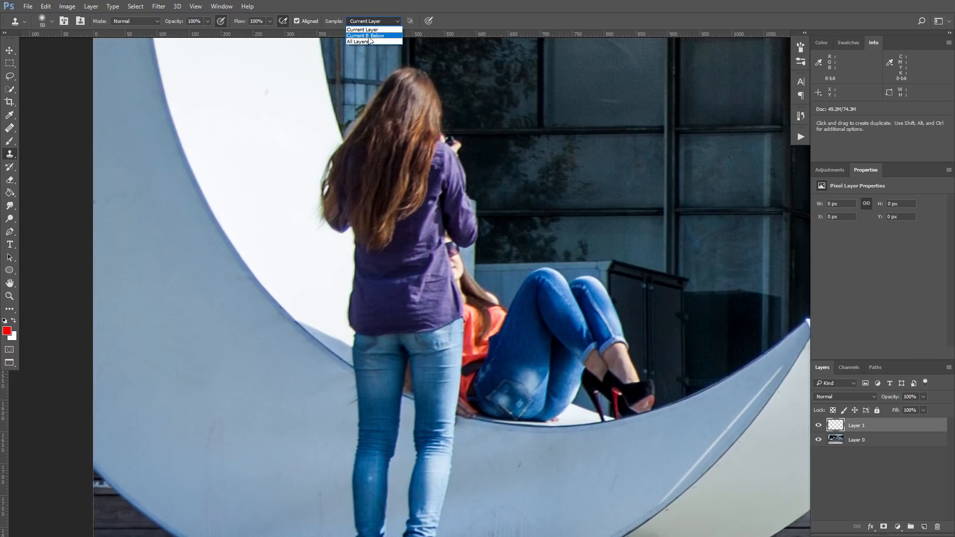
{"action": "left_click", "coordinate": [372, 36]}
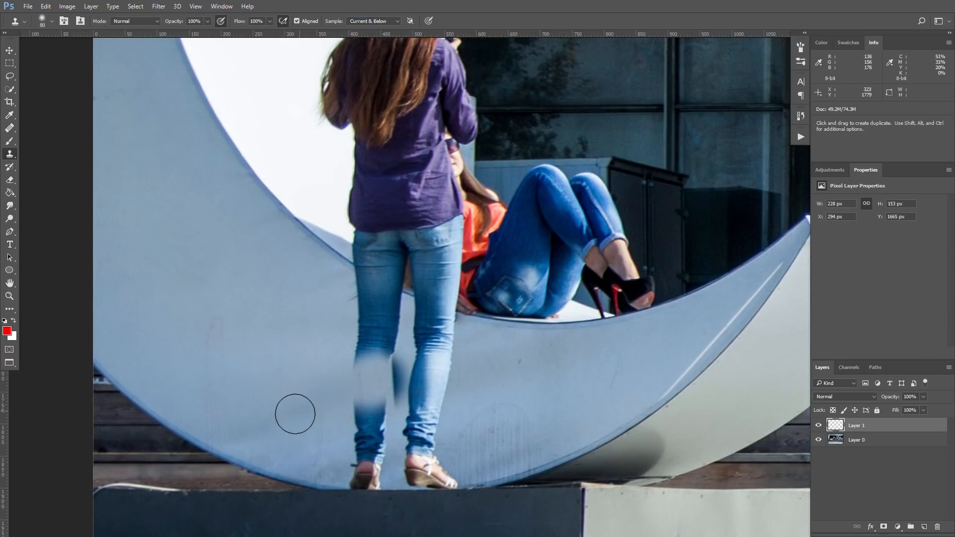
Step: Clone moon-sculpture surface over the standing girl's lower legs
{"action": "left_click_drag", "start_coordinate": [295, 414], "coordinate": [454, 380]}
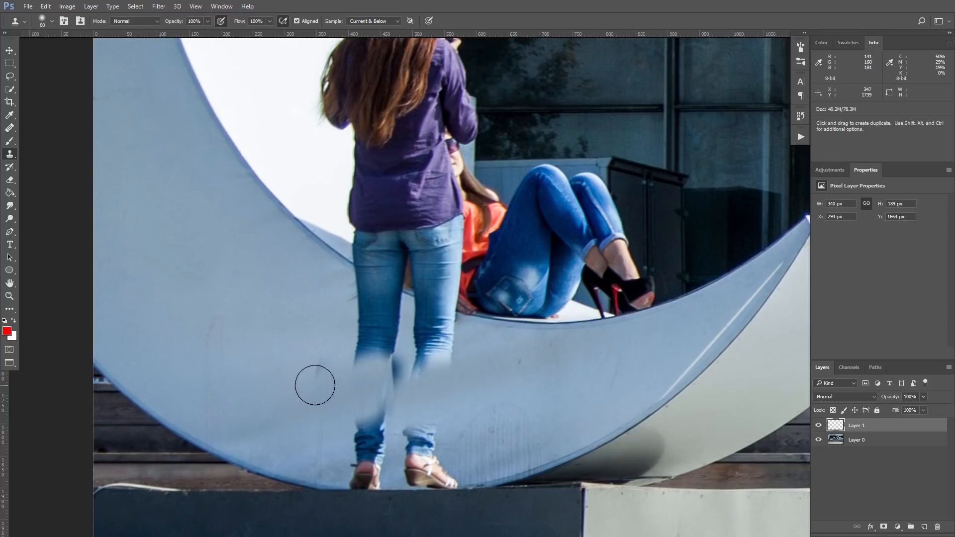
{"action": "left_click_drag", "start_coordinate": [316, 385], "coordinate": [406, 389]}
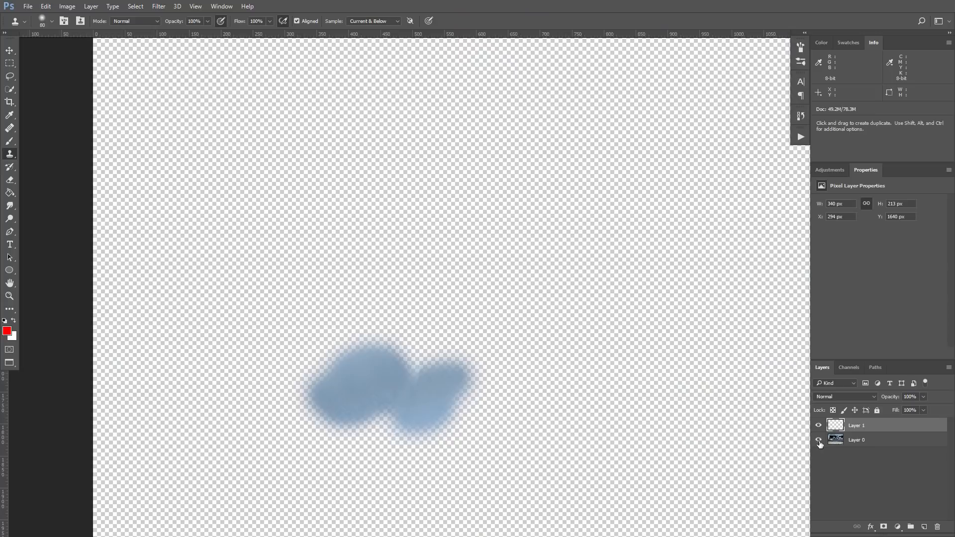
{"action": "left_click", "coordinate": [818, 439]}
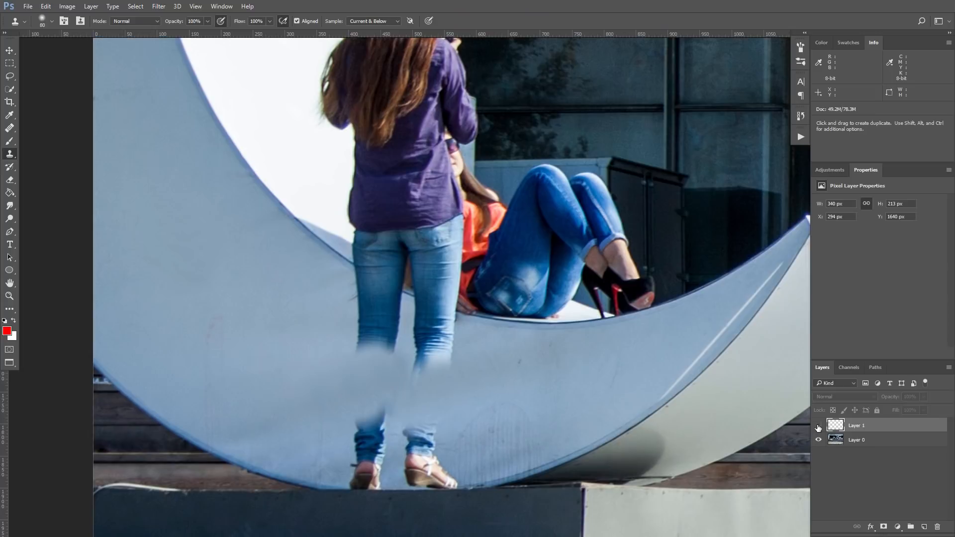
{"action": "mouse_move", "coordinate": [528, 416]}
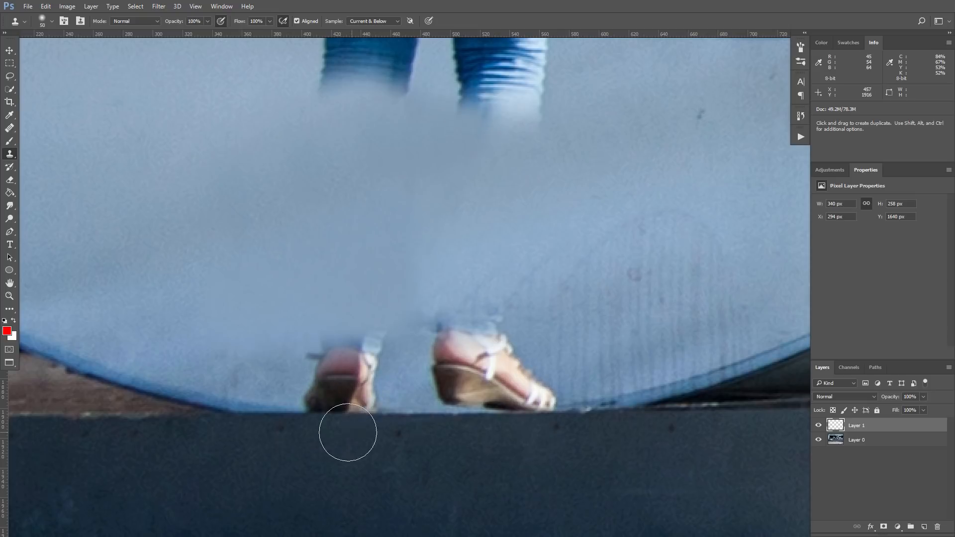
Step: Inside a rectangular marquee, clone sculpture surface over the girl's feet and sandals down to the ledge
{"action": "left_click_drag", "start_coordinate": [349, 433], "coordinate": [258, 361]}
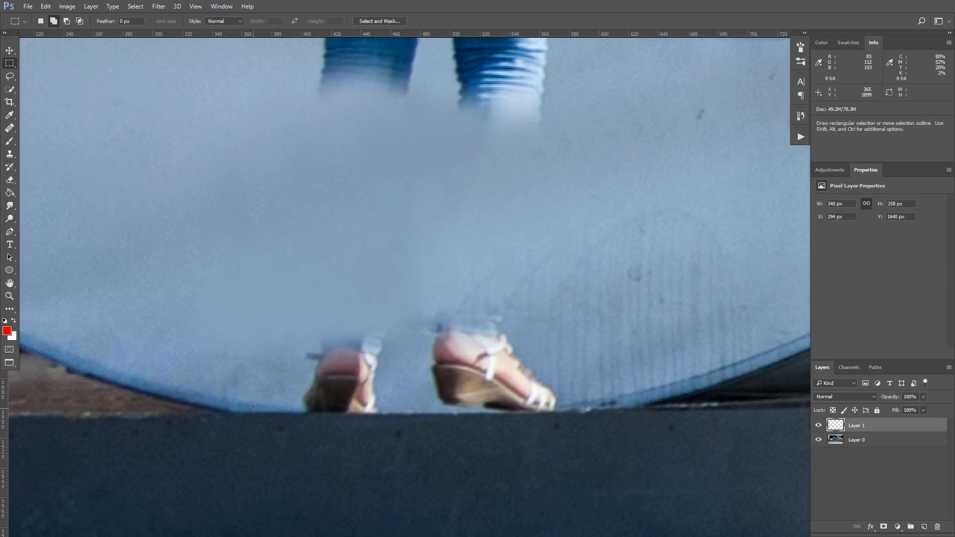
{"action": "mouse_move", "coordinate": [254, 411]}
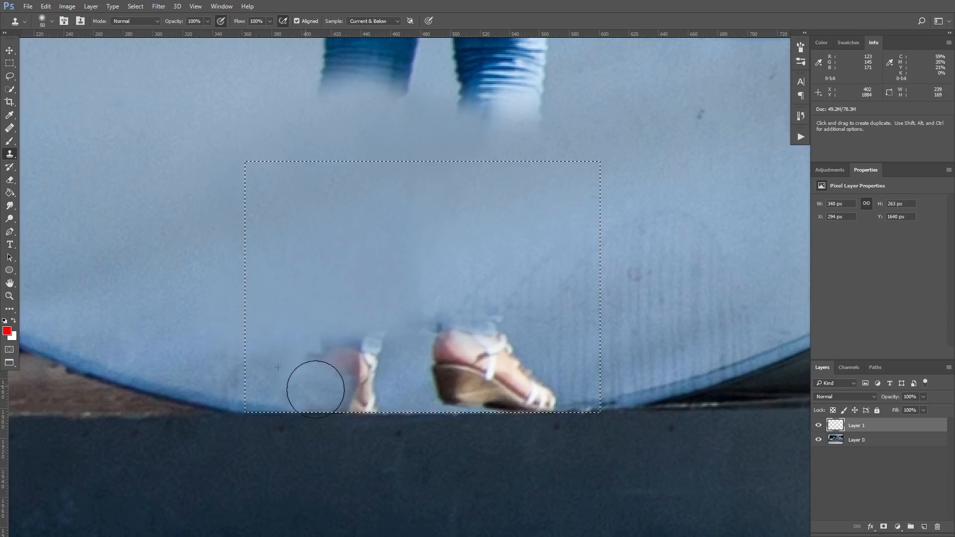
{"action": "left_click_drag", "start_coordinate": [316, 390], "coordinate": [297, 296]}
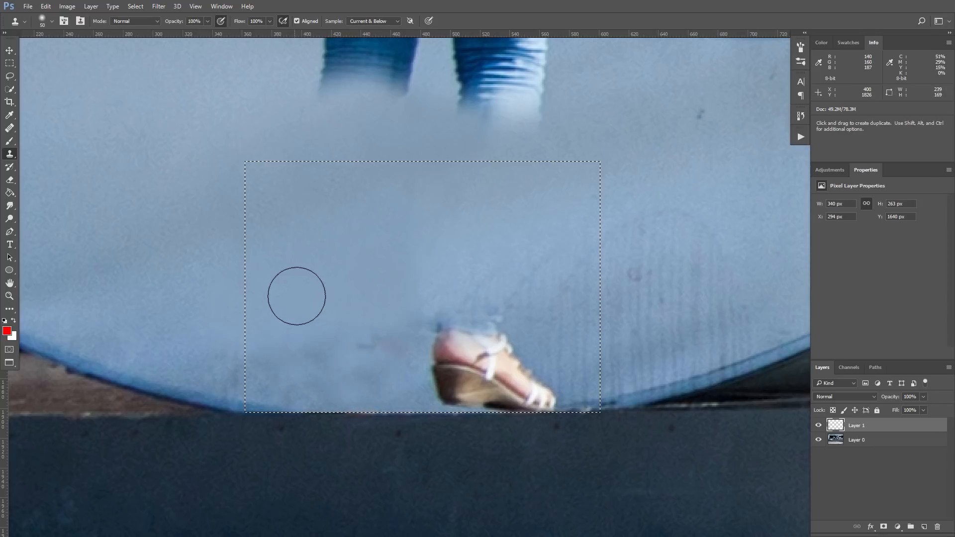
{"action": "left_click_drag", "start_coordinate": [296, 296], "coordinate": [603, 374]}
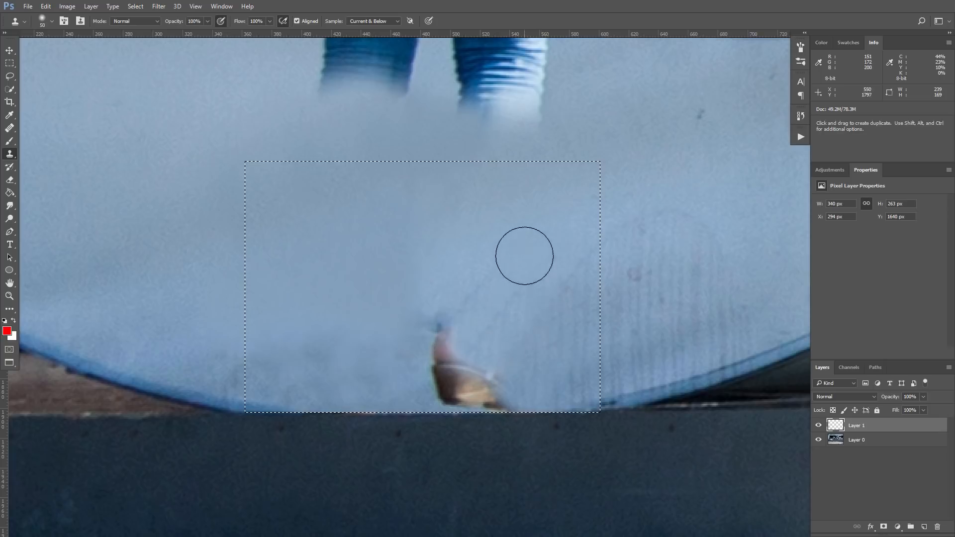
{"action": "left_click_drag", "start_coordinate": [524, 256], "coordinate": [375, 382]}
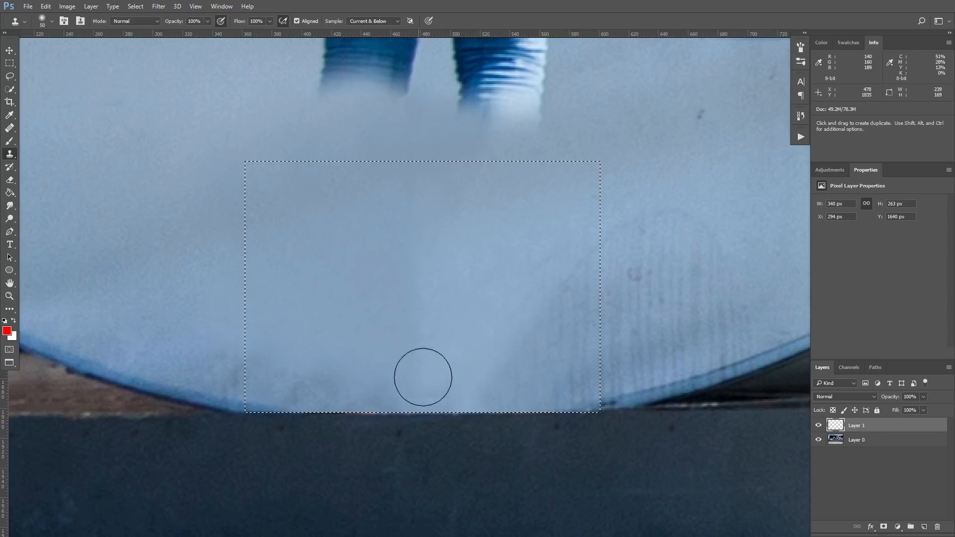
{"action": "left_click", "coordinate": [194, 21]}
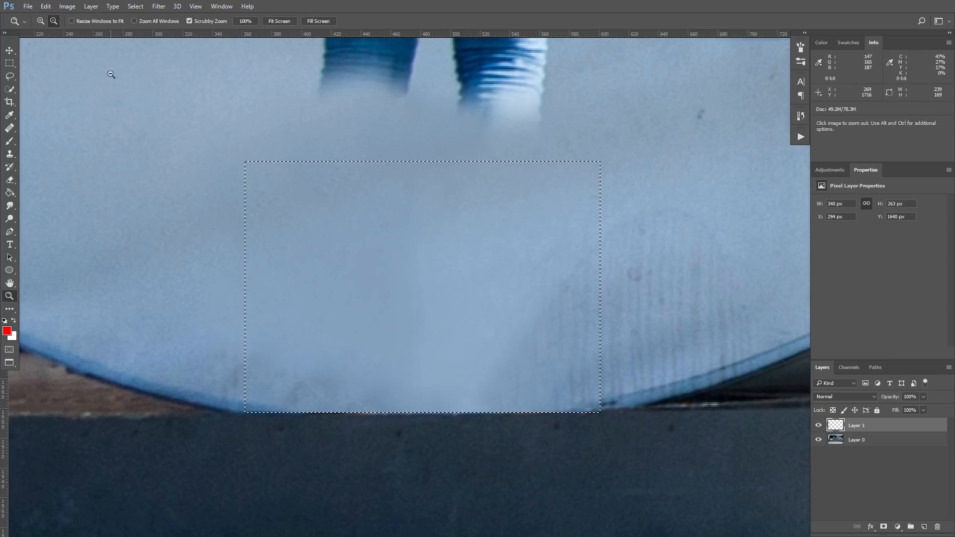
Step: Deselect the marquee around the patch and zoom out and back in to check it
{"action": "left_click", "coordinate": [134, 6]}
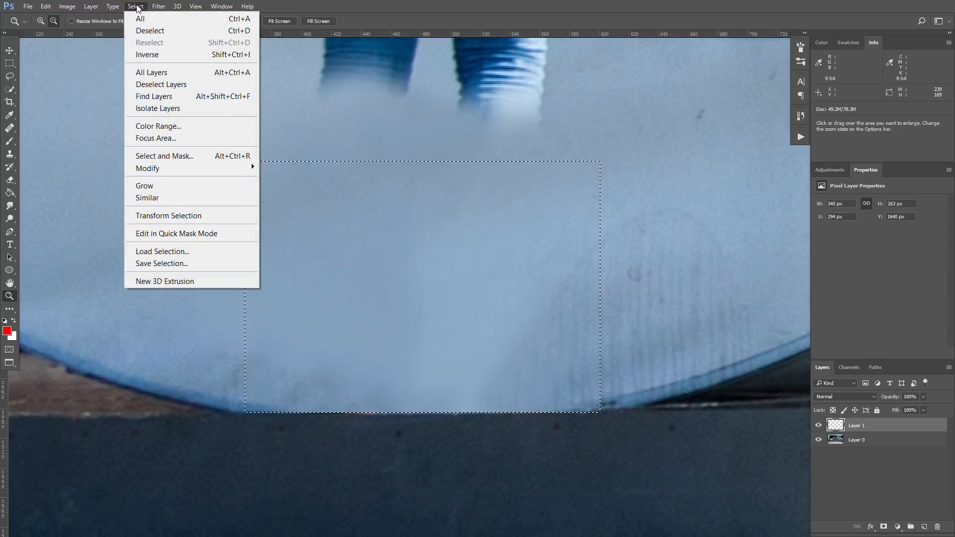
{"action": "left_click", "coordinate": [150, 31]}
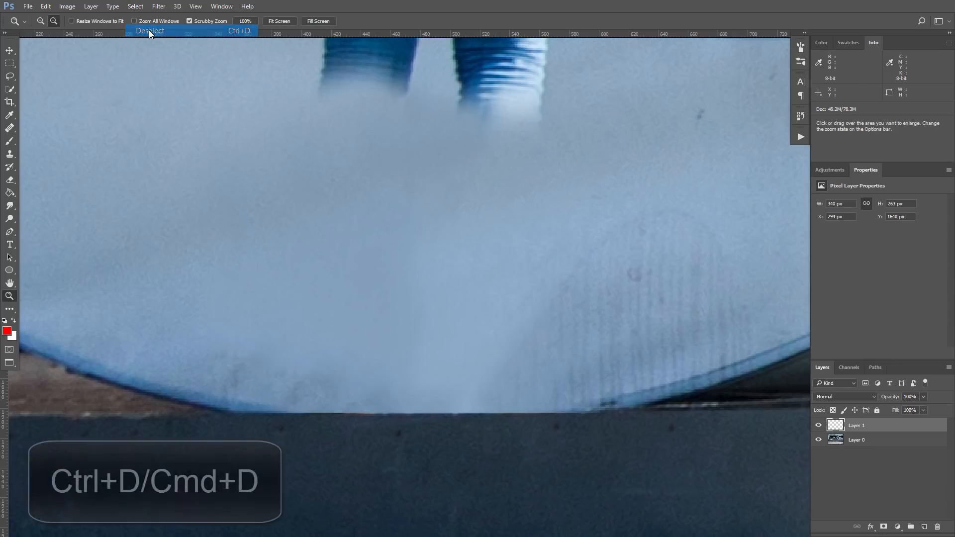
{"action": "left_click", "coordinate": [224, 281]}
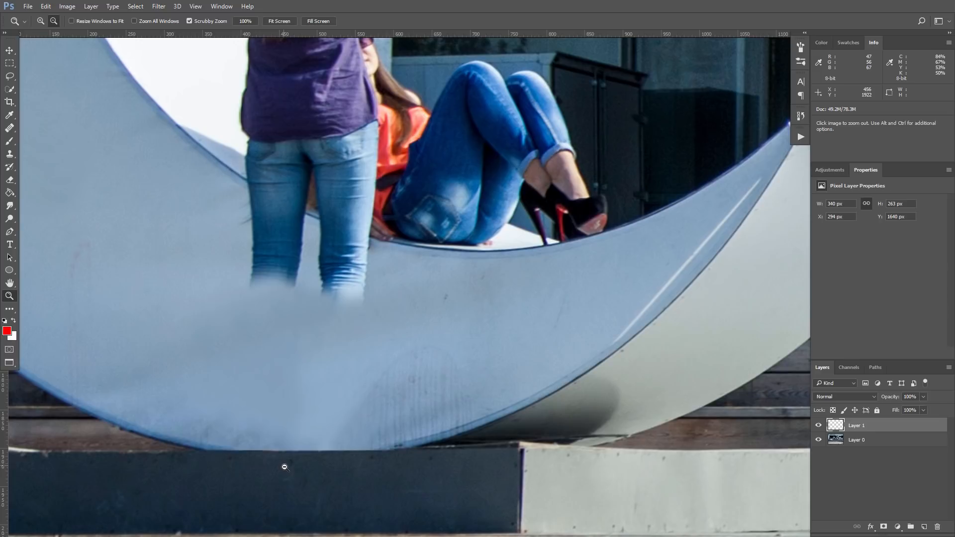
{"action": "left_click", "coordinate": [284, 468]}
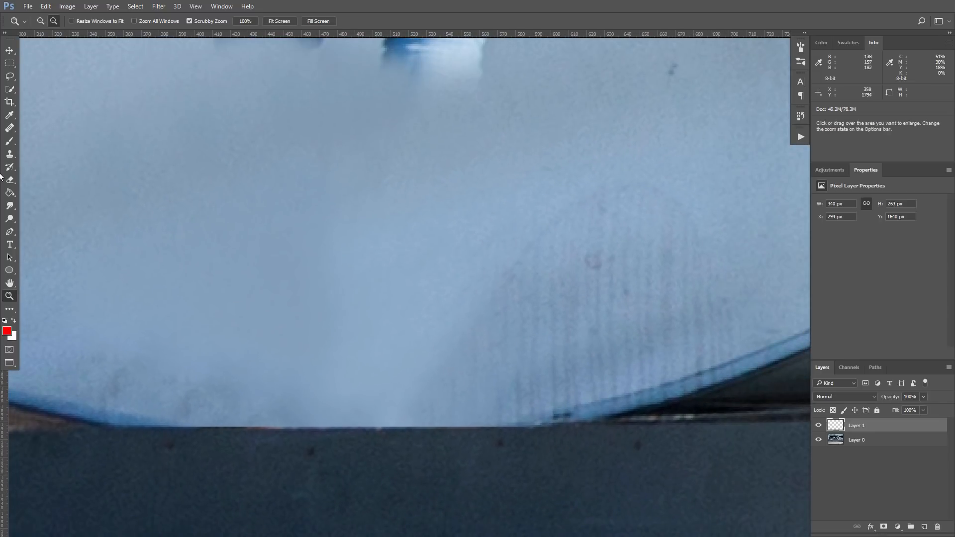
{"action": "left_click", "coordinate": [509, 388]}
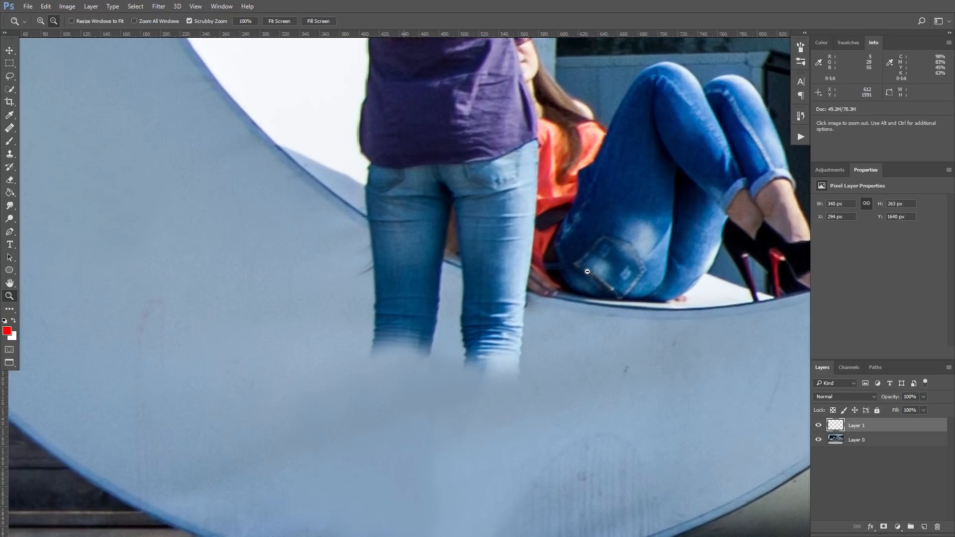
{"action": "mouse_move", "coordinate": [408, 253]}
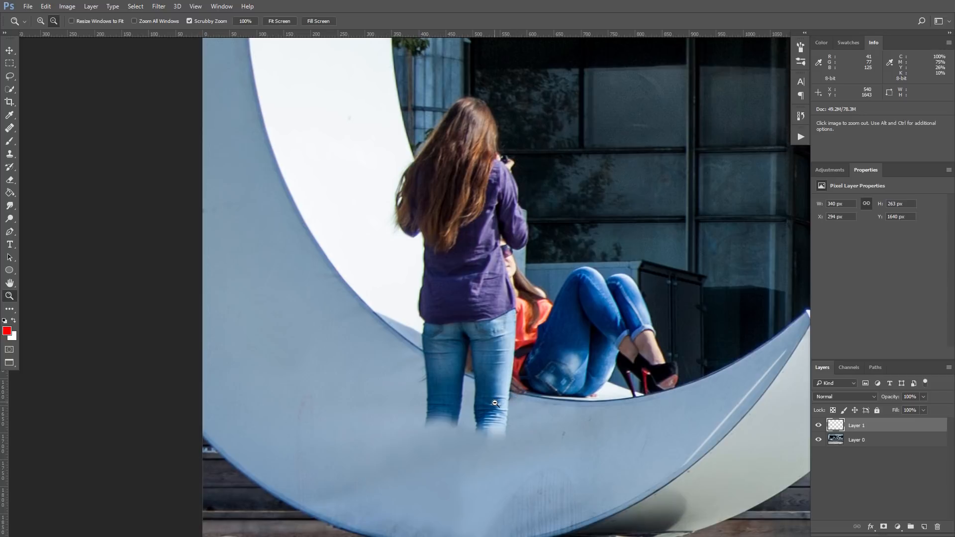
{"action": "mouse_move", "coordinate": [230, 192]}
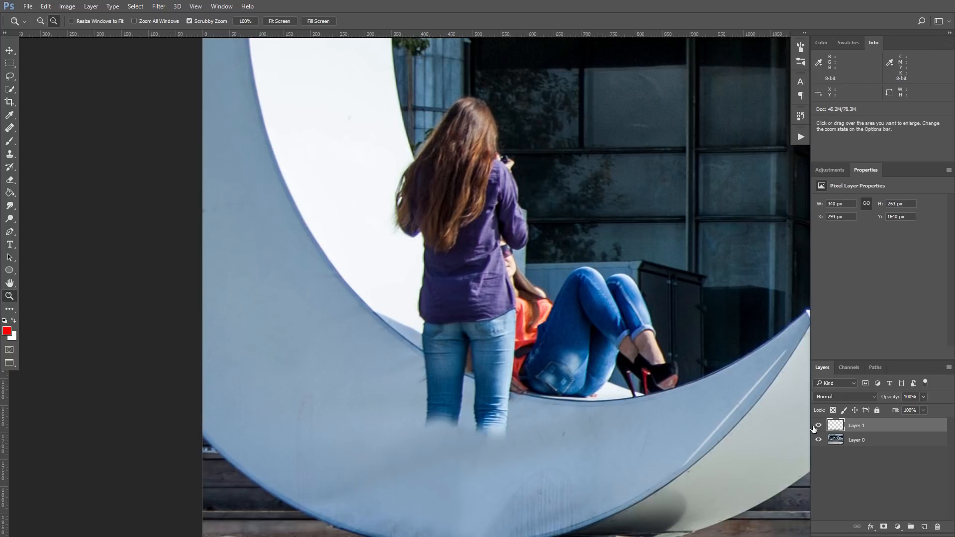
Step: Make the original photo layer (Layer 0) active for selecting the sculpture edge
{"action": "left_click", "coordinate": [856, 439]}
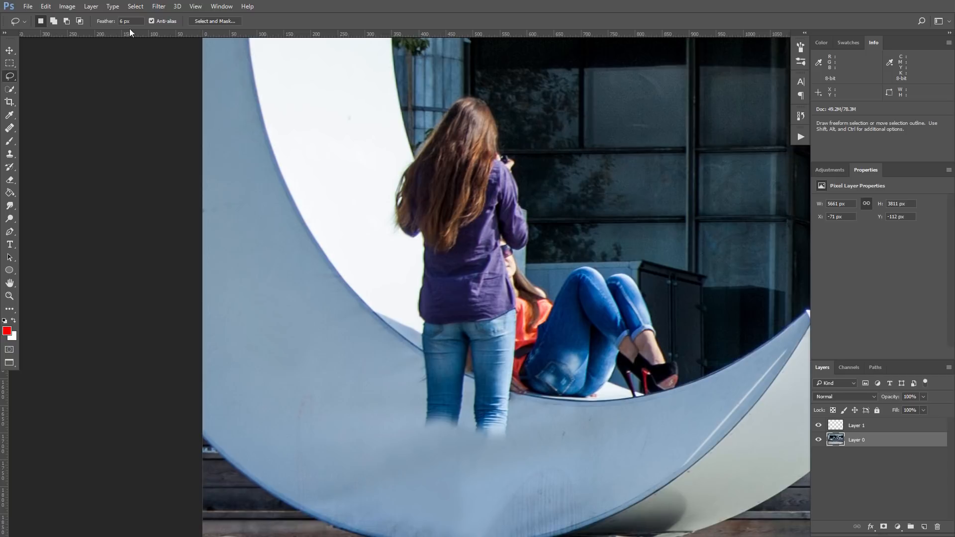
{"action": "mouse_move", "coordinate": [232, 164]}
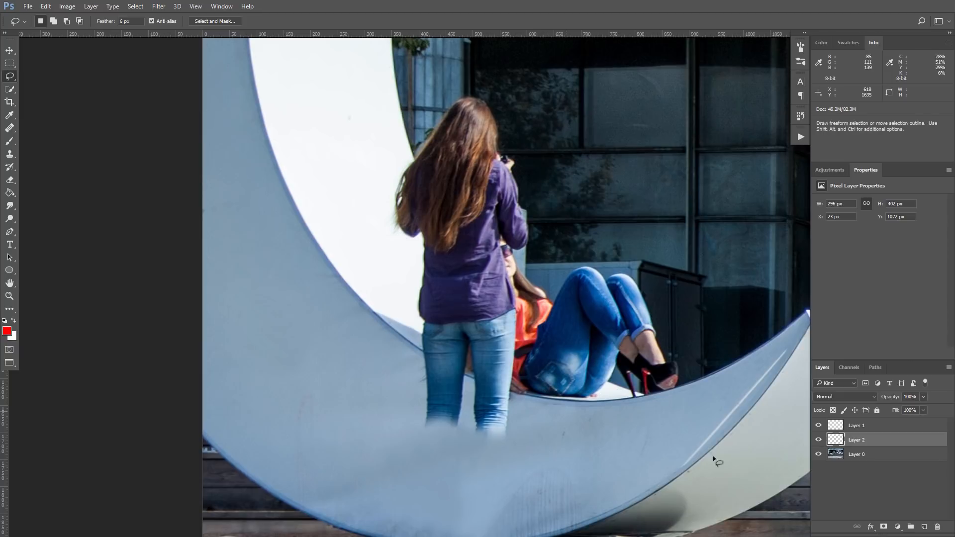
Step: Free-transform the copied sculpture piece, rotating and moving it over the girl's legs, then switch to Warp
{"action": "left_click", "coordinate": [818, 455]}
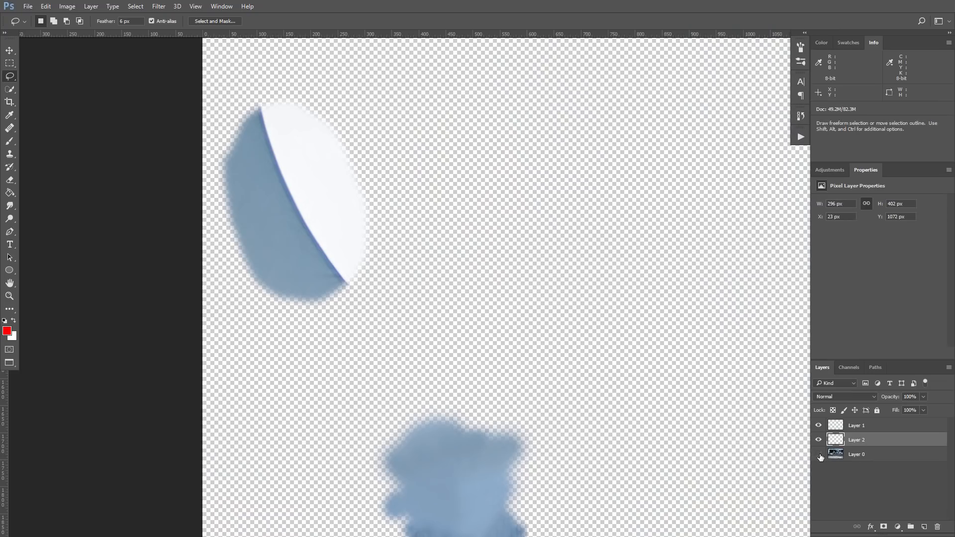
{"action": "left_click", "coordinate": [819, 454]}
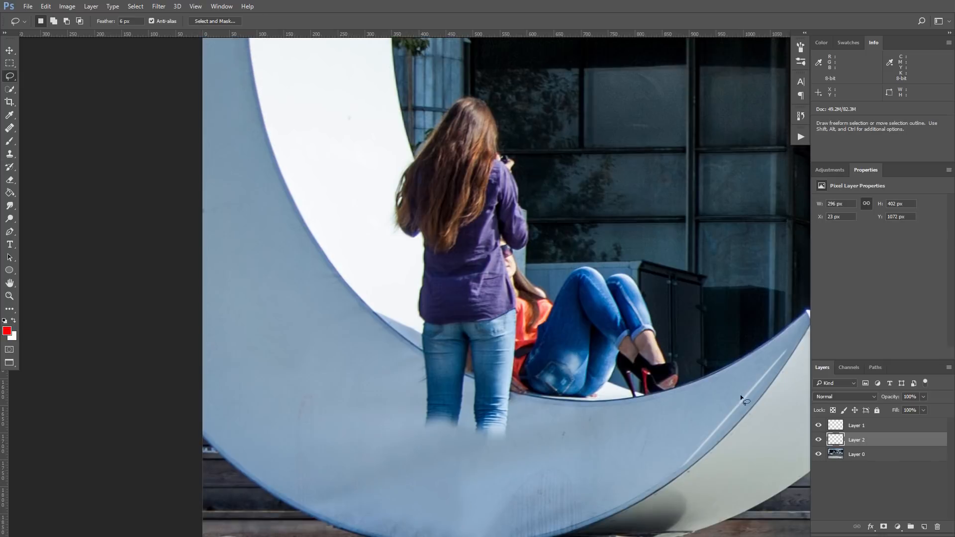
{"action": "key", "text": "ctrl+t"}
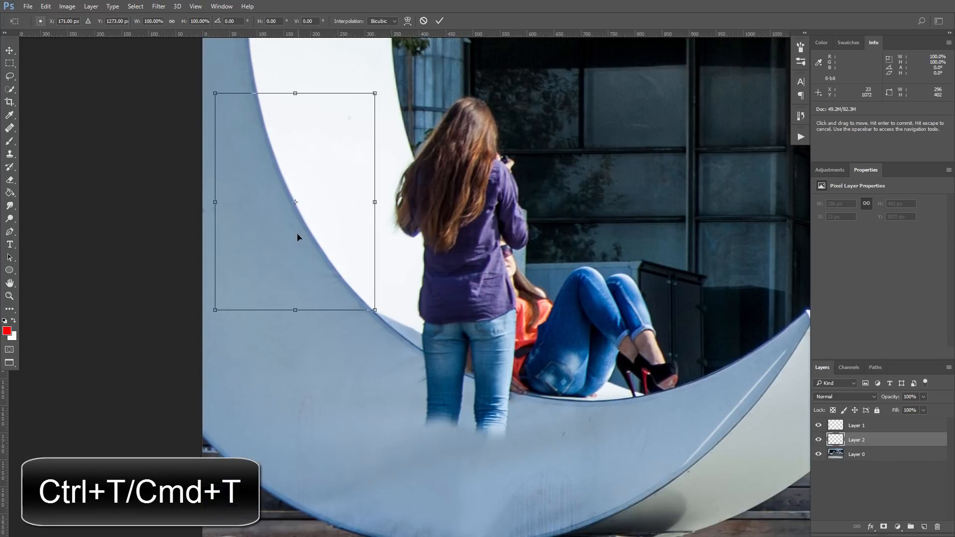
{"action": "left_click_drag", "start_coordinate": [295, 202], "coordinate": [450, 346]}
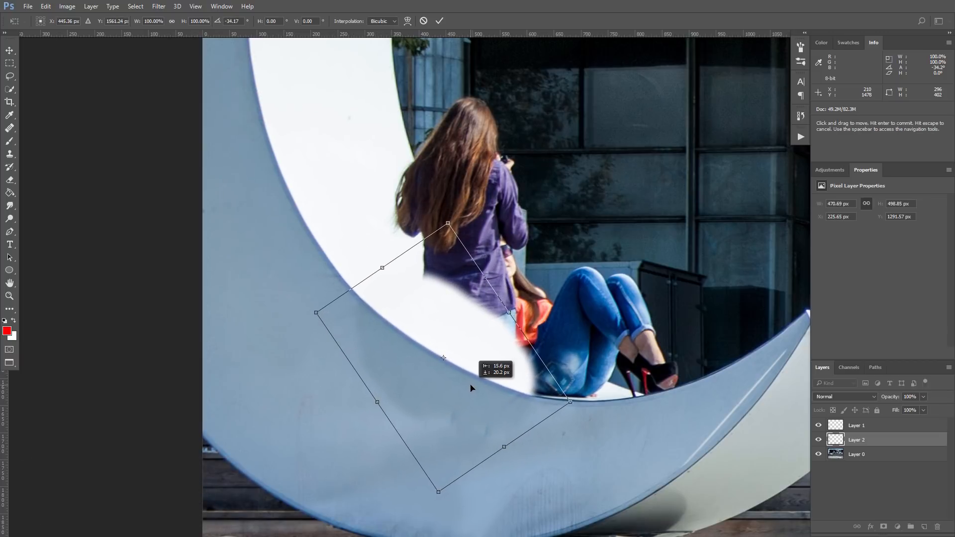
{"action": "left_click_drag", "start_coordinate": [471, 389], "coordinate": [396, 418]}
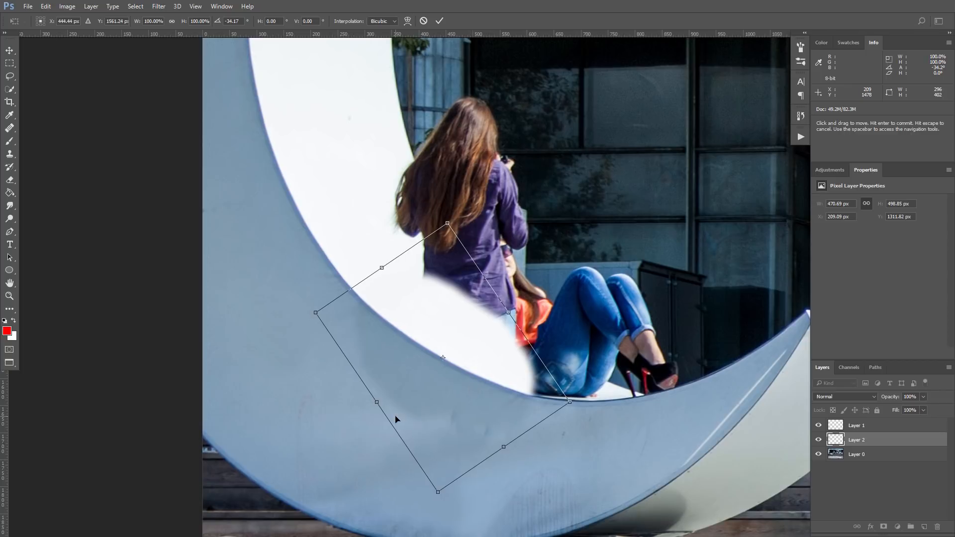
{"action": "right_click", "coordinate": [396, 420]}
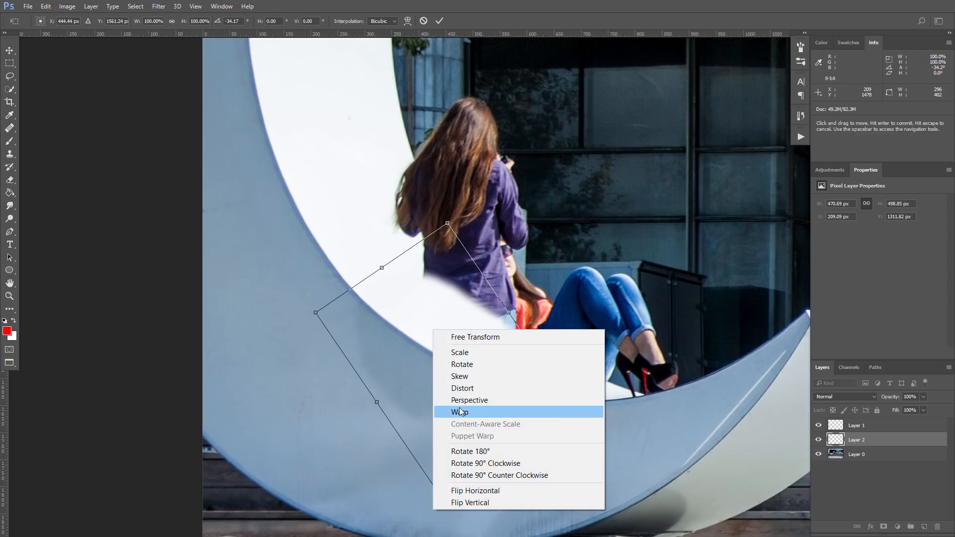
{"action": "left_click", "coordinate": [458, 412]}
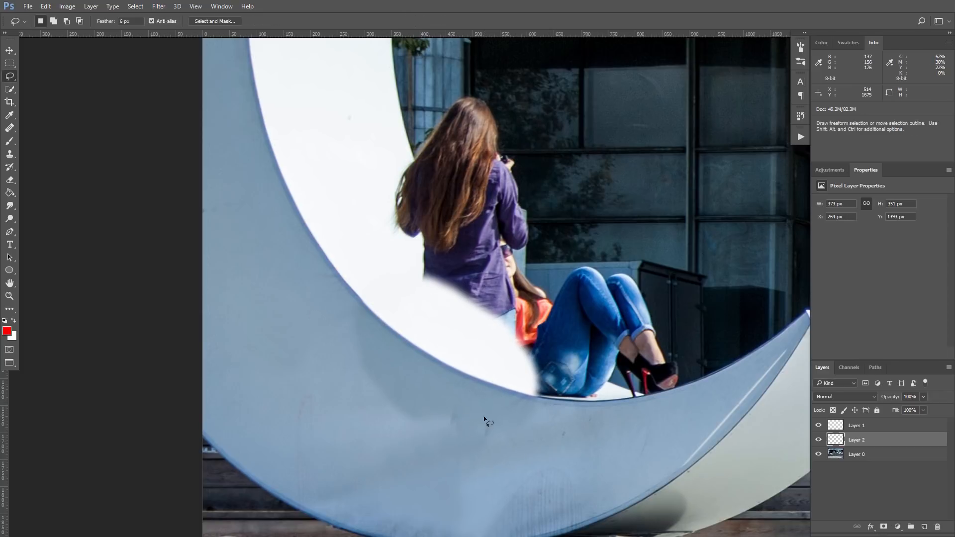
{"action": "mouse_move", "coordinate": [386, 367]}
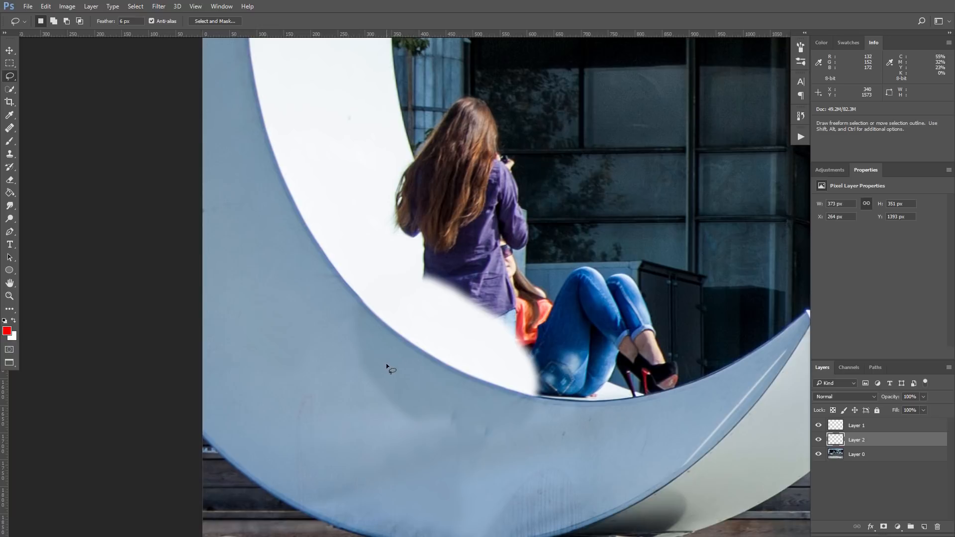
{"action": "mouse_move", "coordinate": [10, 155]}
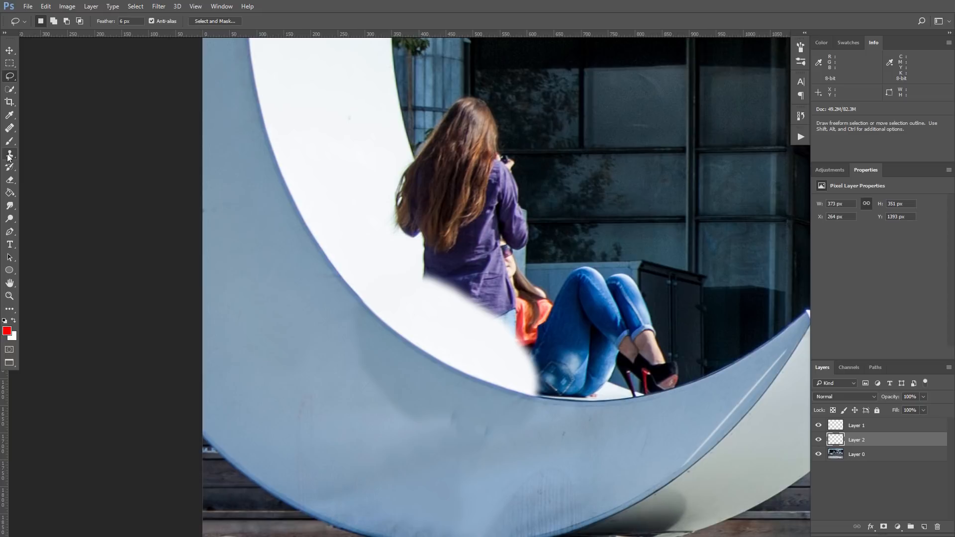
{"action": "mouse_move", "coordinate": [10, 157]}
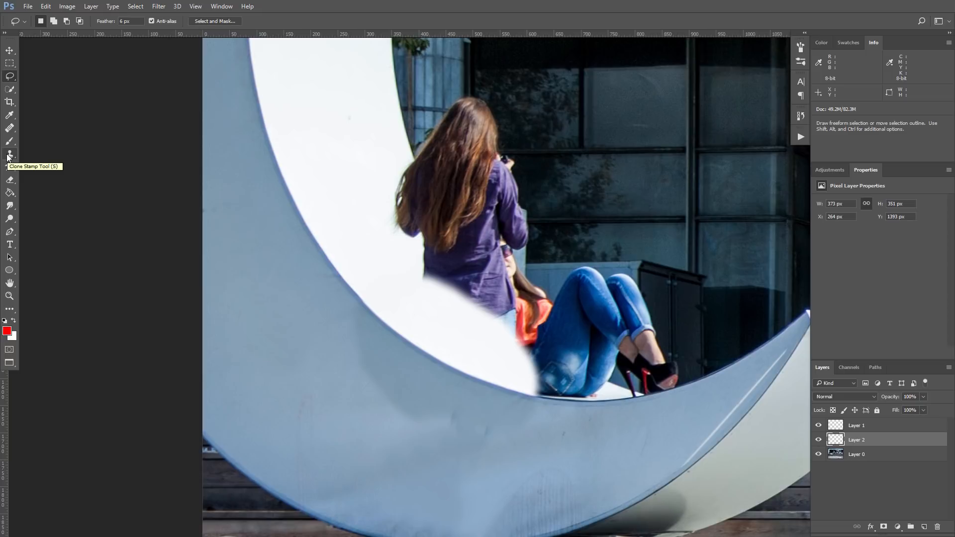
Step: Apply a Curves adjustment lifting the patch's midtone point from 147 to 153
{"action": "left_click", "coordinate": [67, 6]}
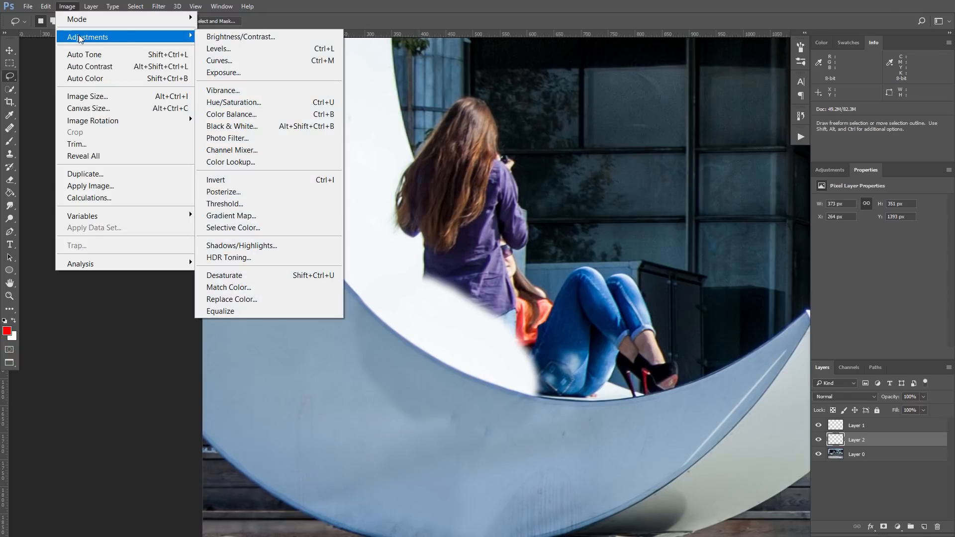
{"action": "left_click", "coordinate": [219, 61]}
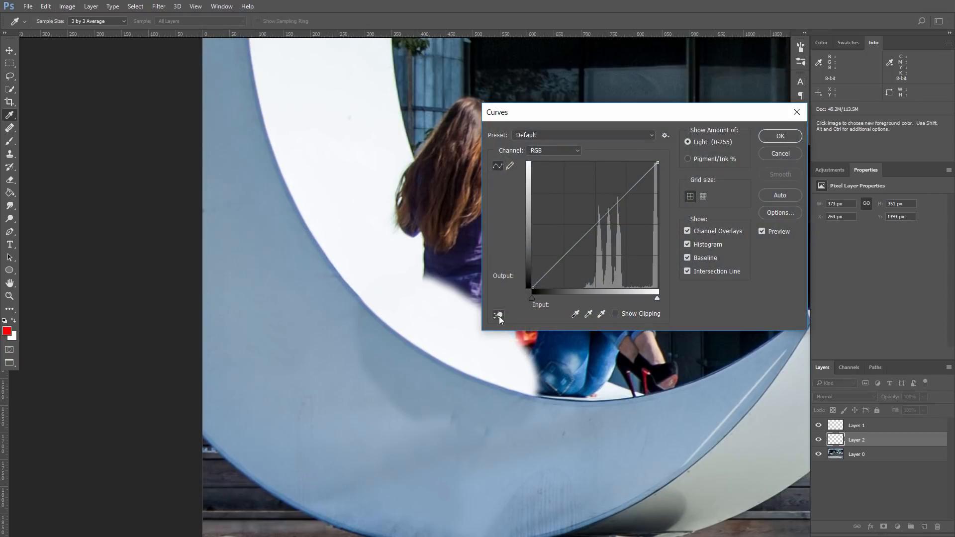
{"action": "mouse_move", "coordinate": [498, 315]}
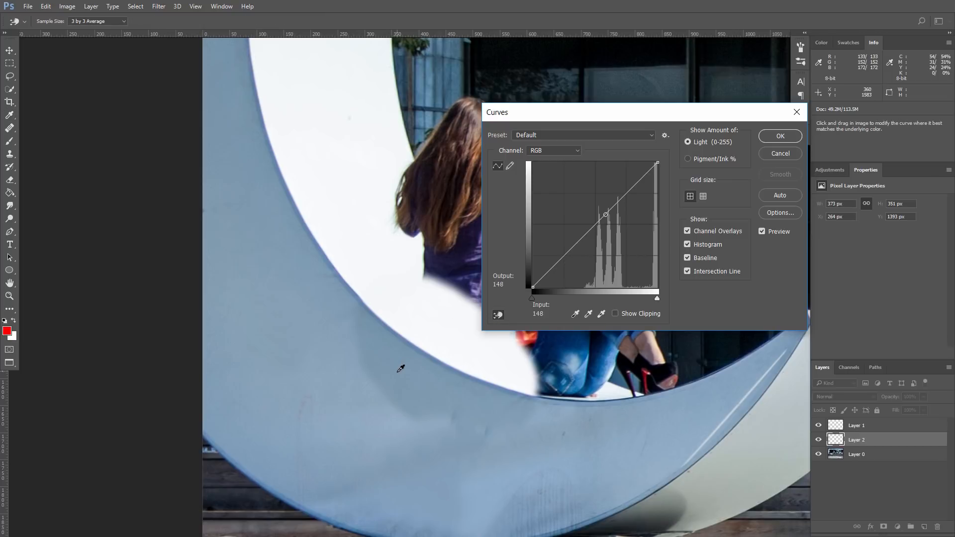
{"action": "left_click_drag", "start_coordinate": [606, 213], "coordinate": [603, 210]}
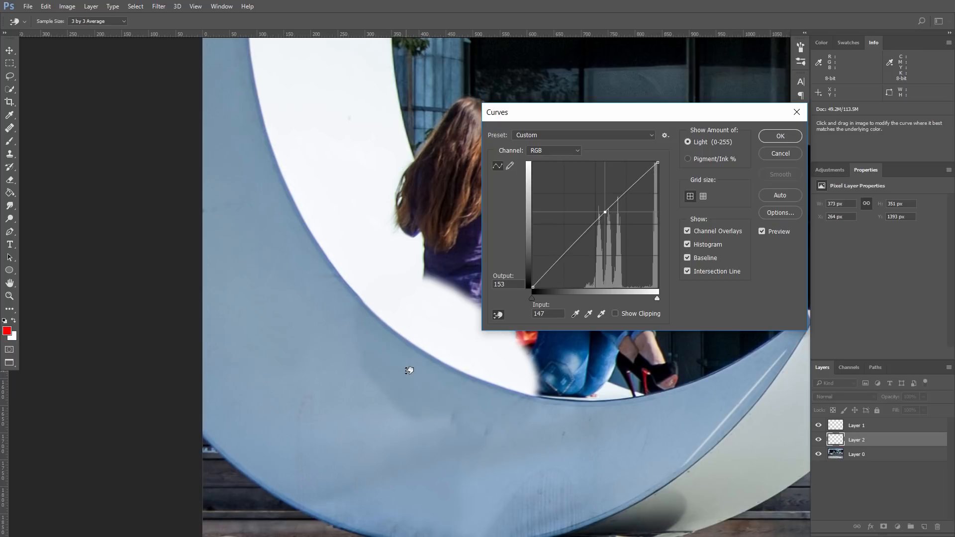
{"action": "left_click_drag", "start_coordinate": [587, 211], "coordinate": [587, 207]}
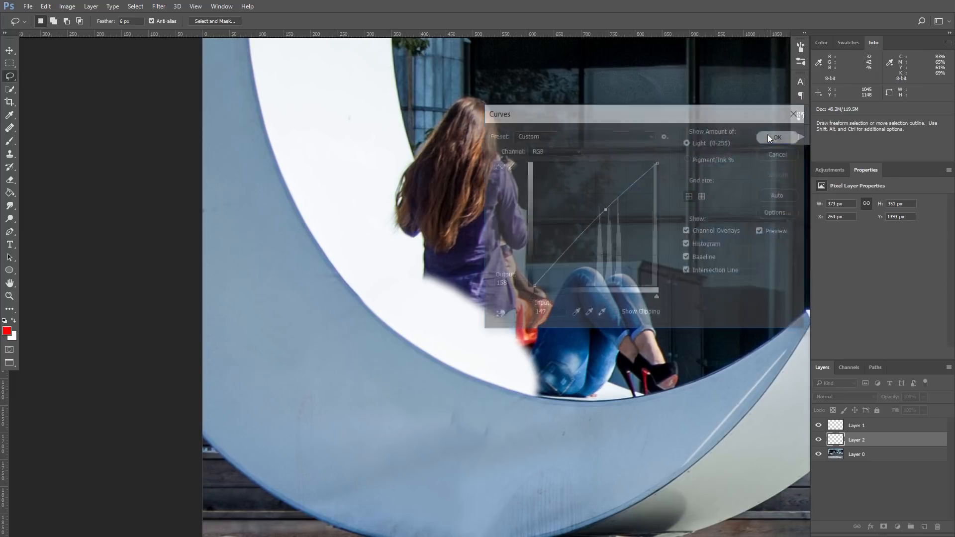
Step: Commit the Curves change, merge the patch layers into Layer 2 and reselect the Clone Stamp
{"action": "left_click", "coordinate": [774, 138]}
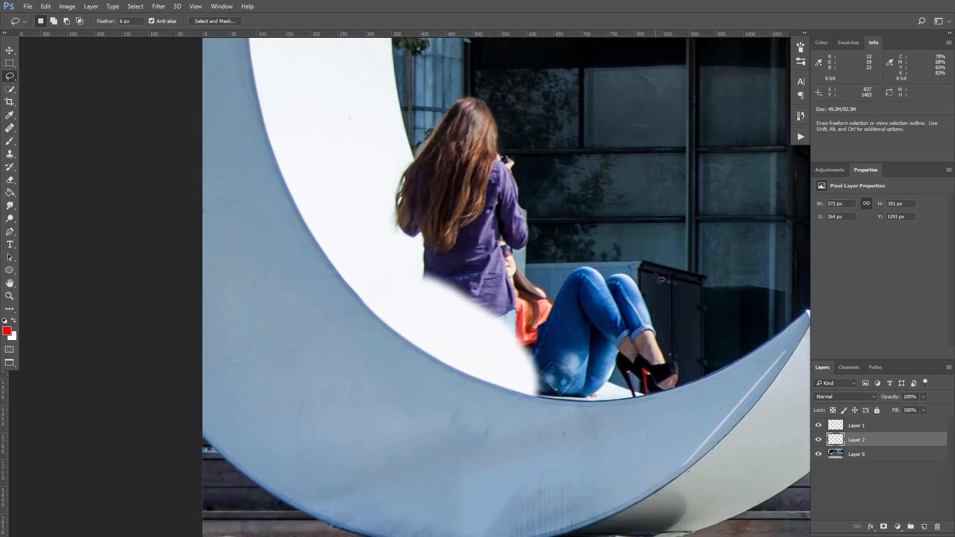
{"action": "key", "text": "ctrl+e"}
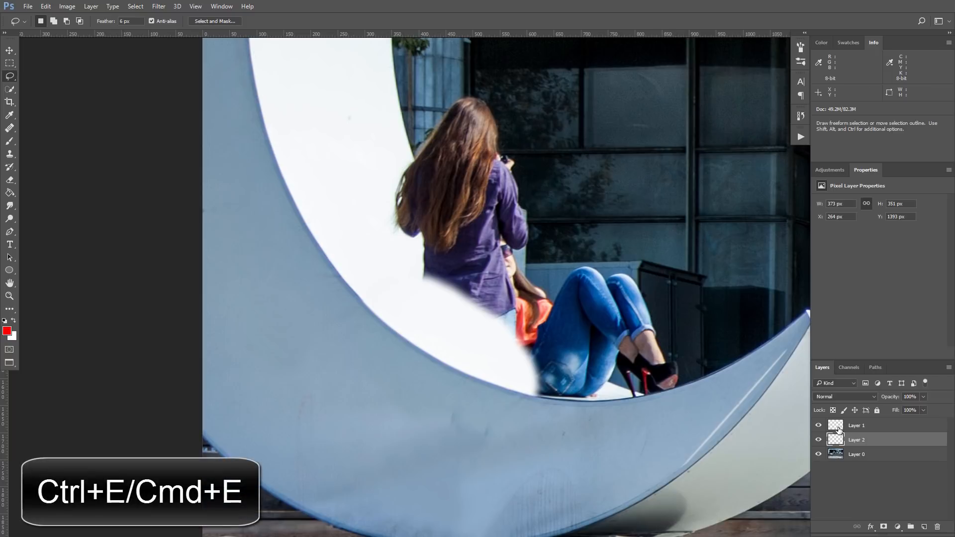
{"action": "left_click", "coordinate": [91, 6]}
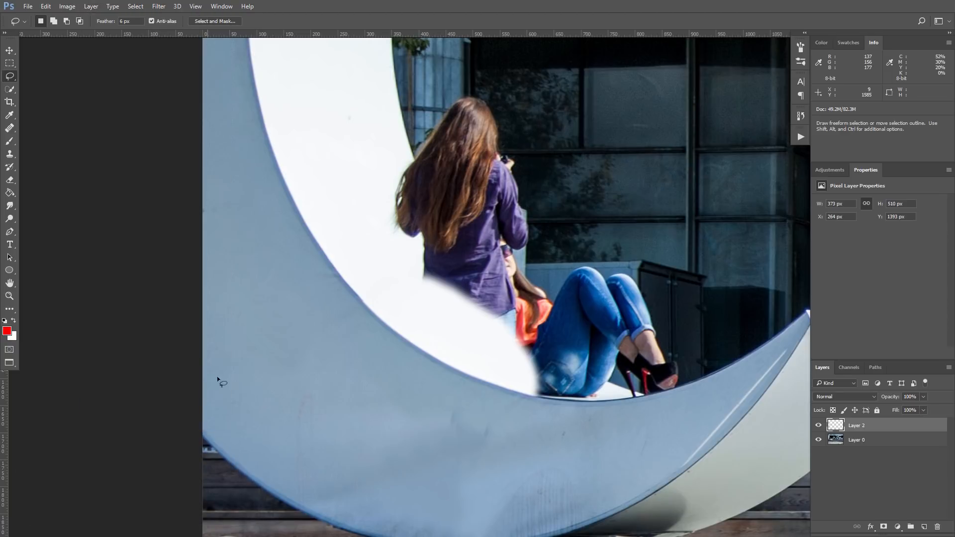
{"action": "left_click", "coordinate": [10, 155]}
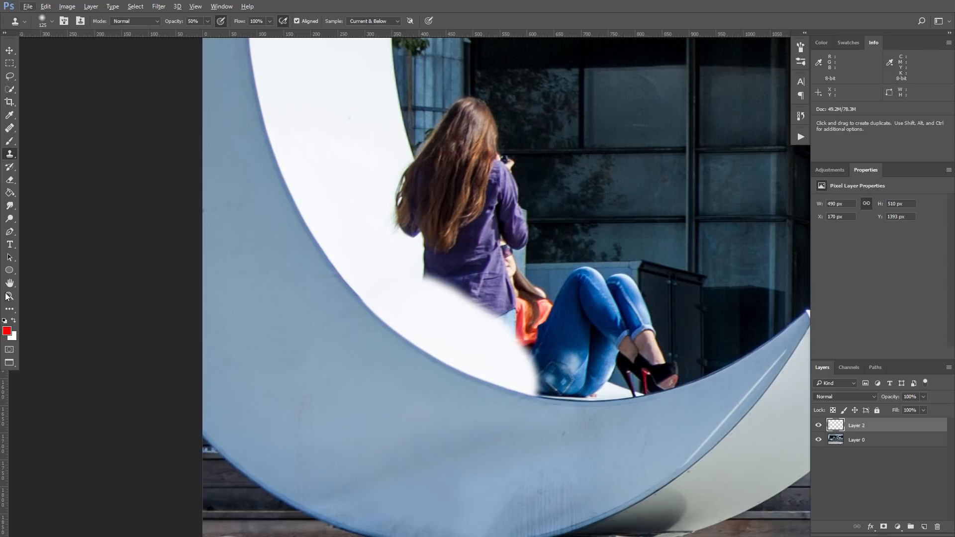
{"action": "left_click", "coordinate": [9, 297]}
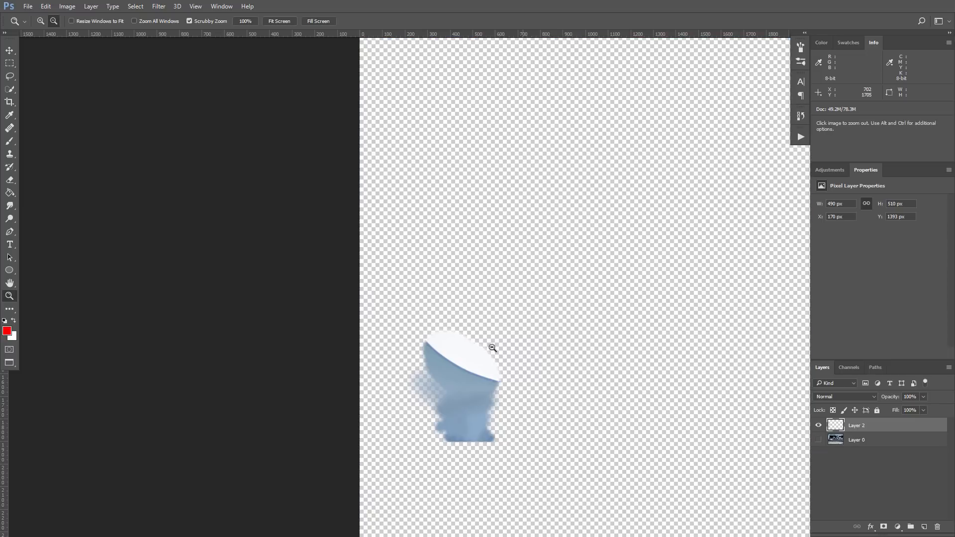
{"action": "left_click", "coordinate": [818, 425]}
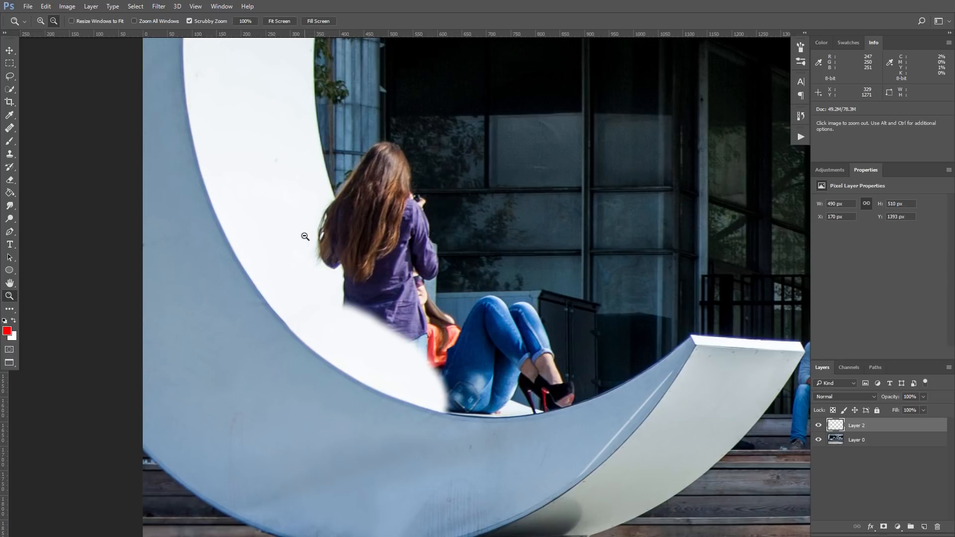
{"action": "mouse_move", "coordinate": [320, 287]}
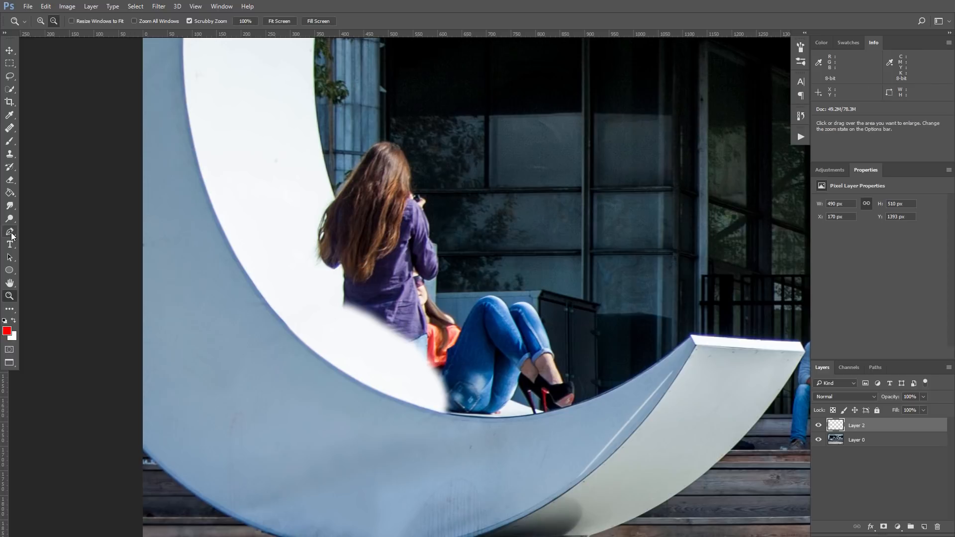
{"action": "mouse_move", "coordinate": [11, 232]}
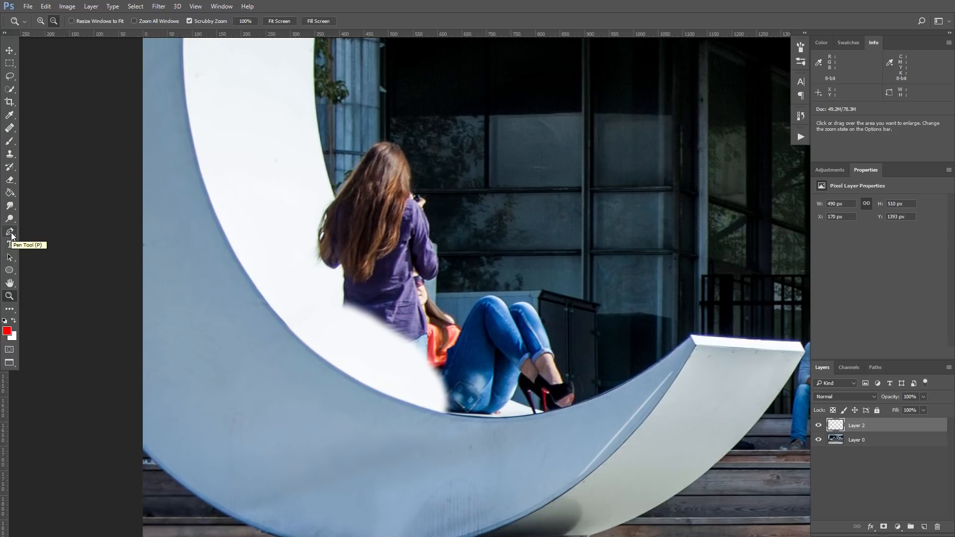
Step: Draw a Pen path bending along the moon's inner edge around the seated girl
{"action": "left_click", "coordinate": [10, 233]}
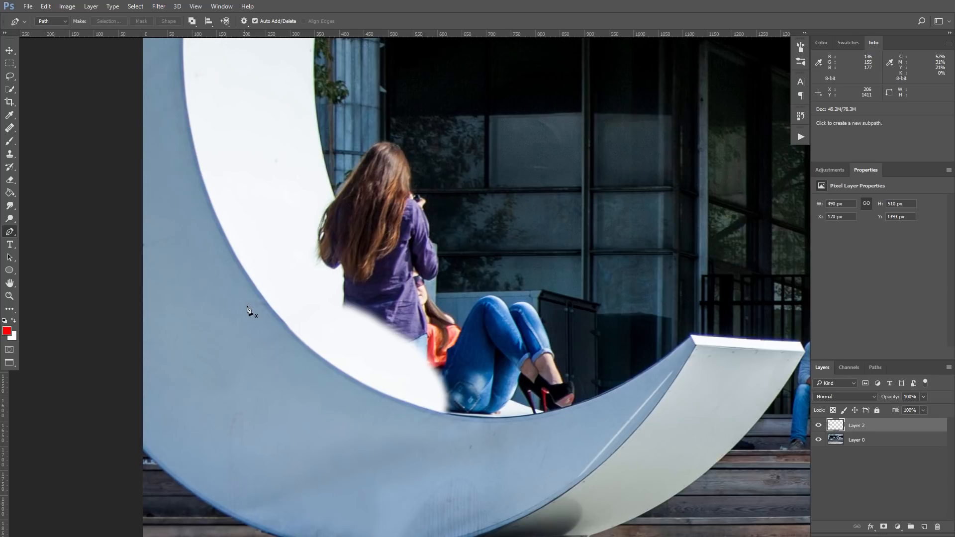
{"action": "mouse_move", "coordinate": [237, 258]}
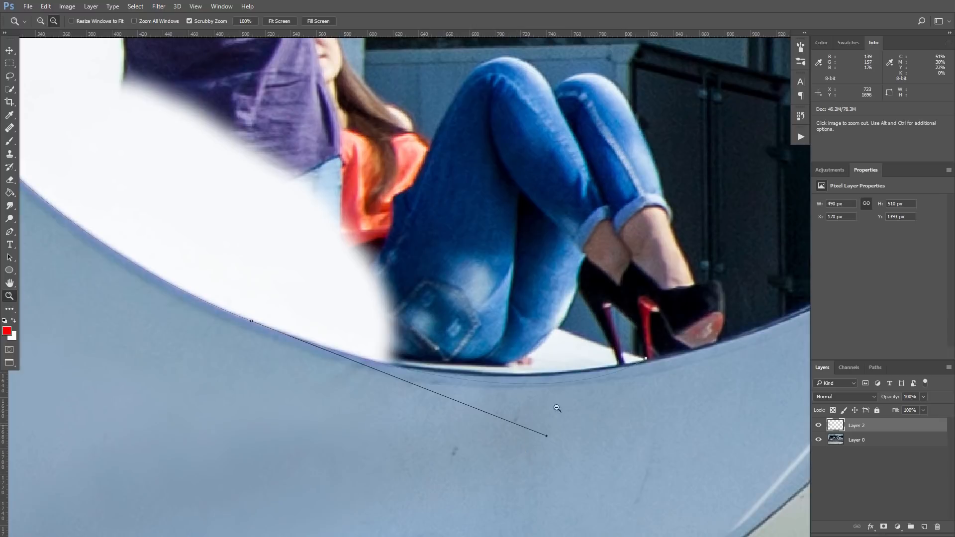
{"action": "key", "text": "alt"}
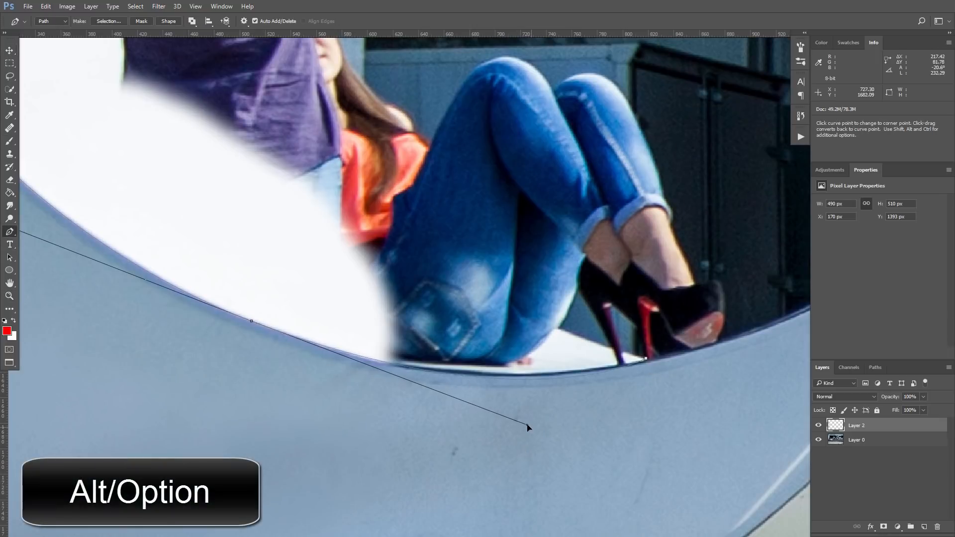
{"action": "left_click_drag", "start_coordinate": [527, 428], "coordinate": [514, 420]}
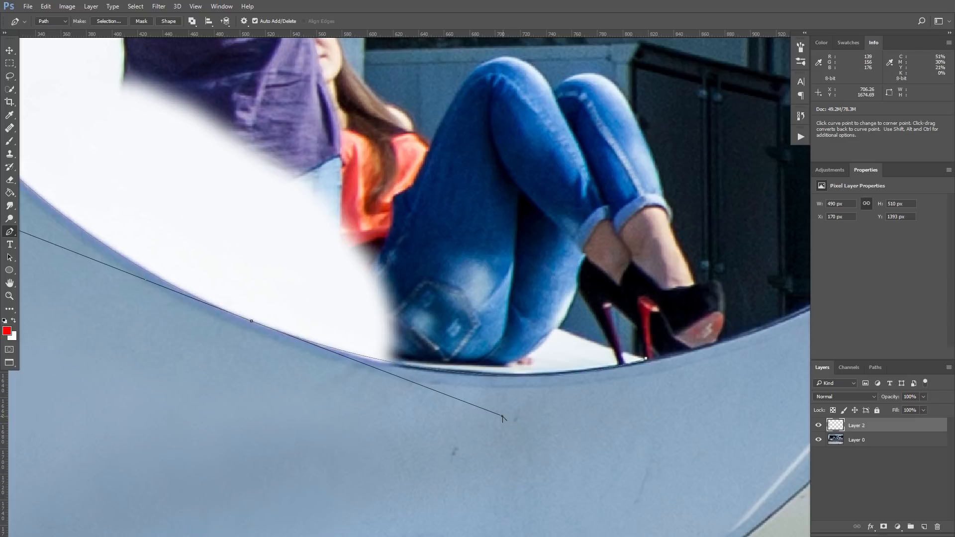
{"action": "left_click", "coordinate": [517, 313]}
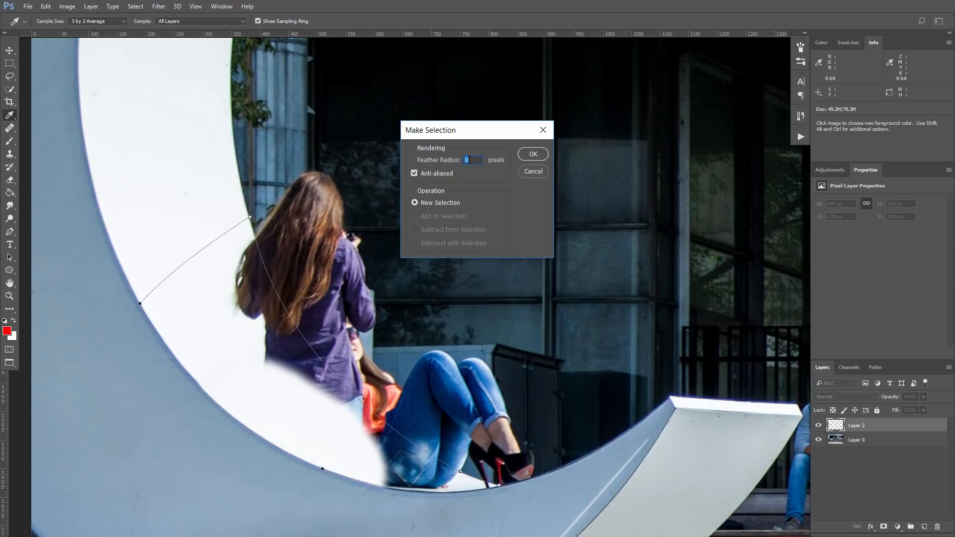
Step: Convert the path to a 0 px feather selection and brush white over the girls inside it
{"action": "left_click", "coordinate": [531, 154]}
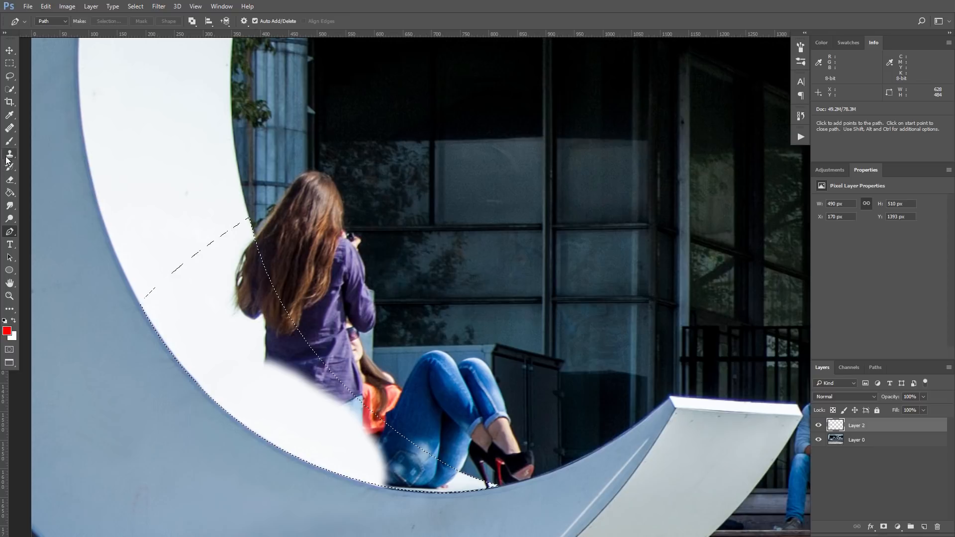
{"action": "left_click", "coordinate": [10, 153]}
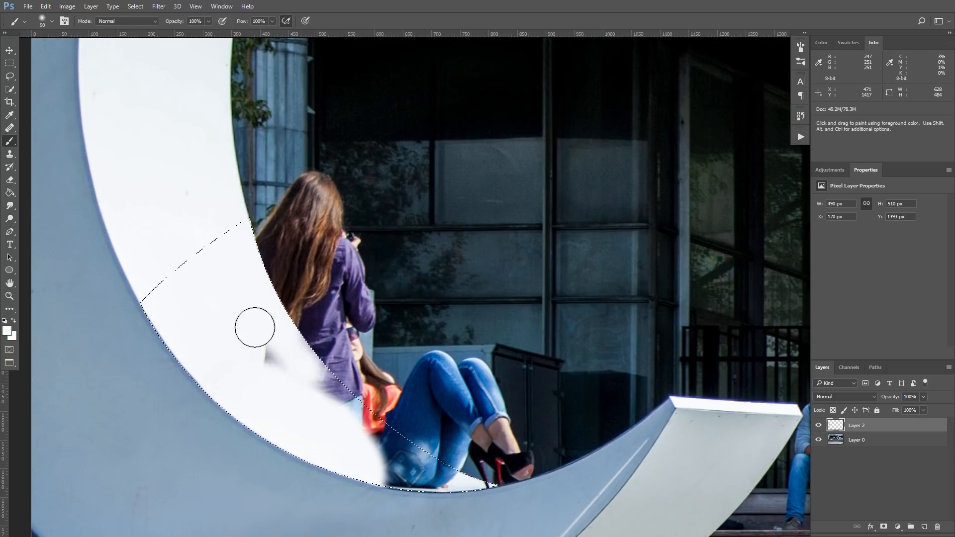
{"action": "left_click_drag", "start_coordinate": [255, 327], "coordinate": [381, 461]}
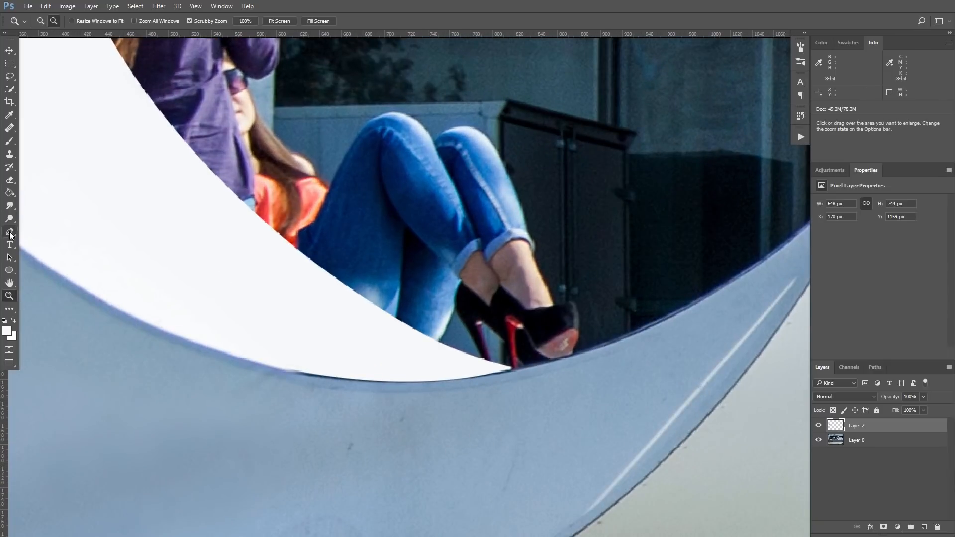
Step: Zoom in on the painted white curve to check its edge
{"action": "left_click", "coordinate": [10, 232]}
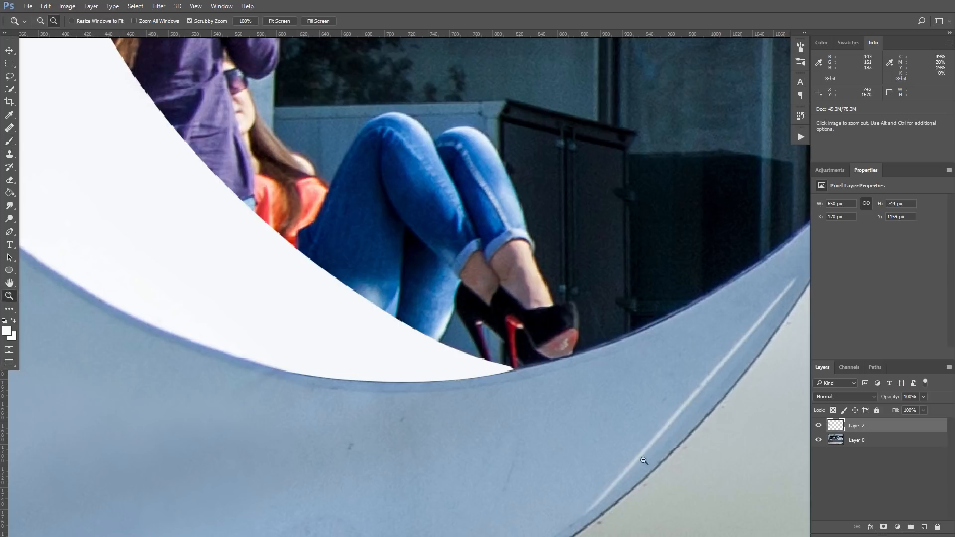
{"action": "left_click", "coordinate": [818, 440]}
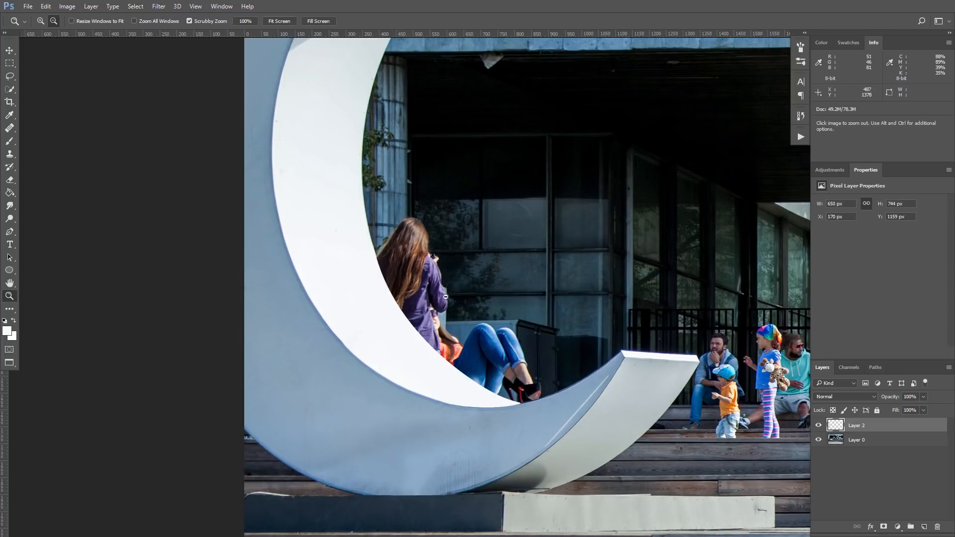
{"action": "mouse_move", "coordinate": [496, 321]}
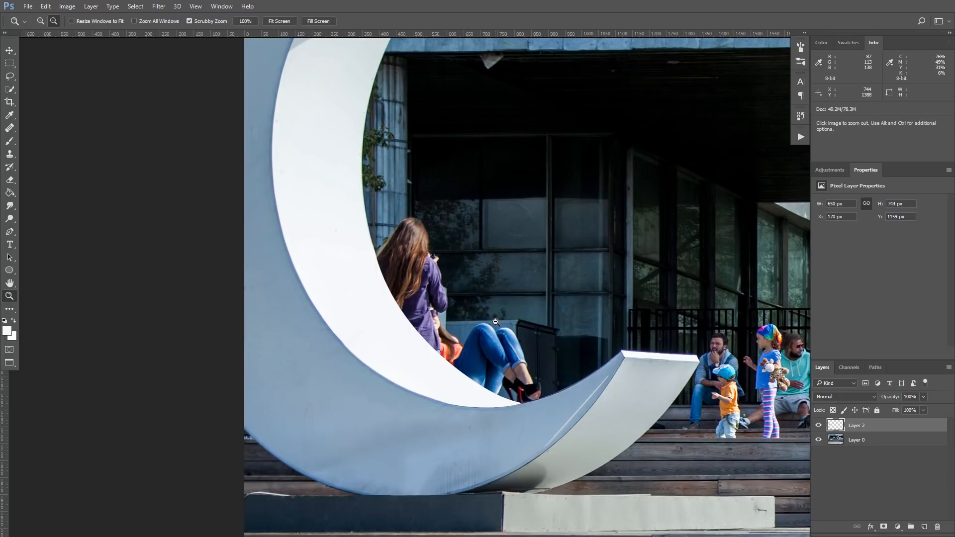
{"action": "mouse_move", "coordinate": [396, 313]}
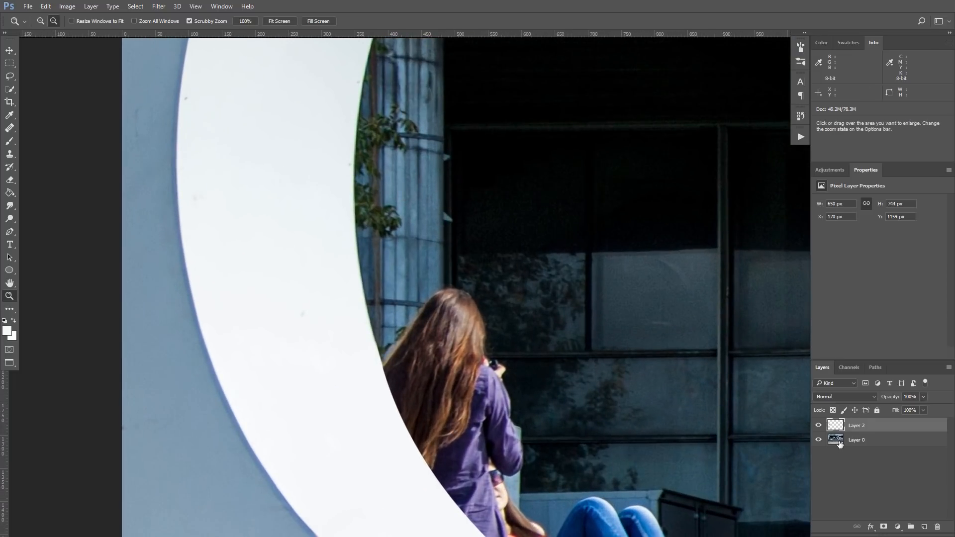
Step: Copy the column strip from Layer 0 to a new layer (Ctrl+J) and move it straight down
{"action": "left_click", "coordinate": [857, 440]}
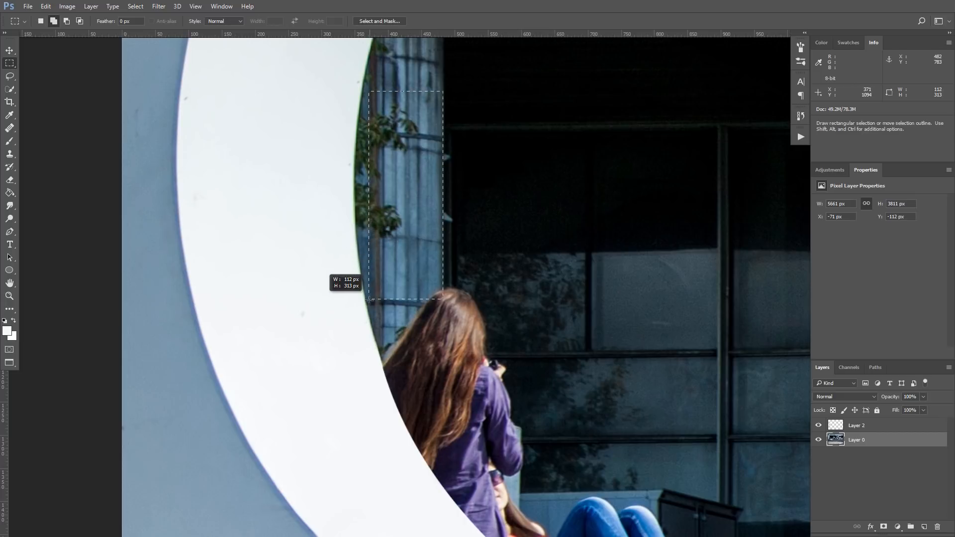
{"action": "key", "text": "ctrl+j"}
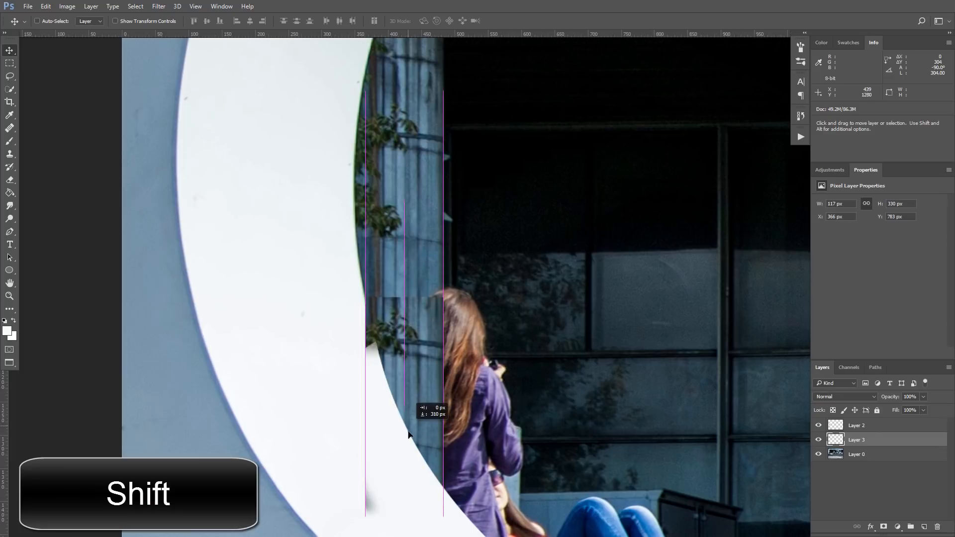
{"action": "left_click_drag", "start_coordinate": [411, 435], "coordinate": [410, 387]}
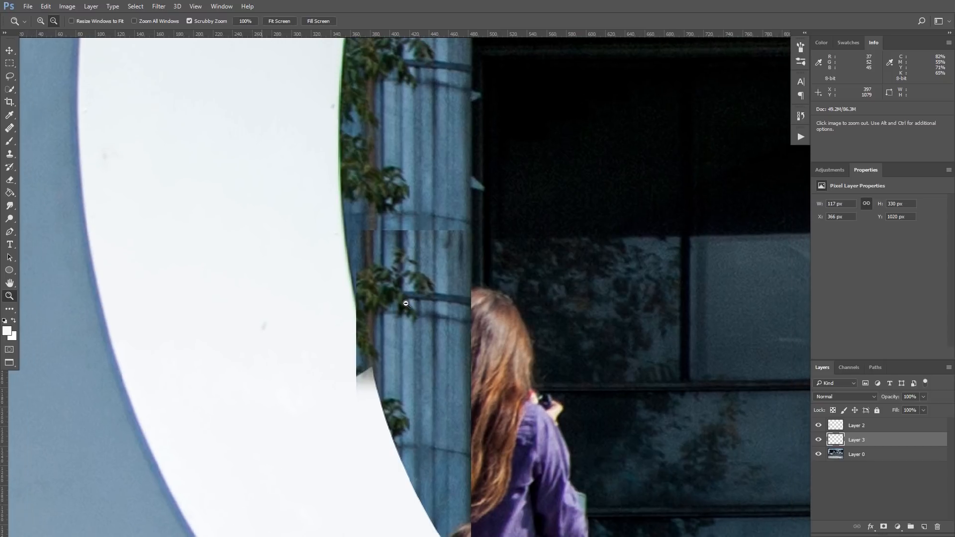
Step: Choose a transform from the context menu to stretch the column copy taller
{"action": "right_click", "coordinate": [406, 304]}
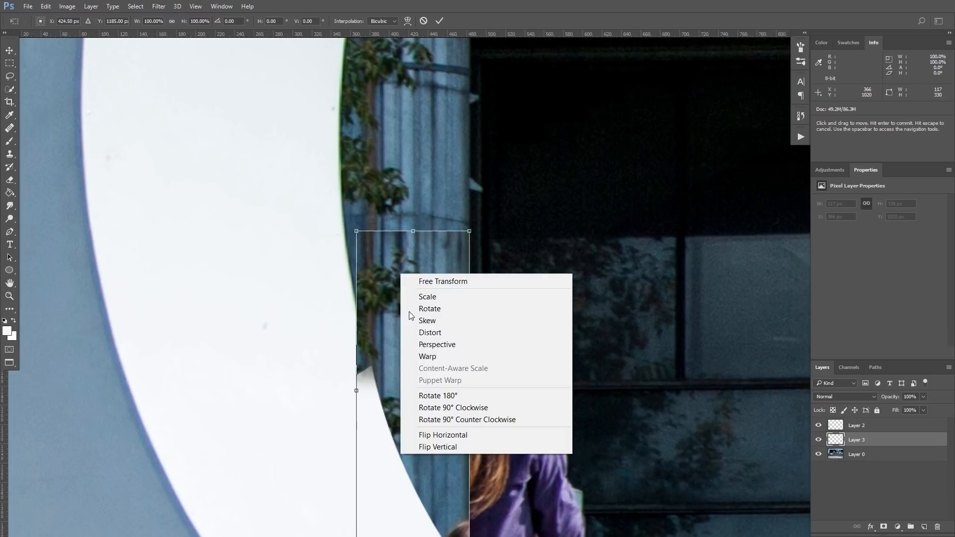
{"action": "left_click", "coordinate": [427, 356]}
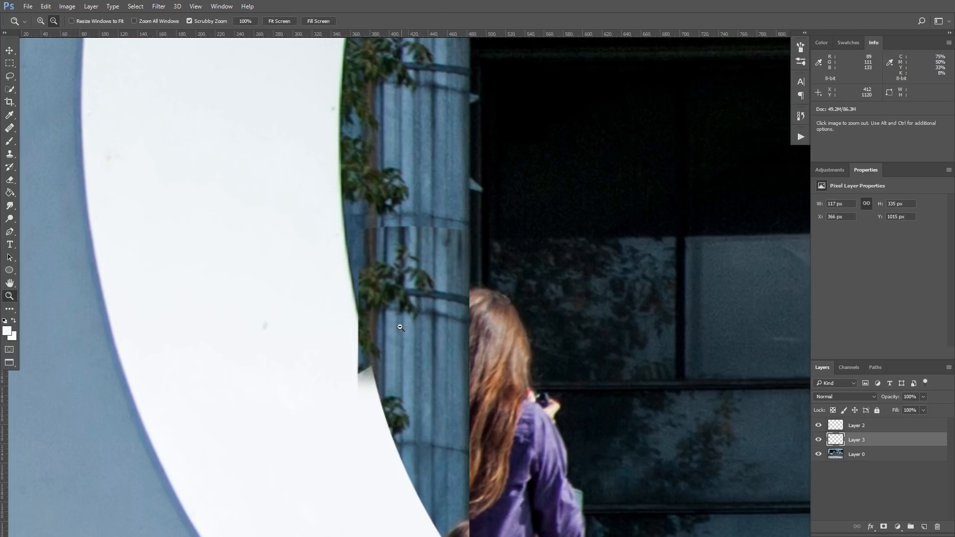
{"action": "mouse_move", "coordinate": [346, 244]}
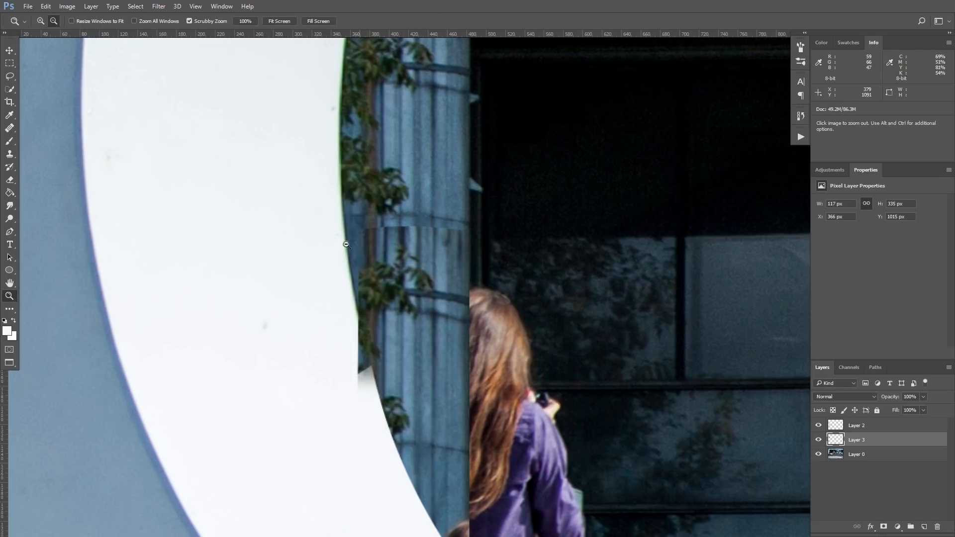
{"action": "mouse_move", "coordinate": [373, 382]}
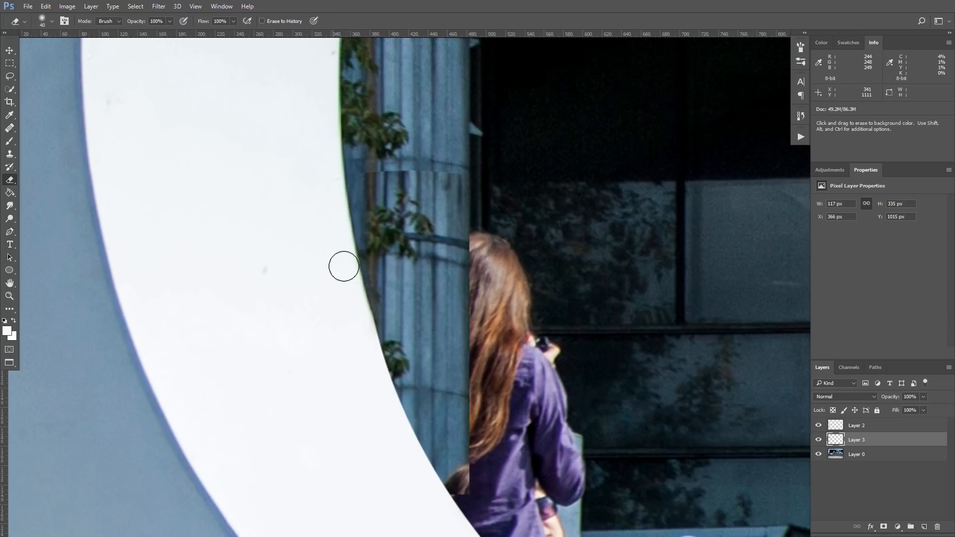
{"action": "mouse_move", "coordinate": [449, 163]}
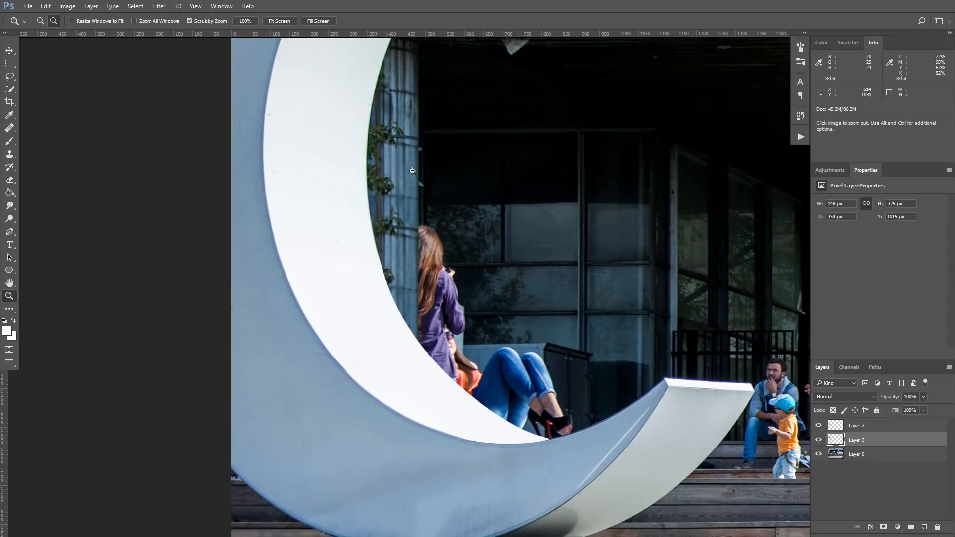
{"action": "mouse_move", "coordinate": [383, 360]}
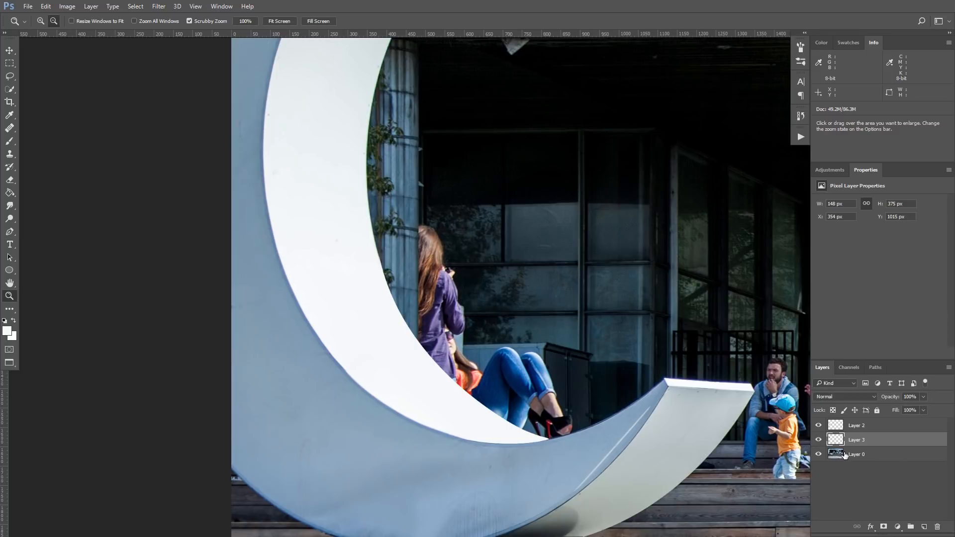
Step: Select Layer 0 and add a new empty layer above it for cloning
{"action": "left_click", "coordinate": [856, 454]}
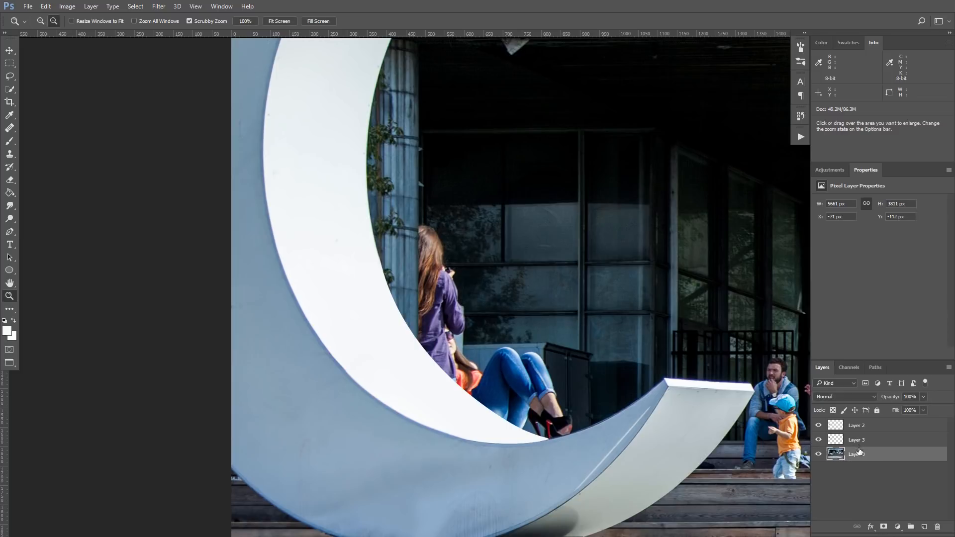
{"action": "left_click", "coordinate": [924, 526]}
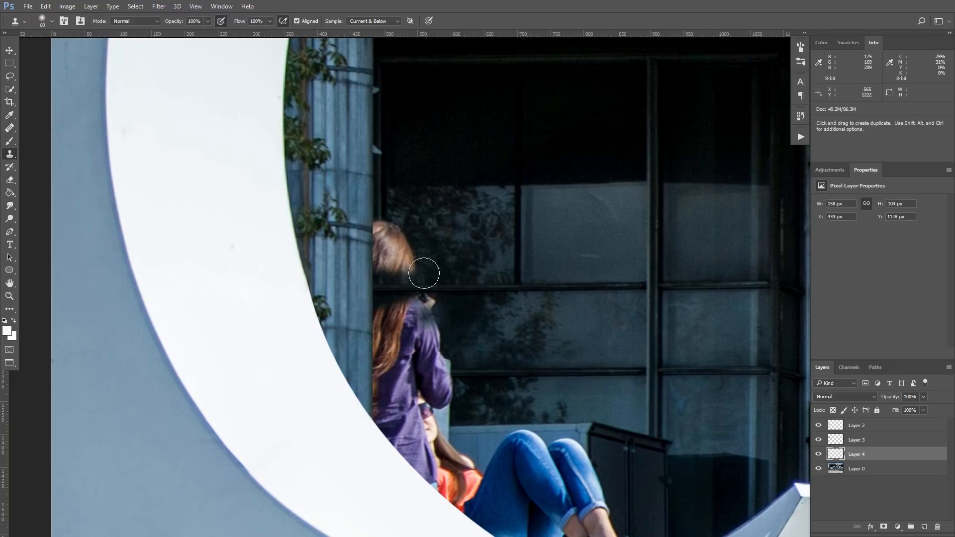
Step: Clone window and foliage background over the girl's hair and upper body
{"action": "left_click_drag", "start_coordinate": [424, 272], "coordinate": [386, 230]}
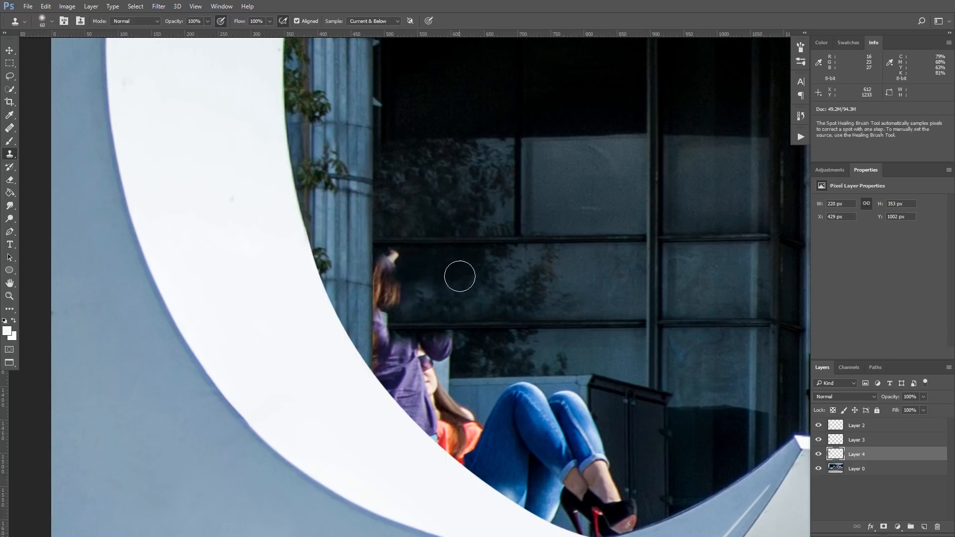
{"action": "left_click_drag", "start_coordinate": [459, 276], "coordinate": [545, 368]}
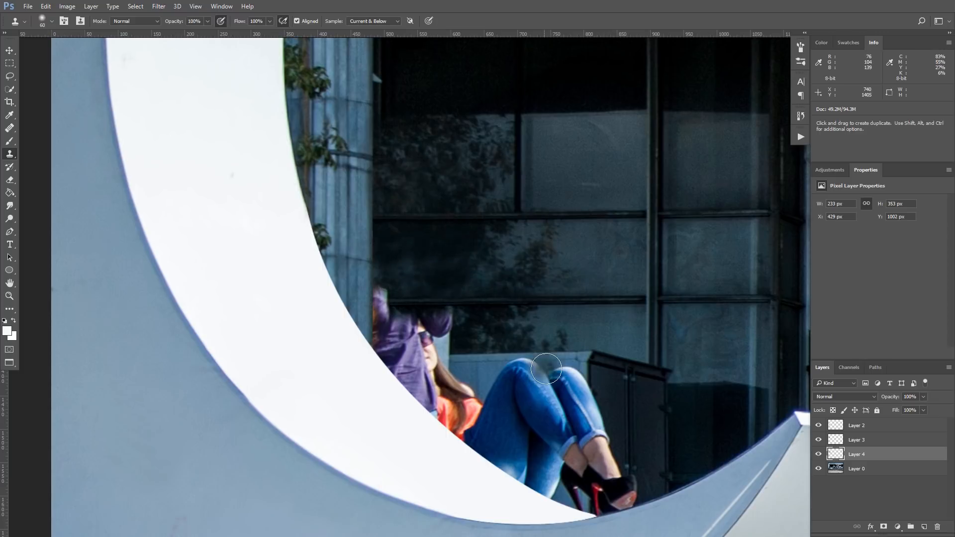
{"action": "left_click_drag", "start_coordinate": [545, 368], "coordinate": [384, 309]}
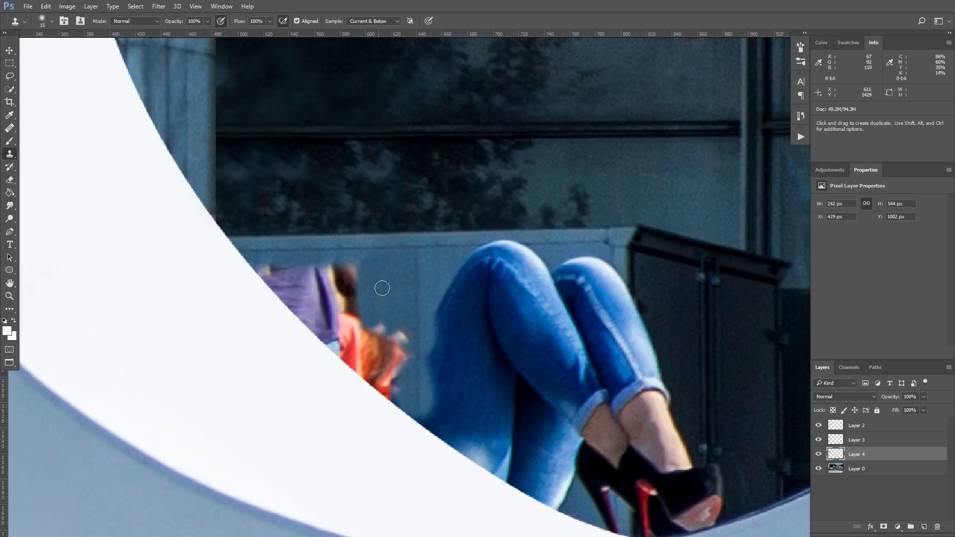
Step: Clone wall over the purple sleeve, the orange flowers and the left edge of the jeans
{"action": "left_click_drag", "start_coordinate": [382, 288], "coordinate": [407, 338]}
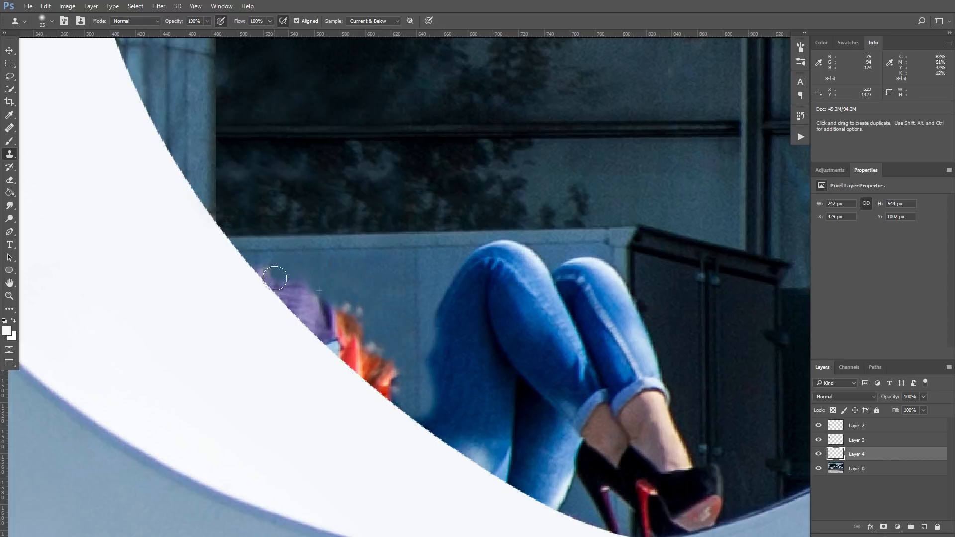
{"action": "left_click_drag", "start_coordinate": [275, 277], "coordinate": [332, 303]}
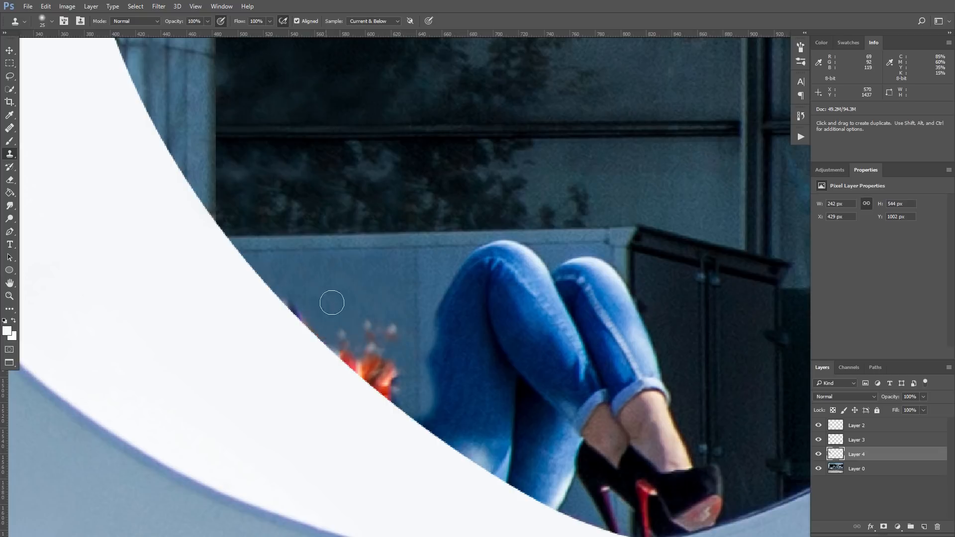
{"action": "left_click_drag", "start_coordinate": [332, 302], "coordinate": [401, 382]}
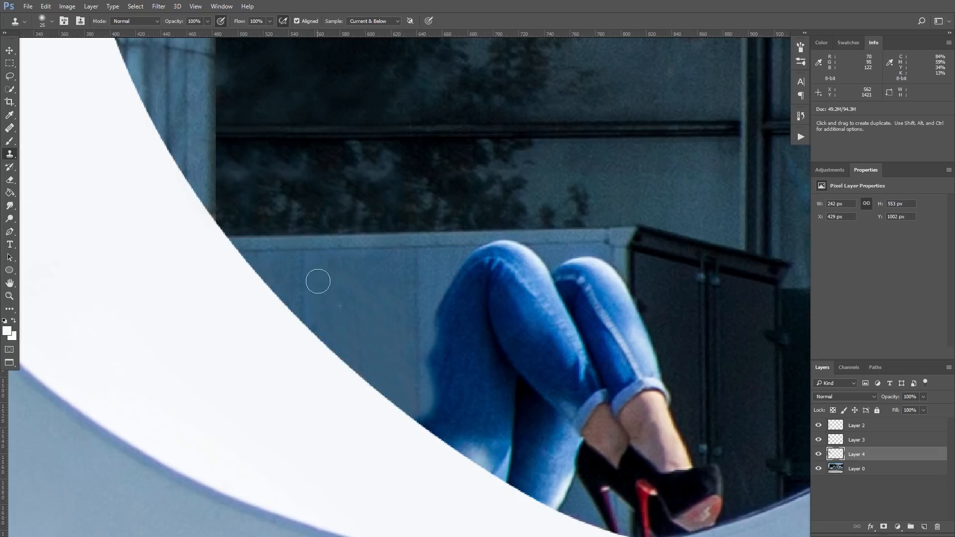
{"action": "left_click_drag", "start_coordinate": [318, 280], "coordinate": [441, 252]}
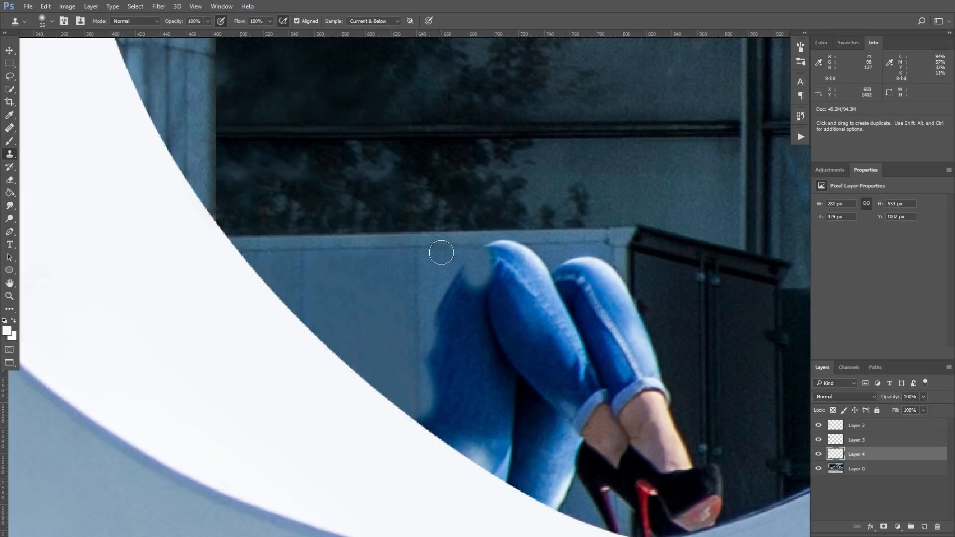
{"action": "left_click_drag", "start_coordinate": [441, 252], "coordinate": [435, 337]}
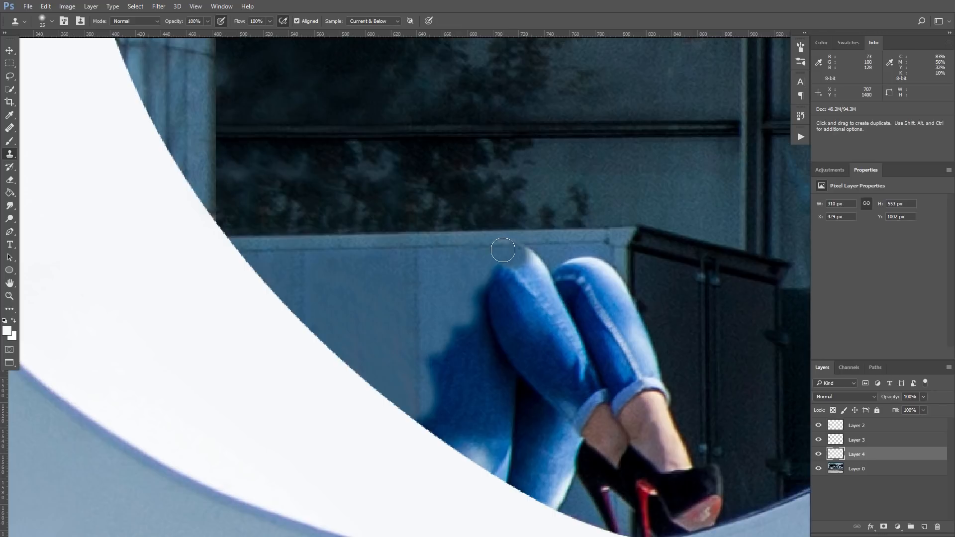
Step: Clone wall texture over the seated girl's thighs until only shins and heels remain
{"action": "left_click_drag", "start_coordinate": [502, 250], "coordinate": [462, 362]}
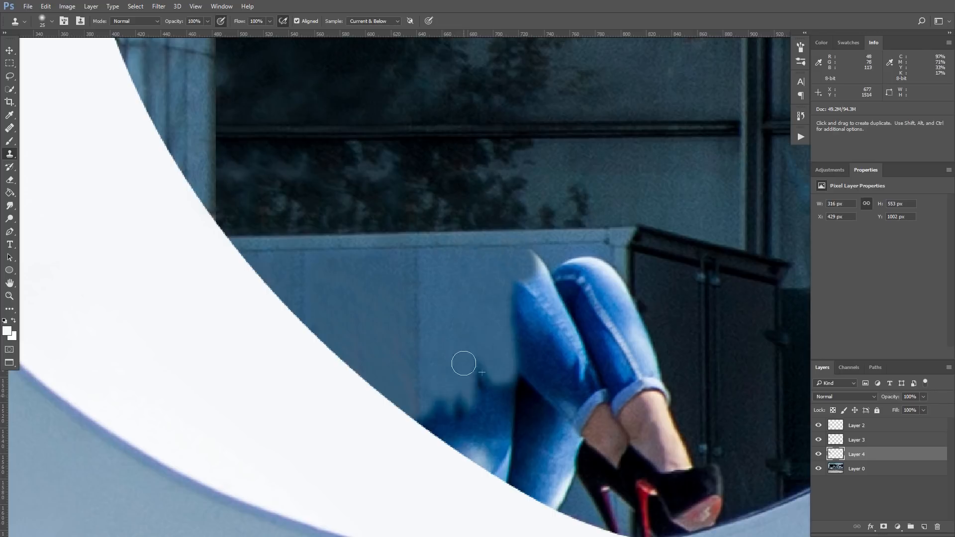
{"action": "left_click_drag", "start_coordinate": [462, 363], "coordinate": [482, 411]}
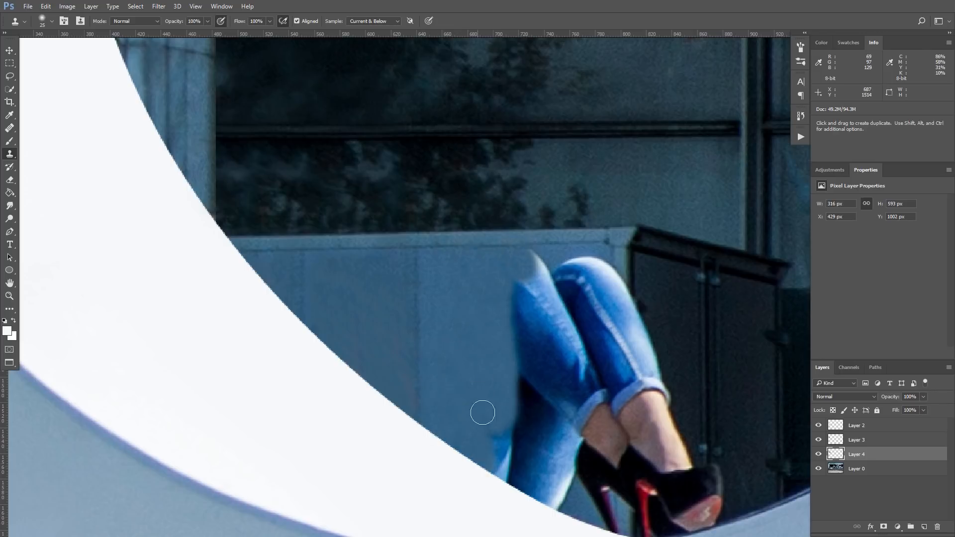
{"action": "left_click_drag", "start_coordinate": [482, 412], "coordinate": [532, 261]}
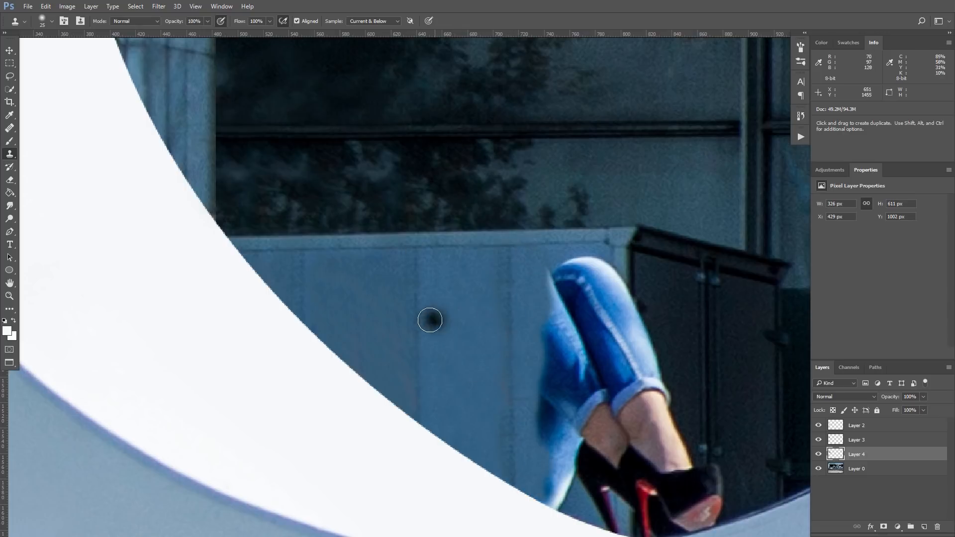
{"action": "left_click_drag", "start_coordinate": [429, 319], "coordinate": [431, 263]}
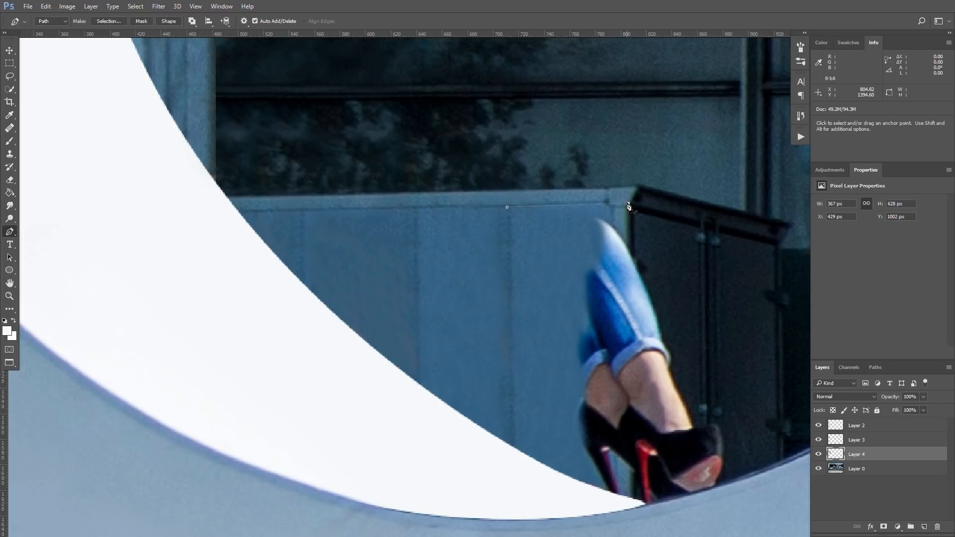
Step: Outline the wall area behind the legs and clone wall texture over the shins
{"action": "left_click_drag", "start_coordinate": [628, 206], "coordinate": [628, 505]}
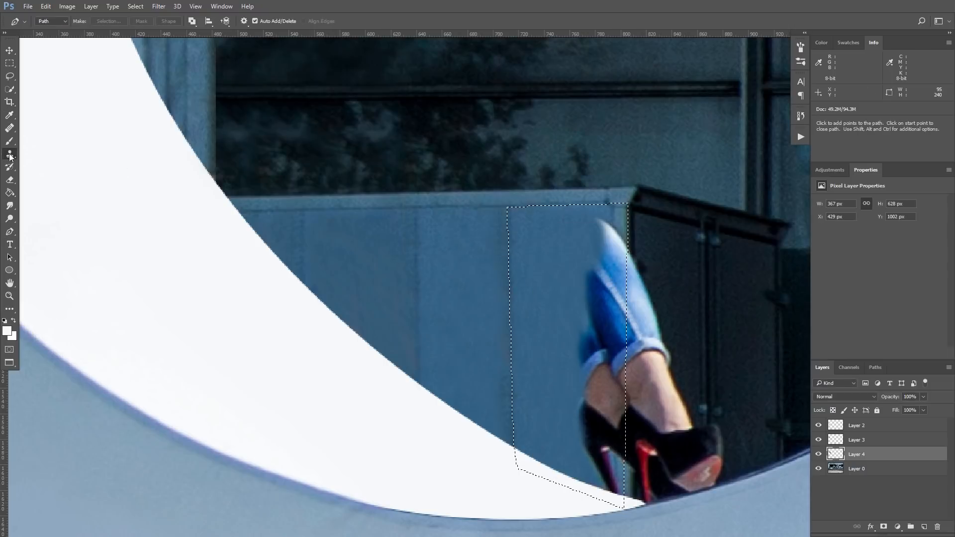
{"action": "left_click", "coordinate": [10, 153]}
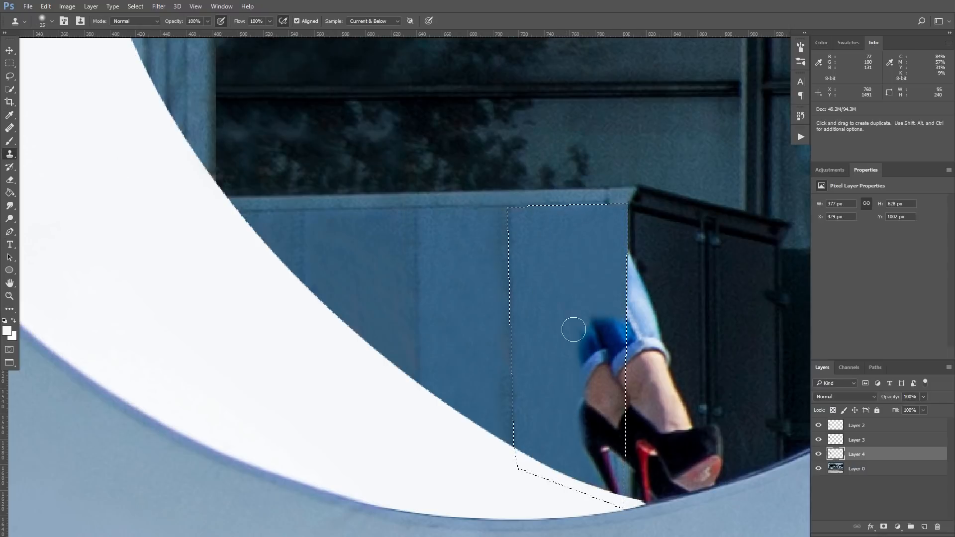
{"action": "left_click_drag", "start_coordinate": [573, 329], "coordinate": [613, 410]}
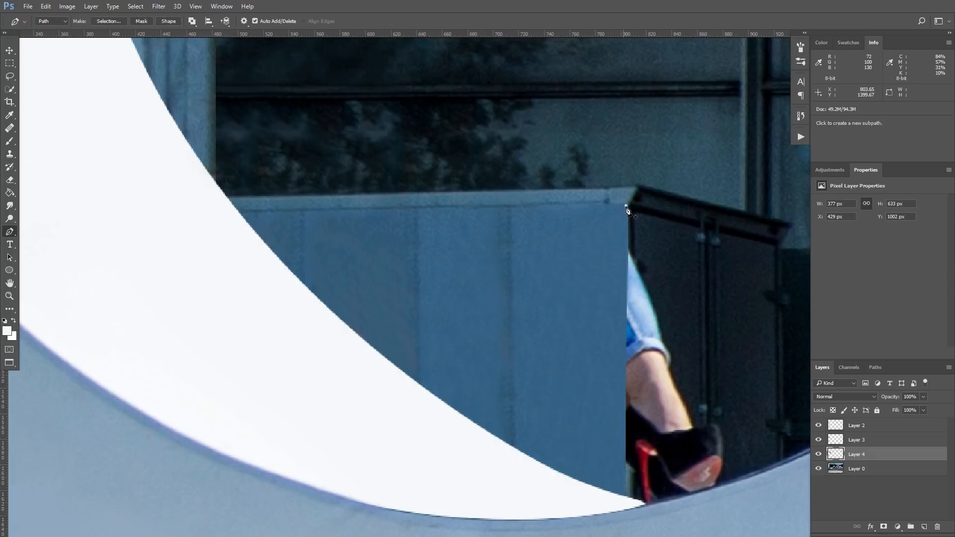
Step: Outline the dark cabinet behind the heel and clone cabinet texture over it
{"action": "left_click_drag", "start_coordinate": [628, 501], "coordinate": [740, 463]}
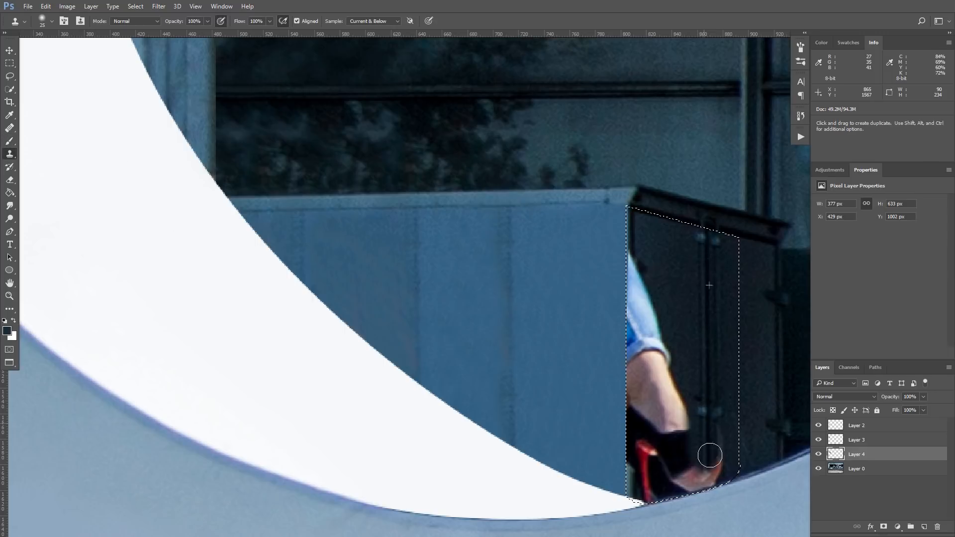
{"action": "left_click_drag", "start_coordinate": [709, 454], "coordinate": [652, 228]}
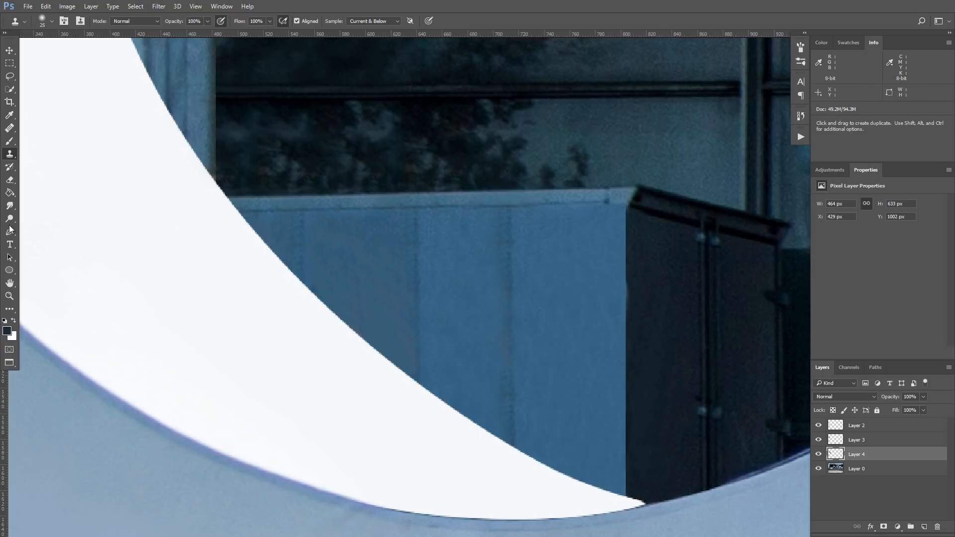
{"action": "mouse_move", "coordinate": [658, 280]}
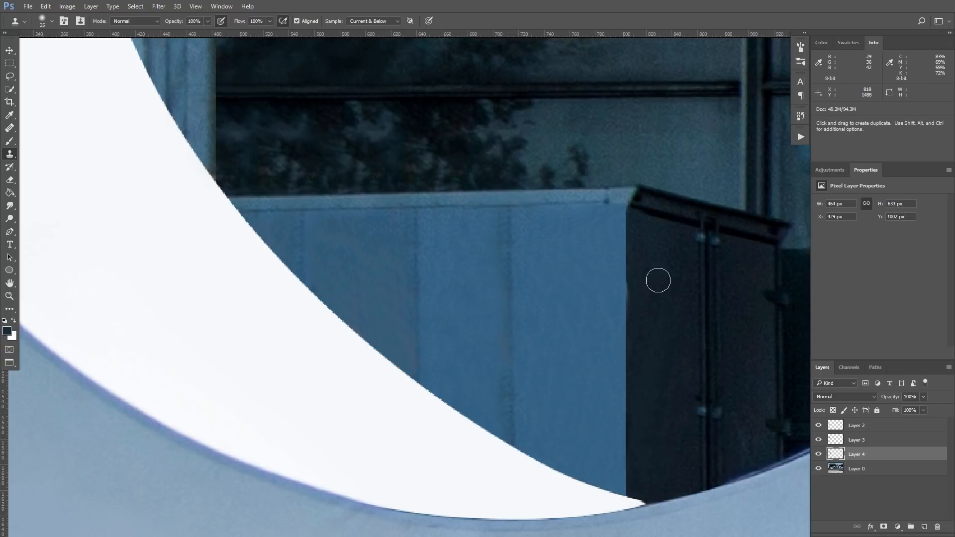
{"action": "mouse_move", "coordinate": [5, 229]}
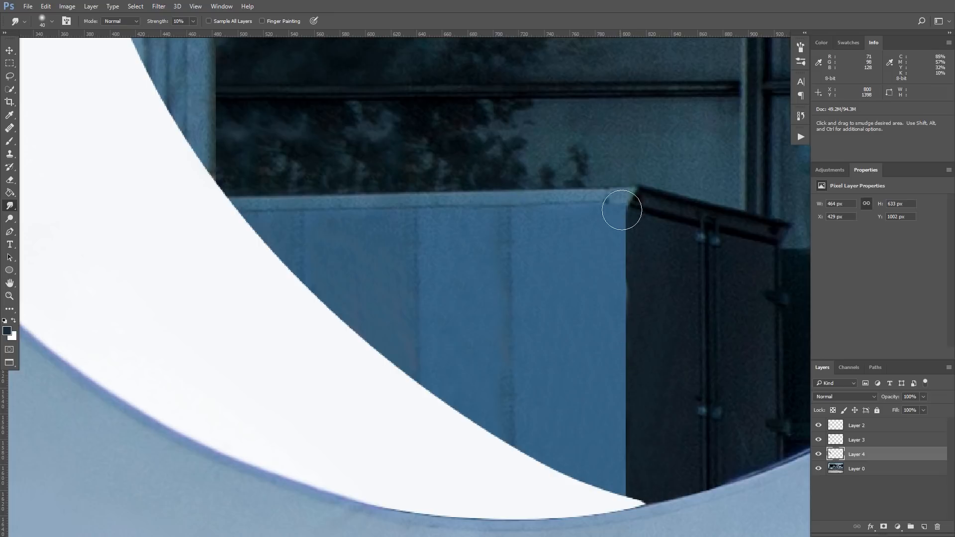
{"action": "mouse_move", "coordinate": [623, 205]}
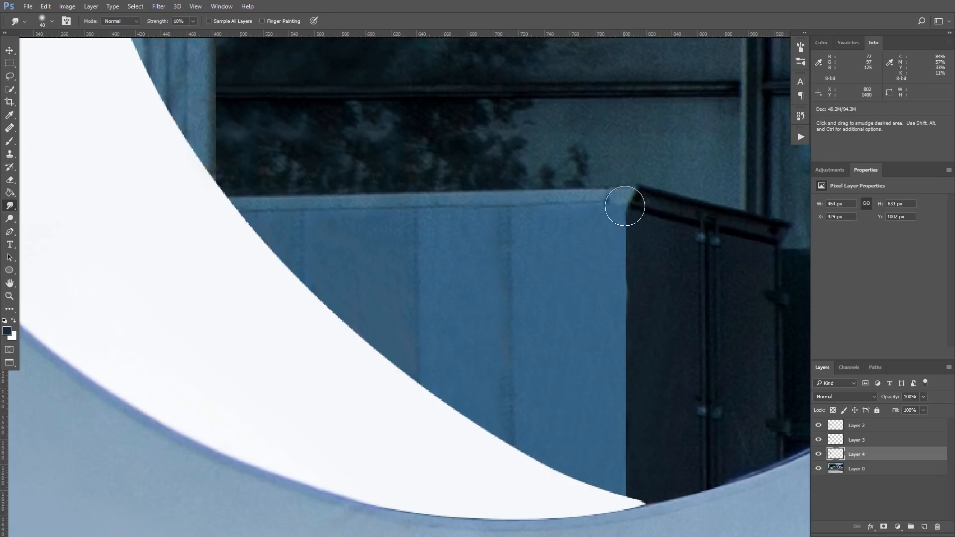
Step: Smudge at 10% strength along the wall–cabinet seam from the top corner downward
{"action": "left_click_drag", "start_coordinate": [624, 206], "coordinate": [625, 266]}
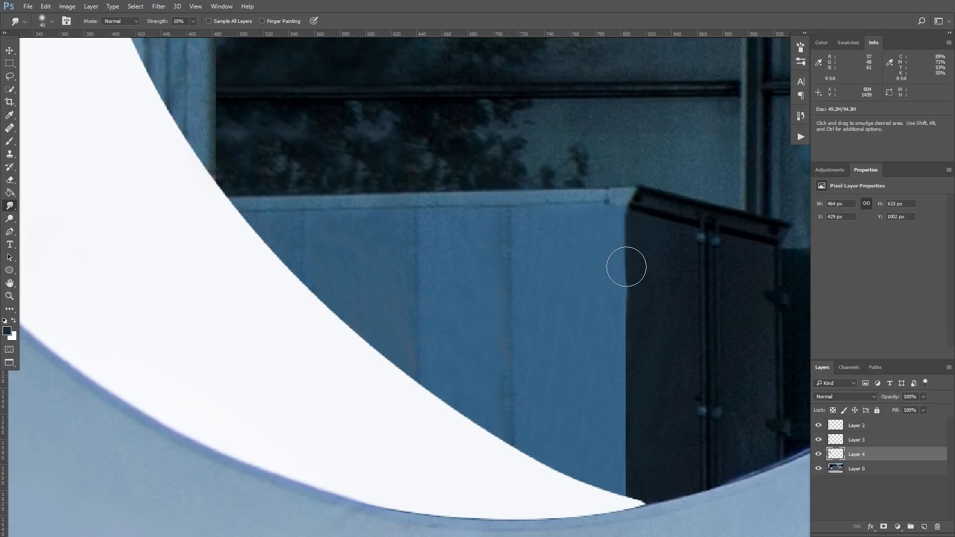
{"action": "mouse_move", "coordinate": [625, 295]}
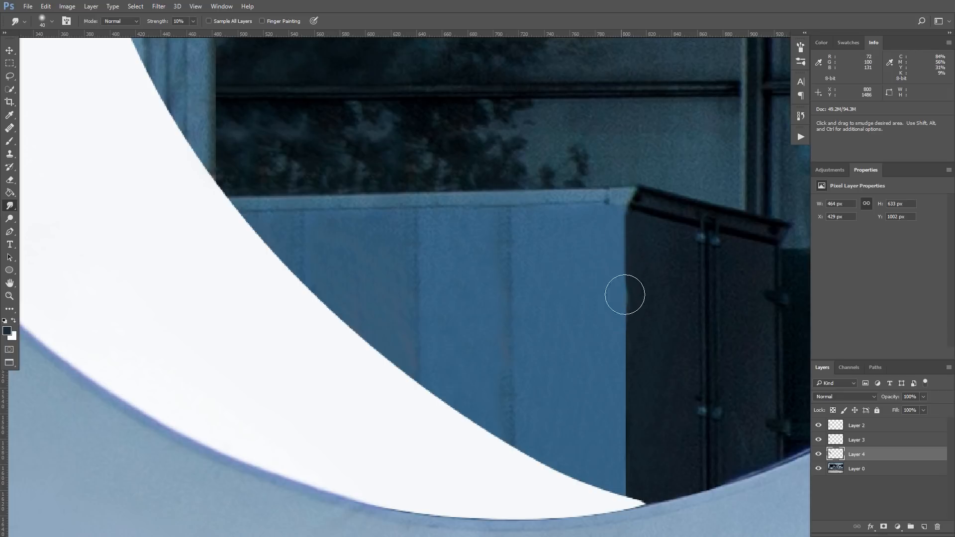
{"action": "left_click_drag", "start_coordinate": [625, 295], "coordinate": [627, 466]}
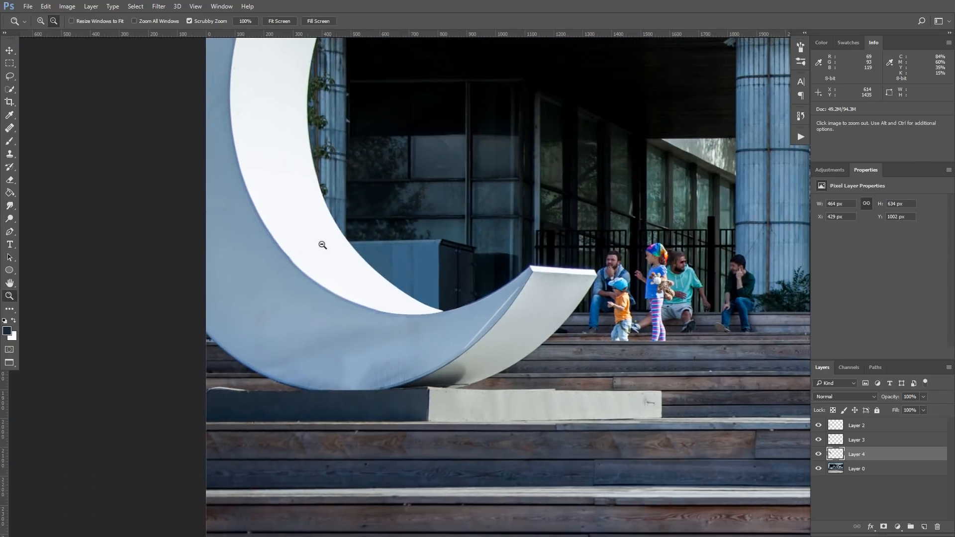
Step: Check the merged patches by toggling the original photo's visibility, then zoom in on the bike wheel and letter M
{"action": "left_click", "coordinate": [858, 425]}
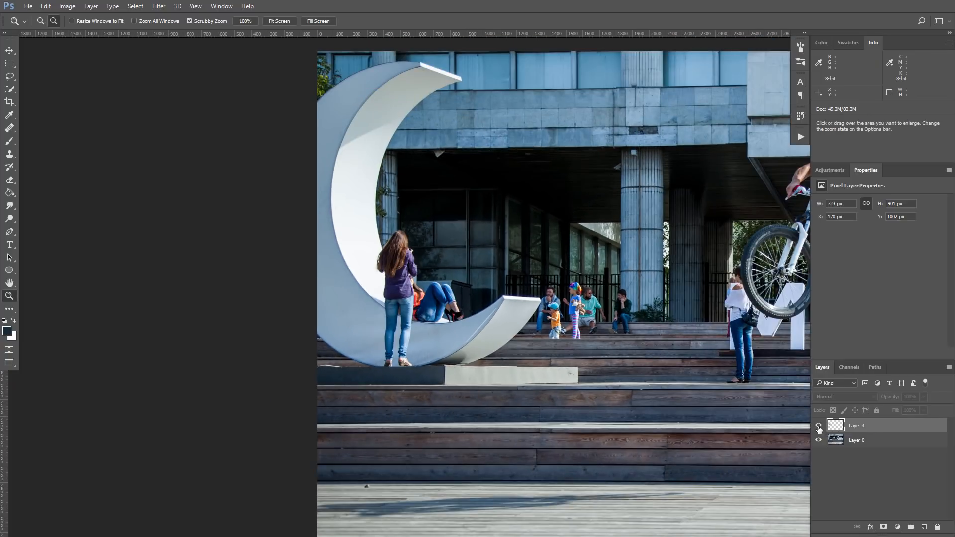
{"action": "left_click", "coordinate": [819, 441]}
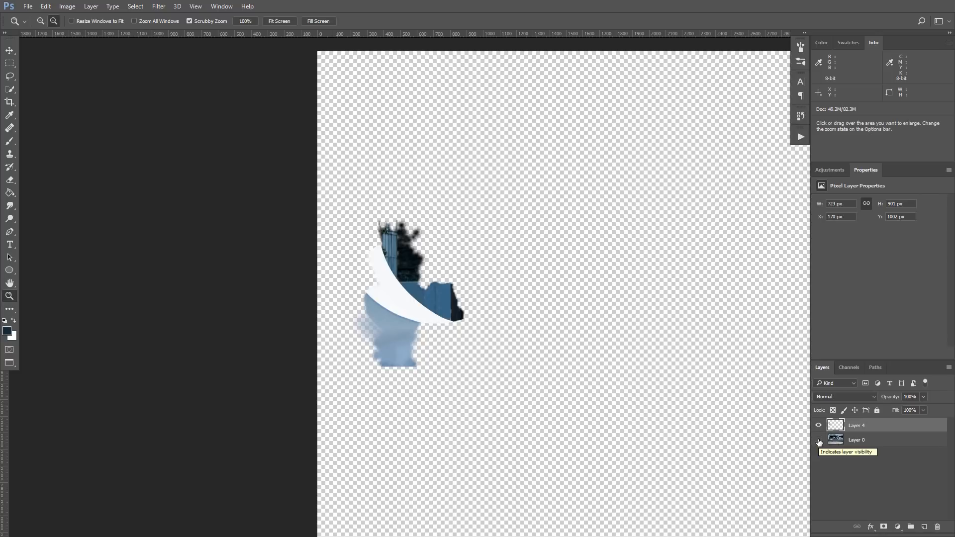
{"action": "left_click", "coordinate": [818, 439]}
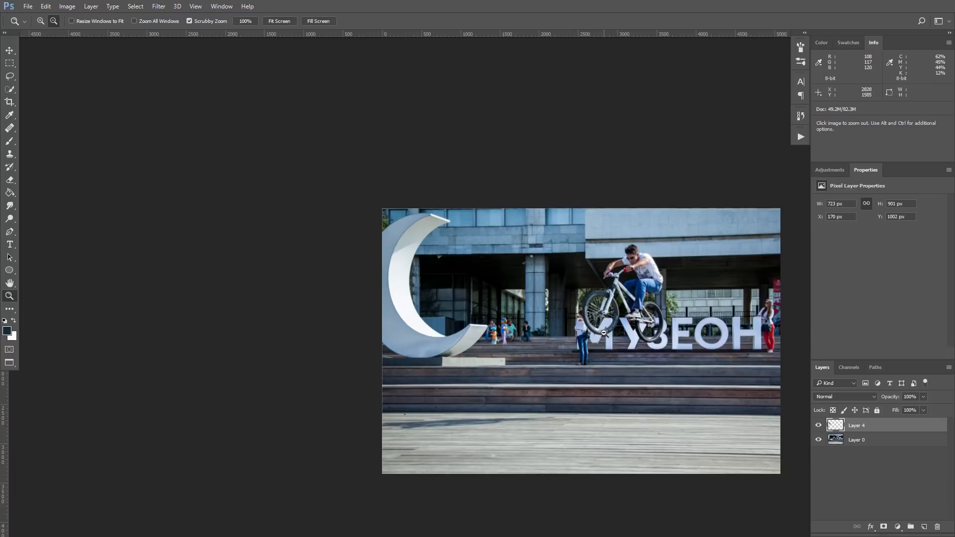
{"action": "left_click", "coordinate": [605, 333]}
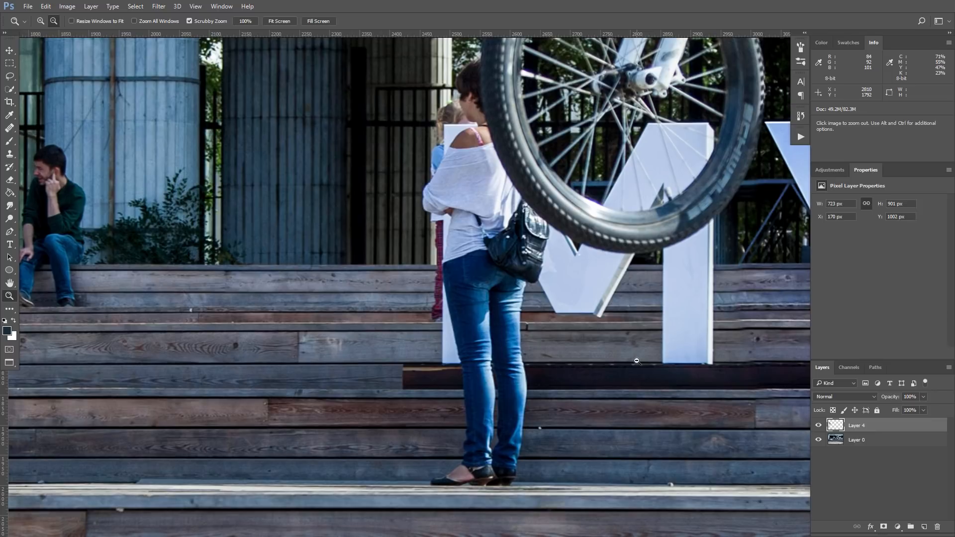
{"action": "mouse_move", "coordinate": [426, 420]}
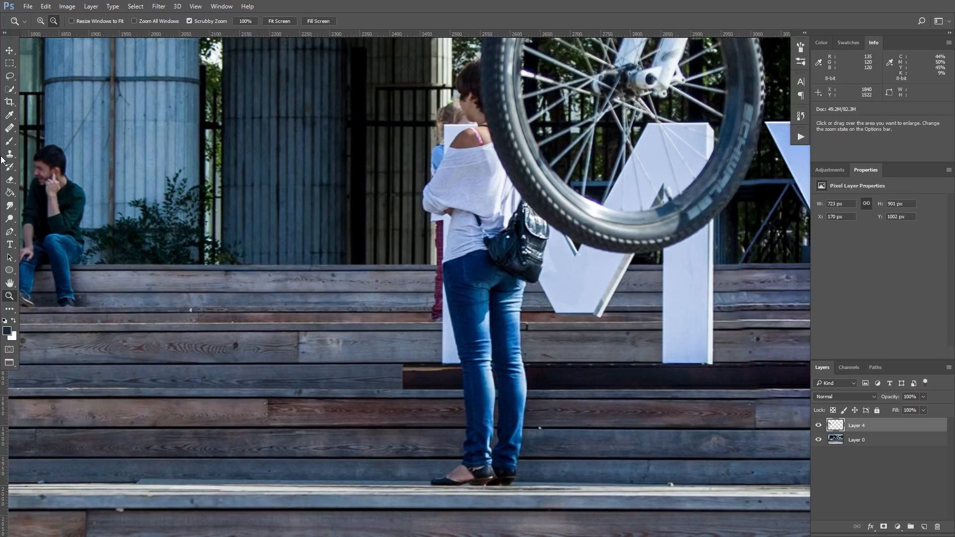
{"action": "left_click", "coordinate": [10, 141]}
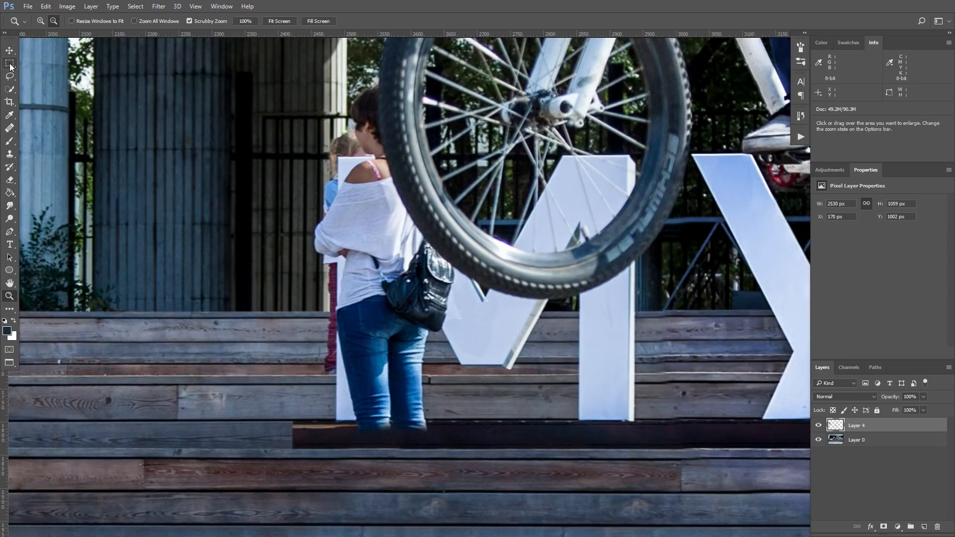
Step: Copy the M's right leg and the steps below to a new layer and slide it left under the wheel beside the woman
{"action": "left_click", "coordinate": [10, 63]}
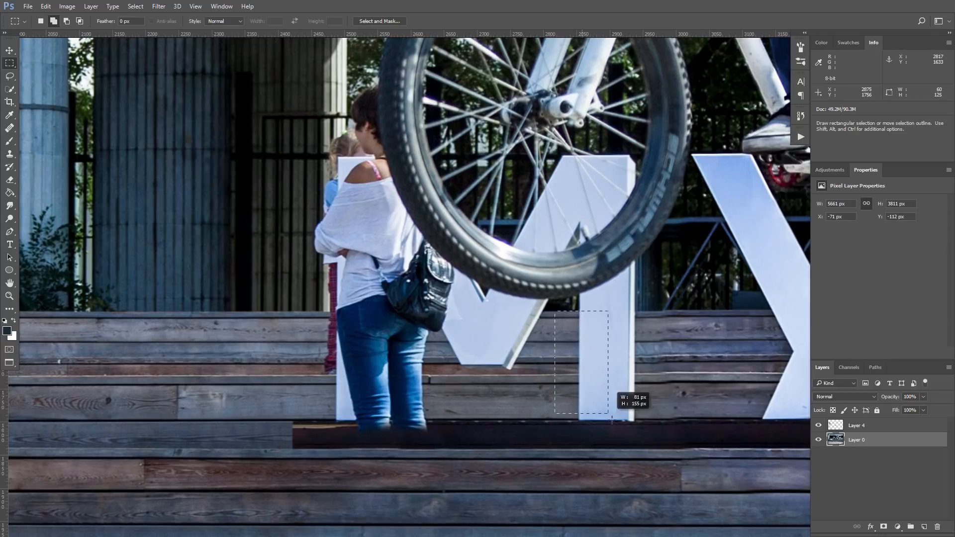
{"action": "left_click_drag", "start_coordinate": [611, 422], "coordinate": [706, 440]}
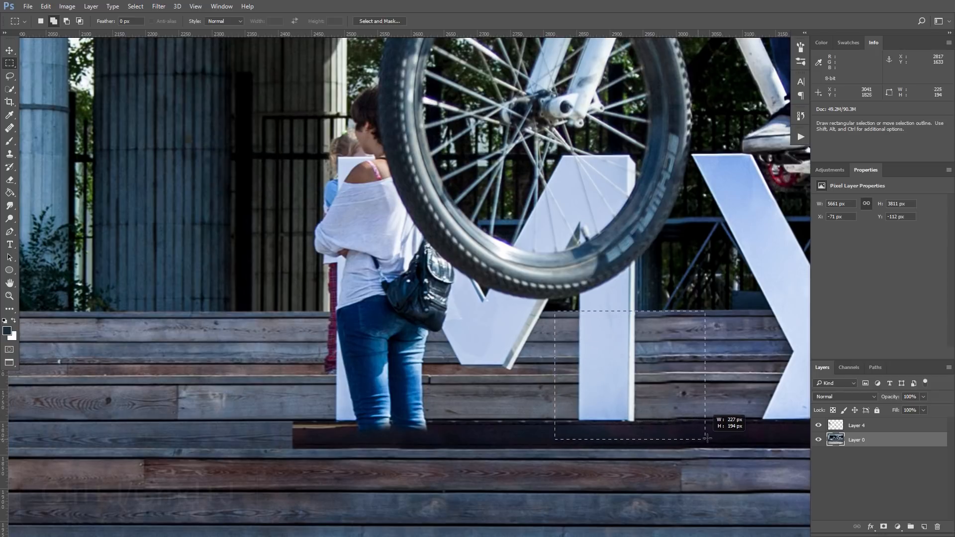
{"action": "key", "text": "ctrl+j"}
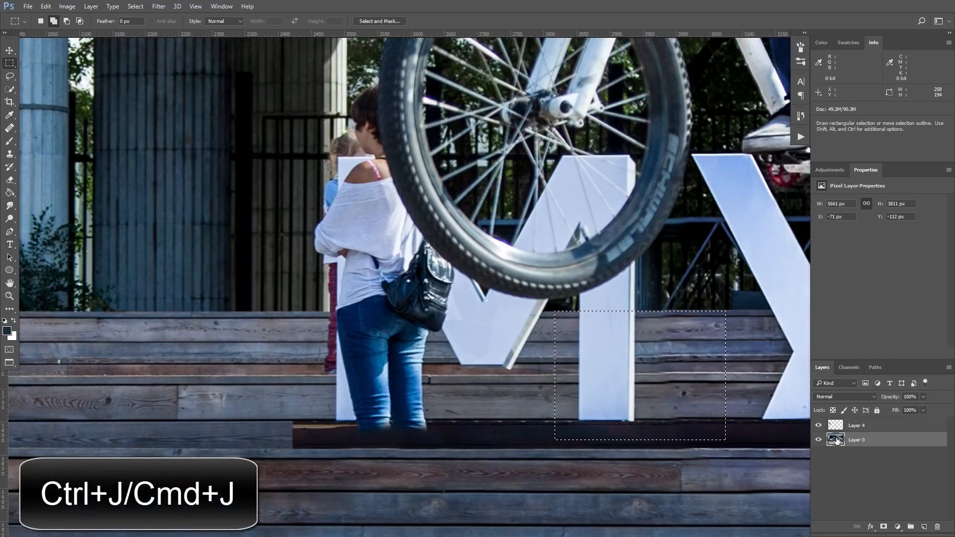
{"action": "key", "text": "ctrl+j"}
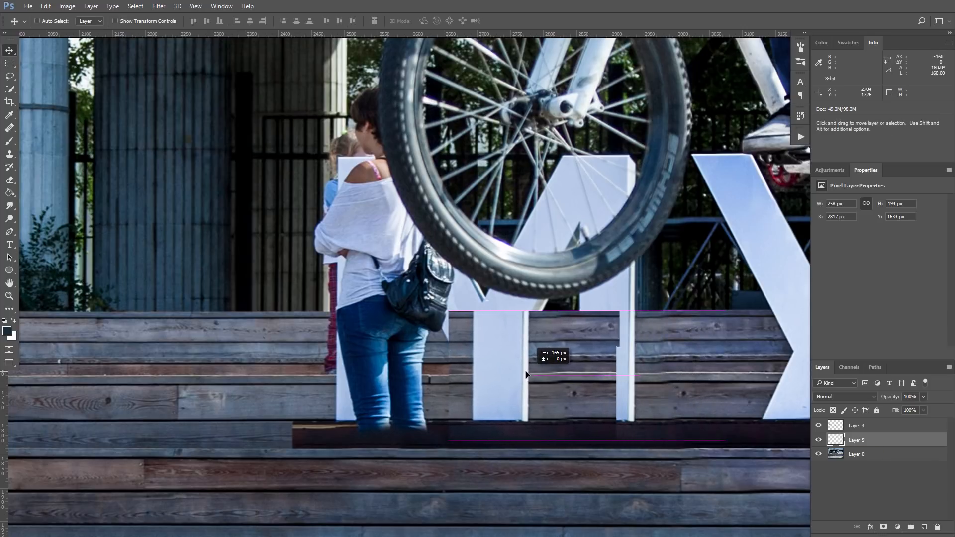
{"action": "left_click_drag", "start_coordinate": [526, 375], "coordinate": [394, 375]}
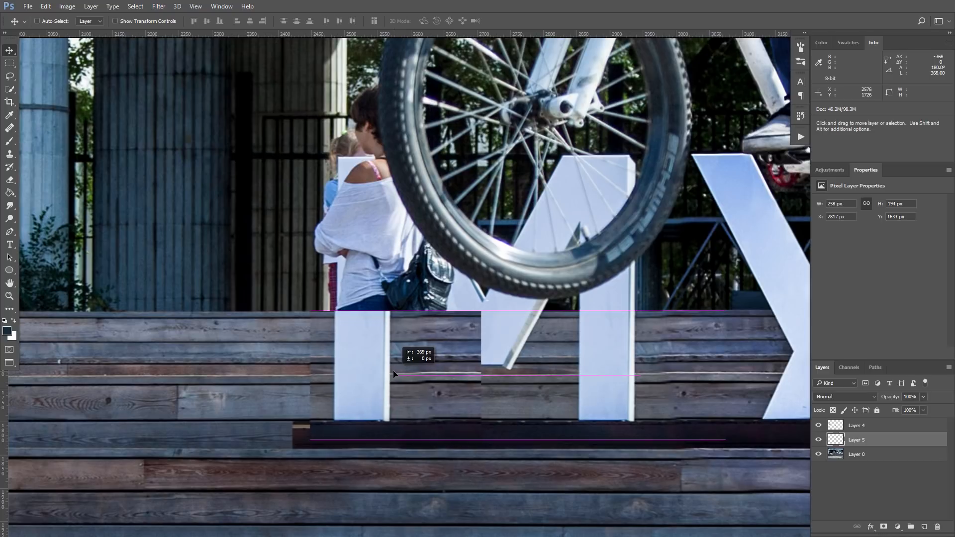
{"action": "left_click_drag", "start_coordinate": [394, 374], "coordinate": [367, 381]}
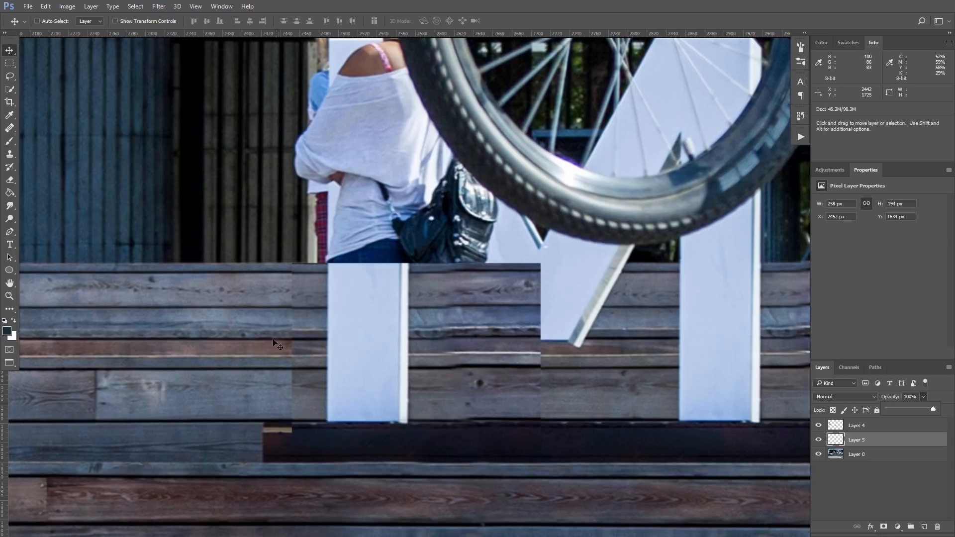
{"action": "mouse_move", "coordinate": [309, 402]}
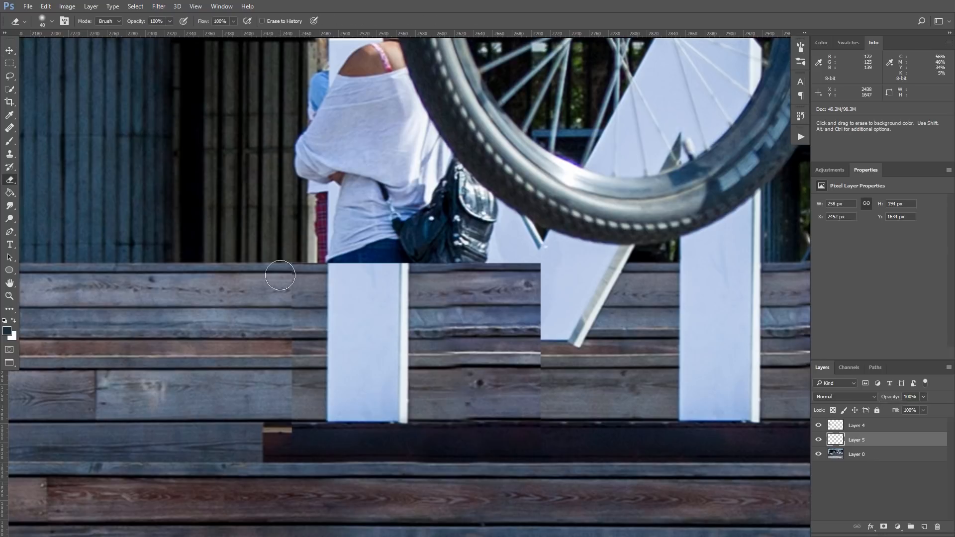
Step: Erase the patch edges so the top step blends in and the original M diagonal shows through
{"action": "left_click_drag", "start_coordinate": [280, 274], "coordinate": [283, 433]}
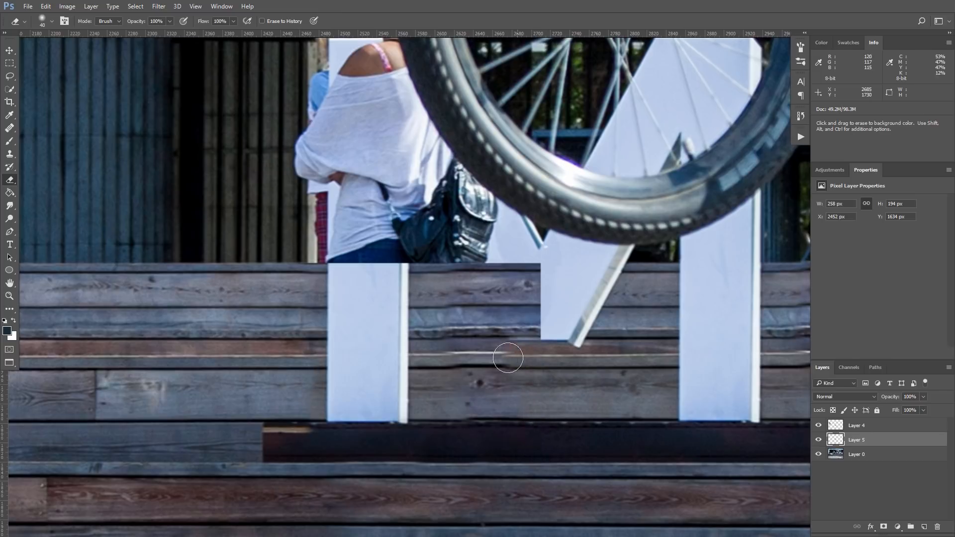
{"action": "left_click_drag", "start_coordinate": [506, 358], "coordinate": [493, 265]}
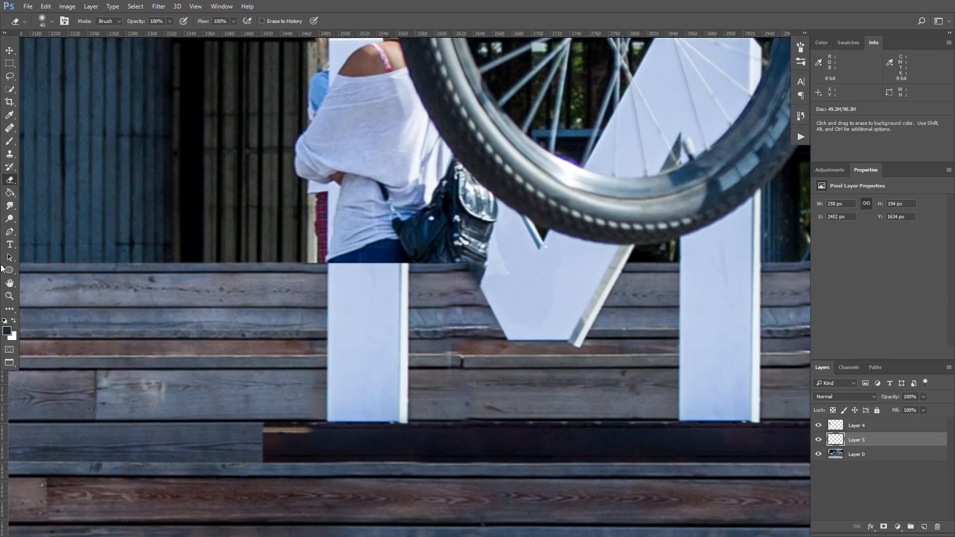
{"action": "left_click", "coordinate": [9, 297]}
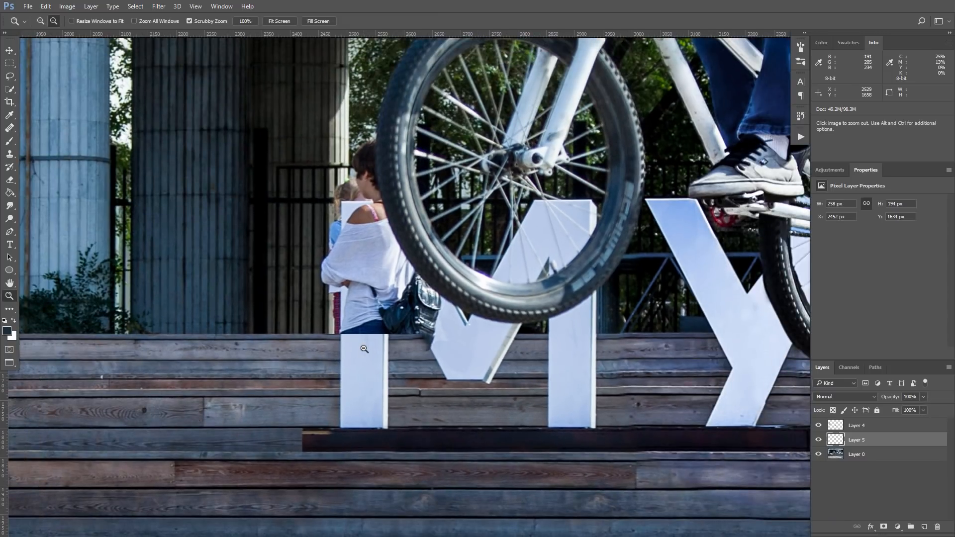
{"action": "mouse_move", "coordinate": [421, 342]}
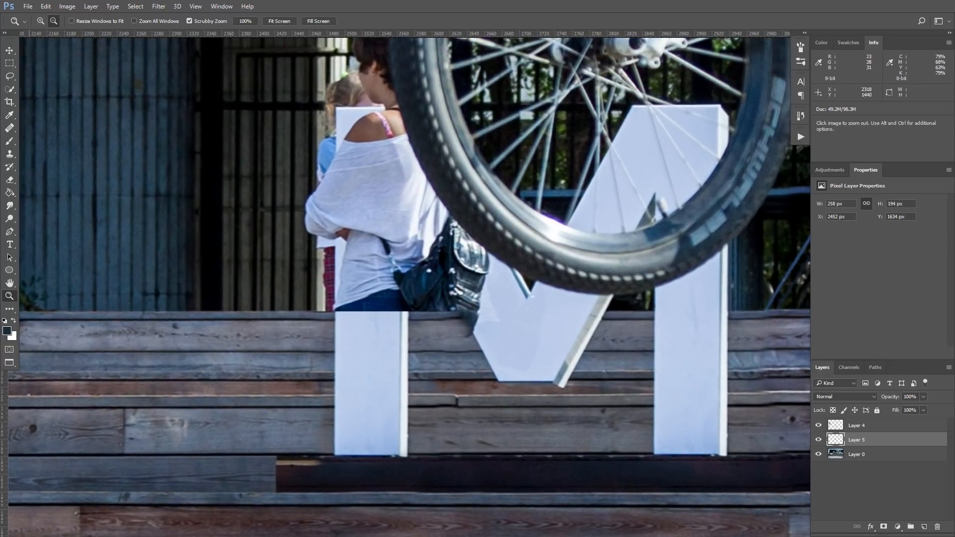
Step: Zoom in on the M behind the wheel to check the stretched left post
{"action": "left_click", "coordinate": [10, 63]}
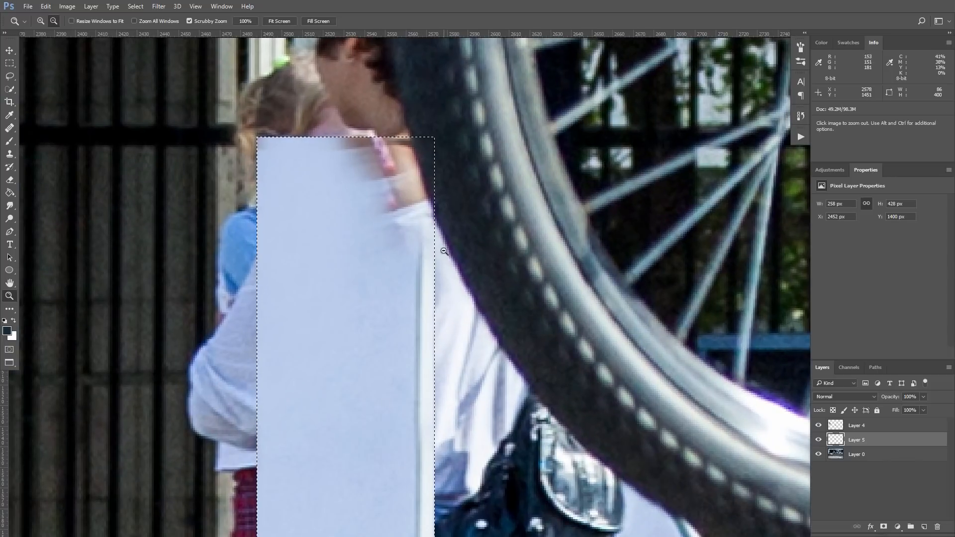
{"action": "mouse_move", "coordinate": [407, 206]}
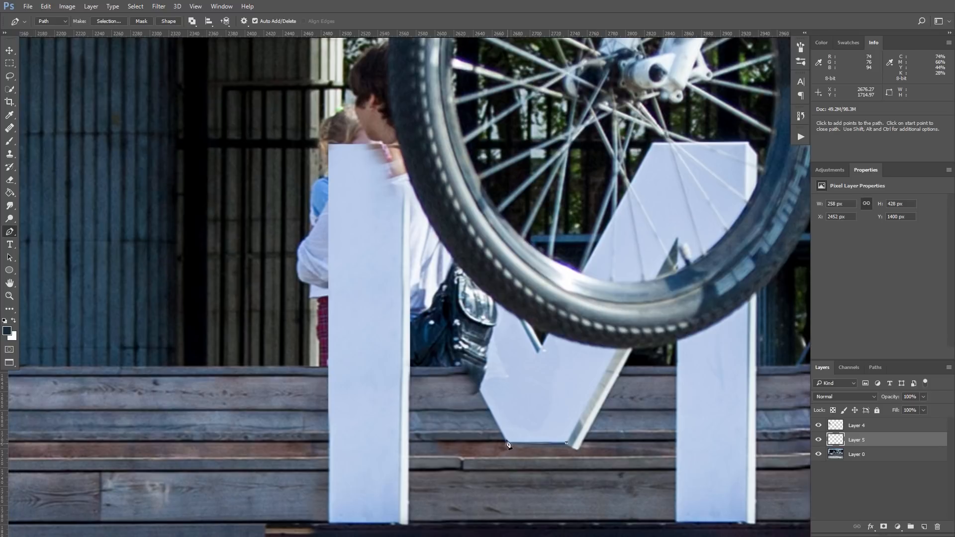
Step: Trace pen path points from the diagonal's base to the left post's top to outline the missing stroke
{"action": "left_click", "coordinate": [376, 194]}
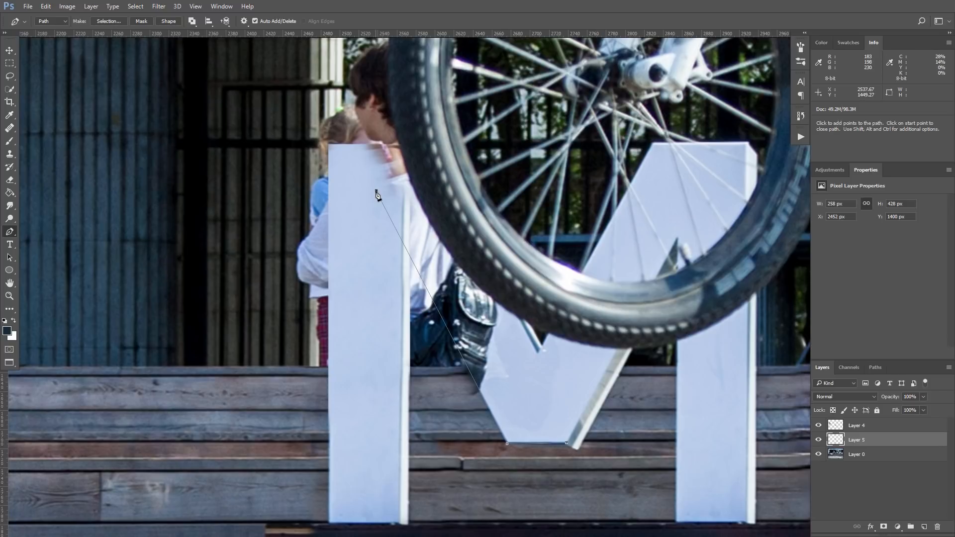
{"action": "key", "text": "ctrl"}
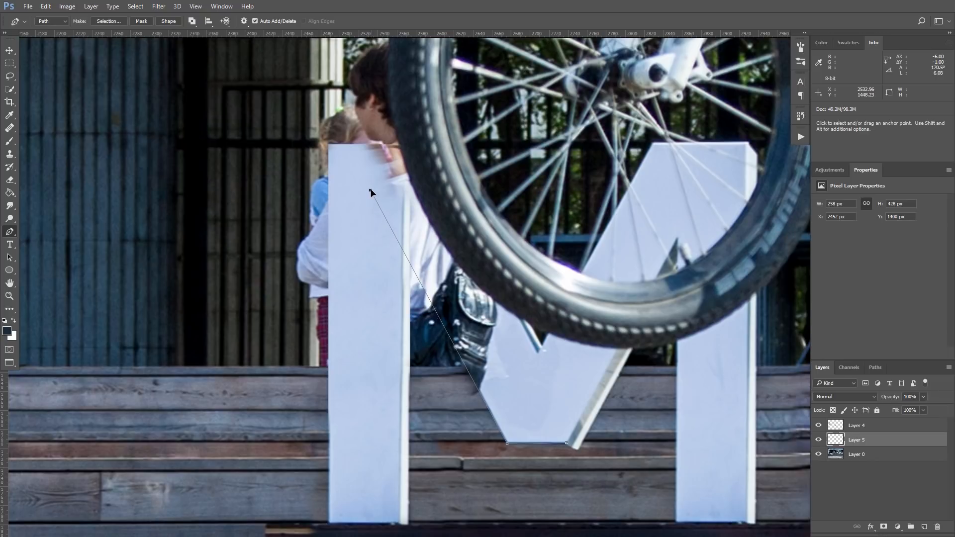
{"action": "left_click", "coordinate": [329, 147]}
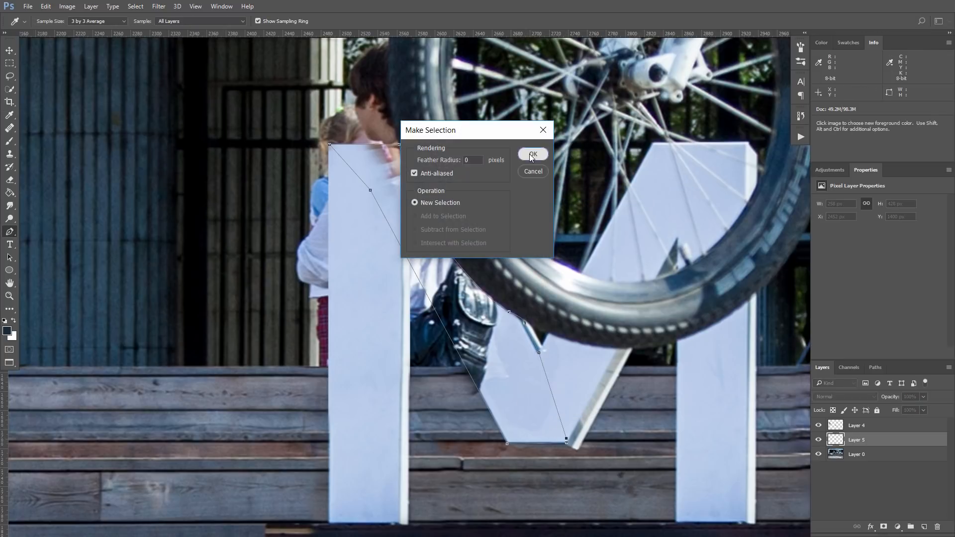
Step: Convert the outline to a selection and clone white letter surface over the bag, arm and top corner of the diagonal
{"action": "left_click", "coordinate": [531, 153]}
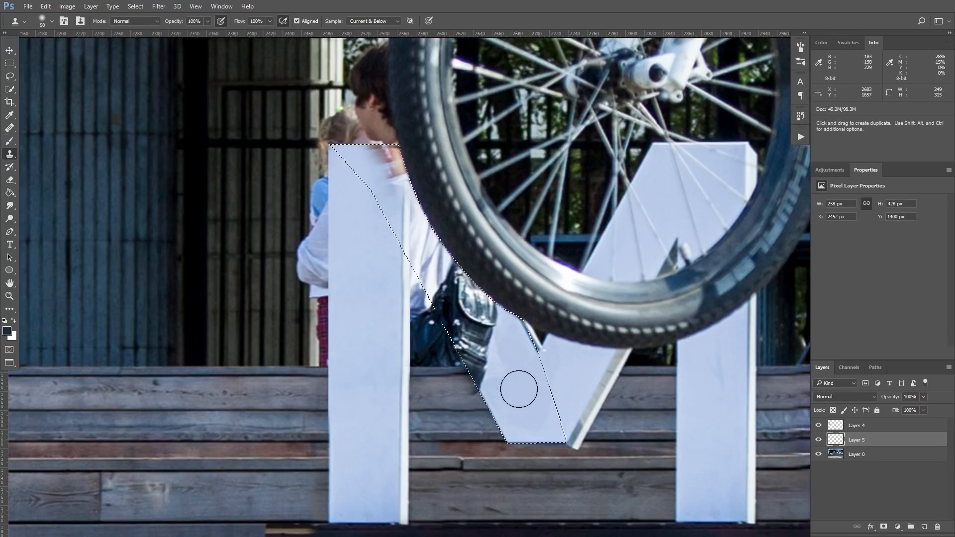
{"action": "left_click_drag", "start_coordinate": [517, 389], "coordinate": [494, 347]}
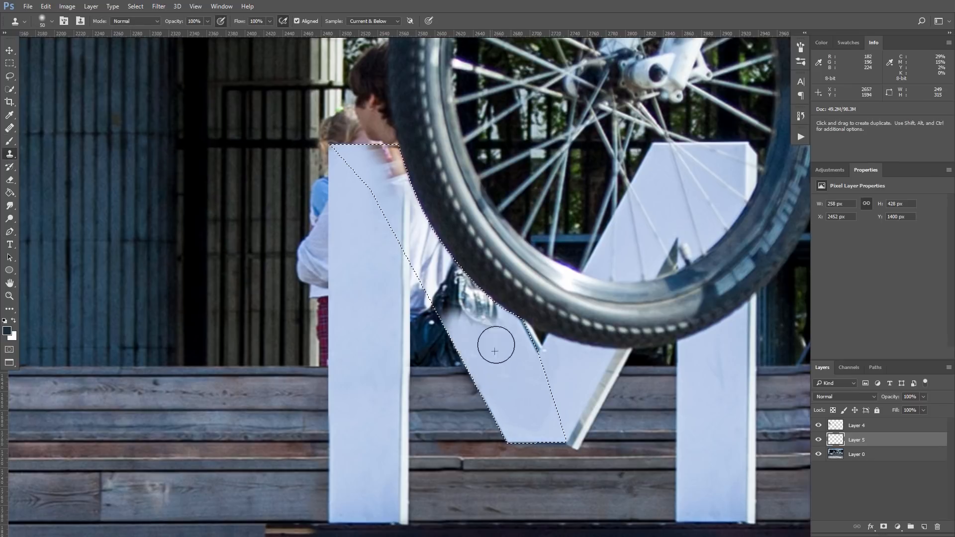
{"action": "left_click_drag", "start_coordinate": [495, 347], "coordinate": [510, 381]}
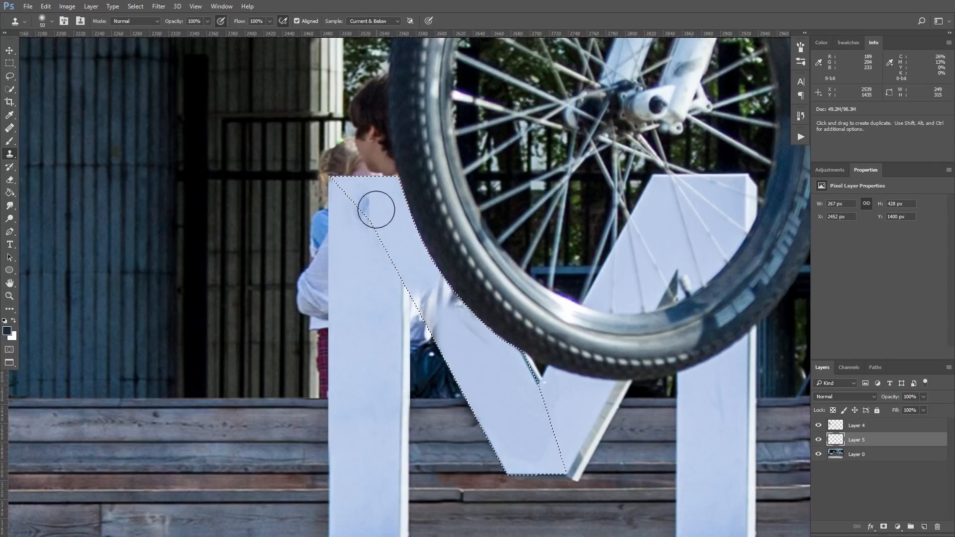
{"action": "left_click_drag", "start_coordinate": [376, 210], "coordinate": [490, 371]}
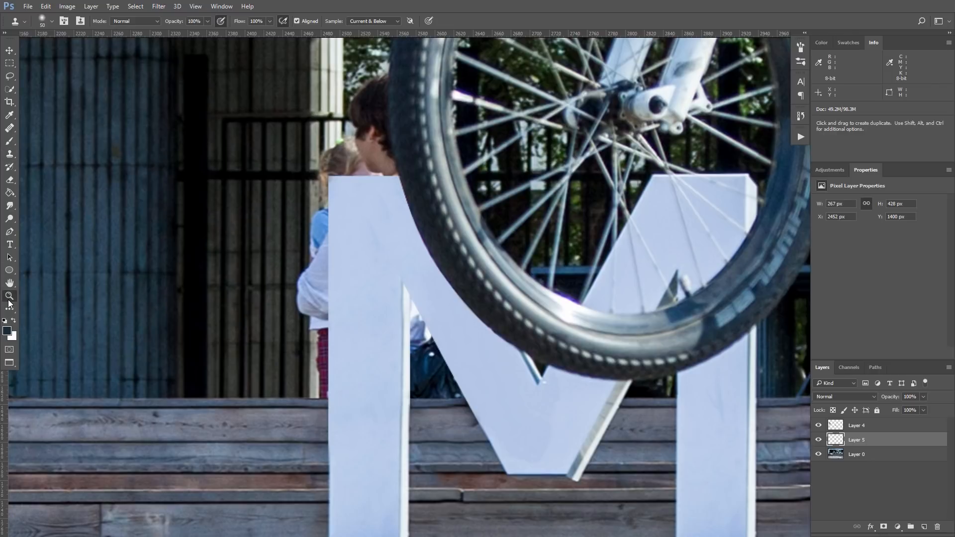
{"action": "left_click", "coordinate": [9, 297]}
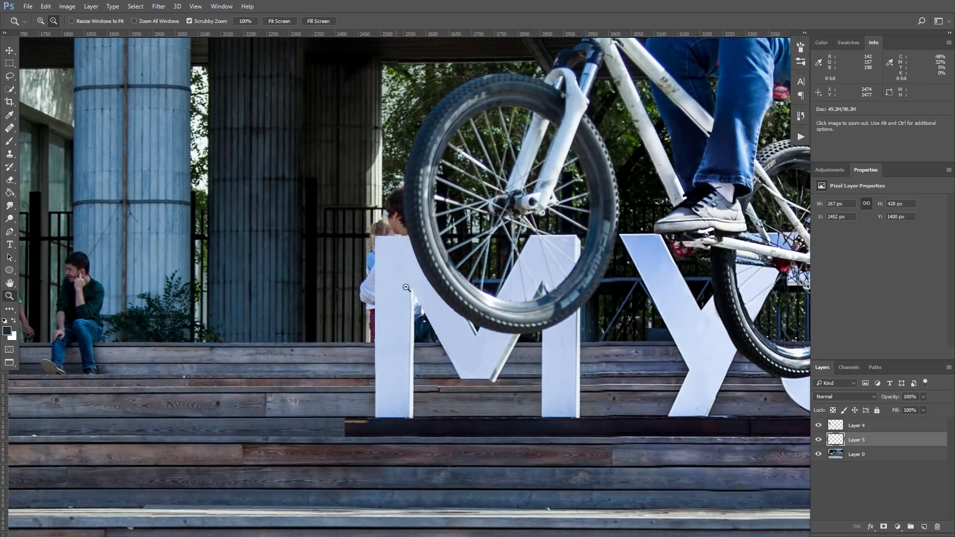
{"action": "mouse_move", "coordinate": [417, 330]}
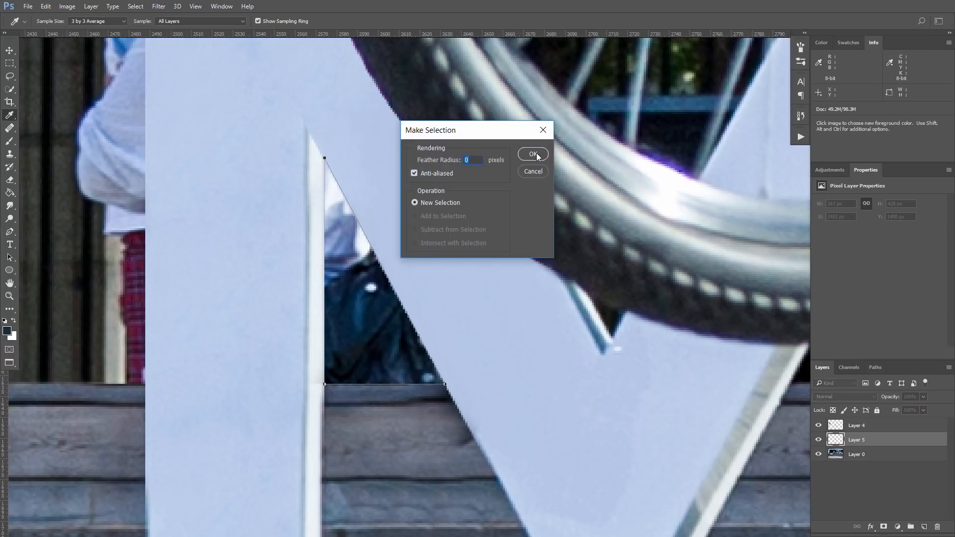
Step: Confirm turning the traced triangular gap into a selection
{"action": "left_click", "coordinate": [532, 153]}
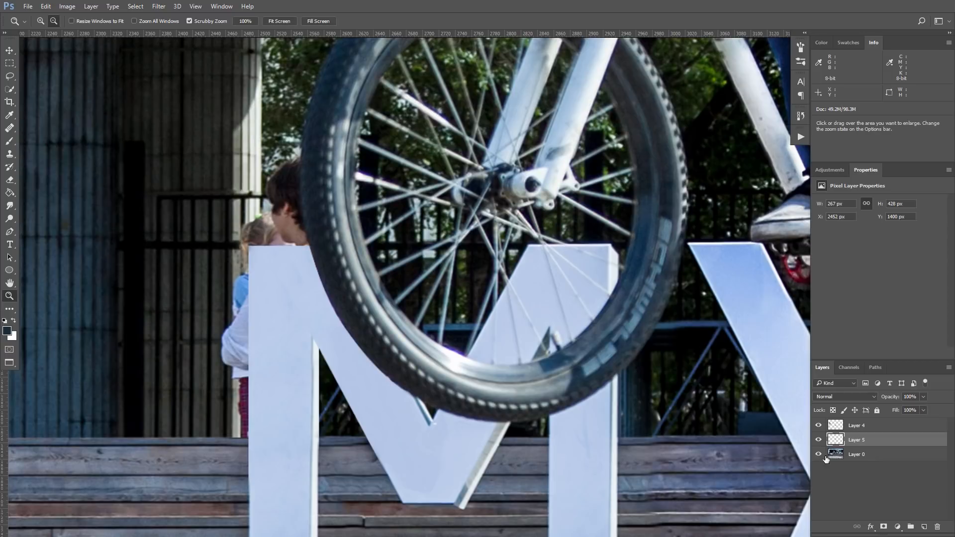
{"action": "mouse_move", "coordinate": [835, 454]}
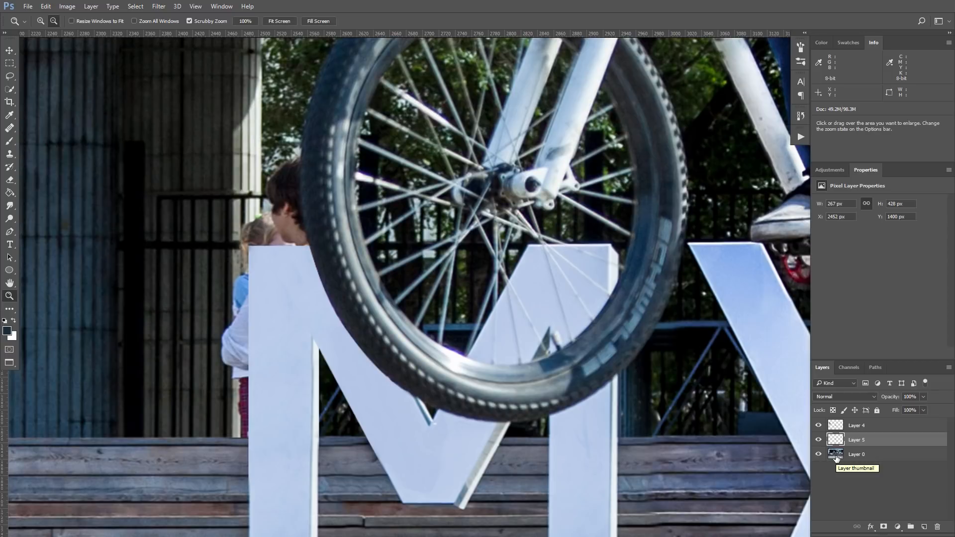
Step: On the photo layer, clone fence background over the girl's side behind the M, then zoom out
{"action": "left_click", "coordinate": [924, 526]}
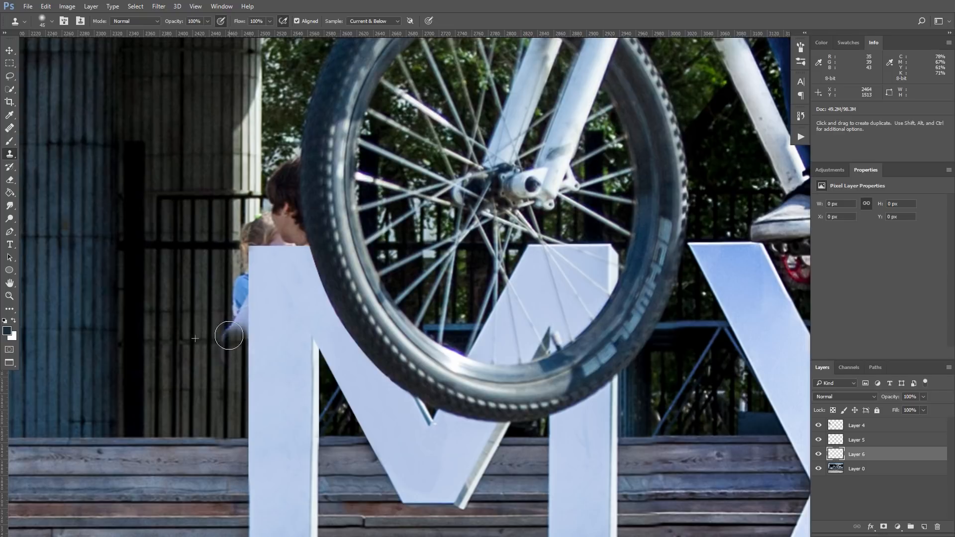
{"action": "left_click_drag", "start_coordinate": [229, 335], "coordinate": [242, 217]}
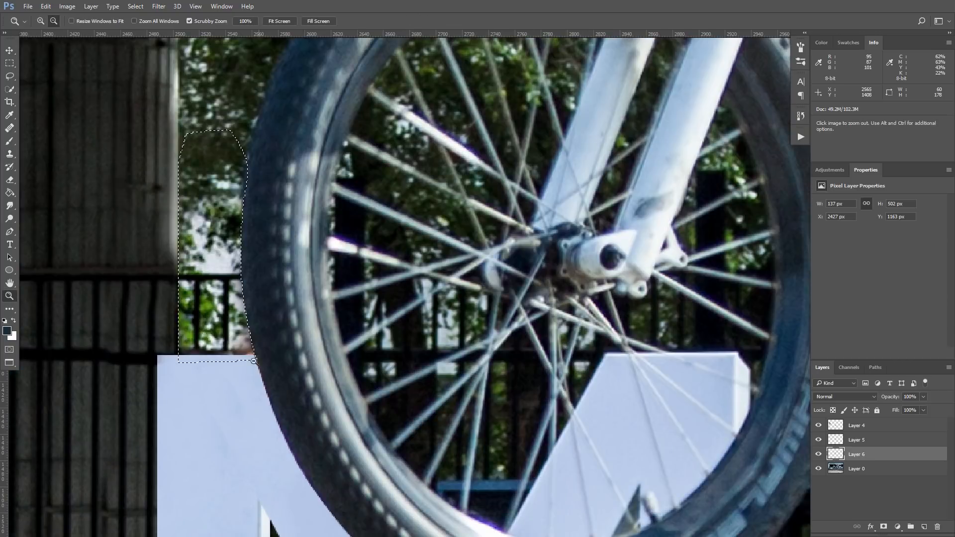
{"action": "left_click", "coordinate": [10, 140]}
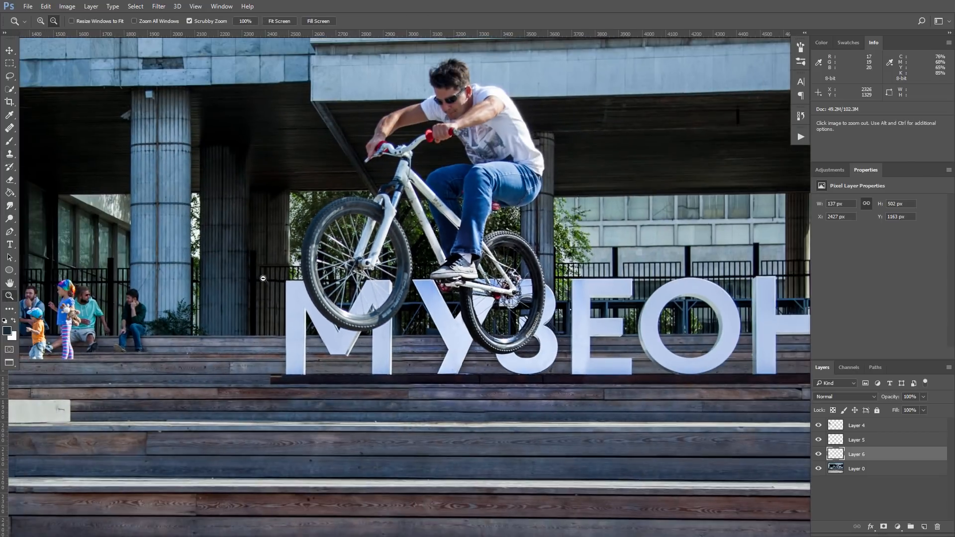
Step: Zoom out to the whole photo and show the merged retouch layer to compare the result
{"action": "left_click", "coordinate": [856, 438]}
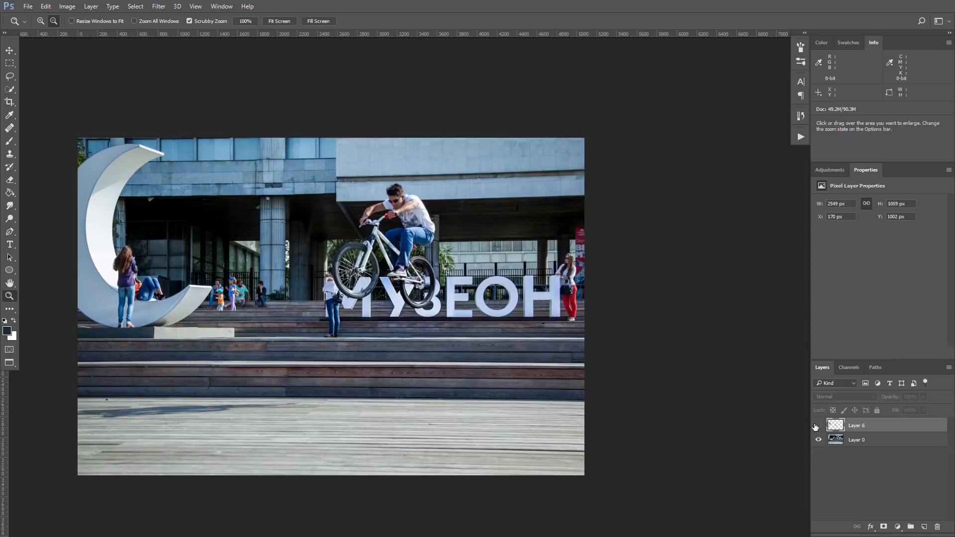
{"action": "left_click", "coordinate": [818, 425]}
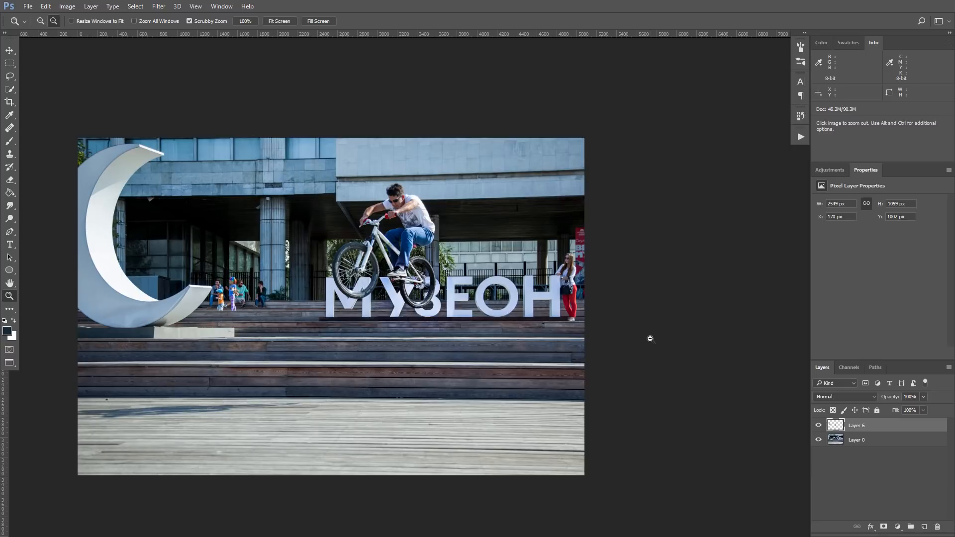
{"action": "mouse_move", "coordinate": [661, 409]}
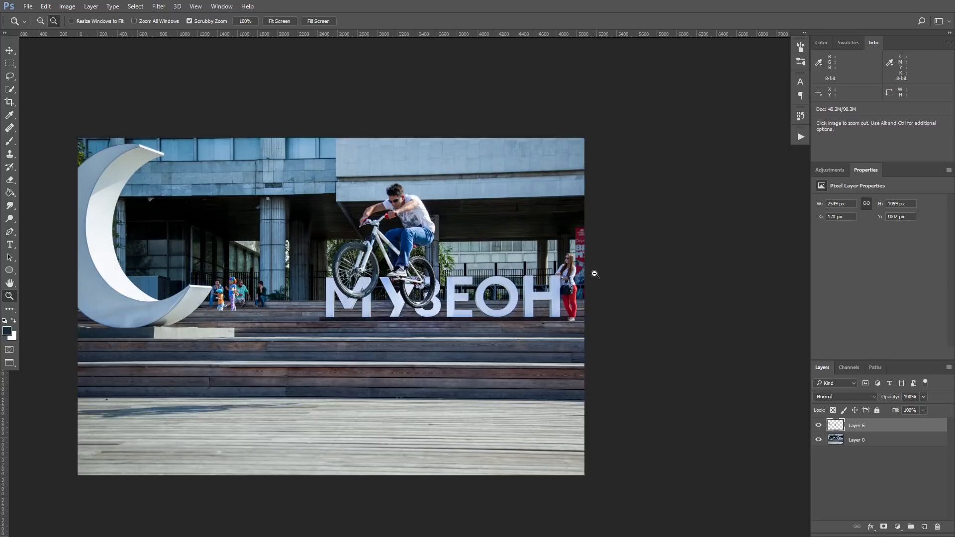
{"action": "mouse_move", "coordinate": [636, 274]}
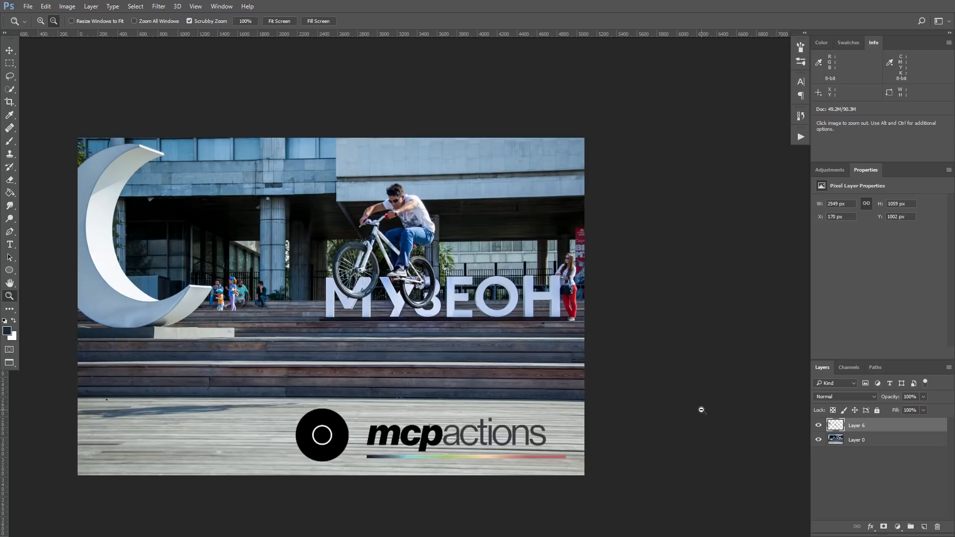
{"action": "mouse_move", "coordinate": [700, 411]}
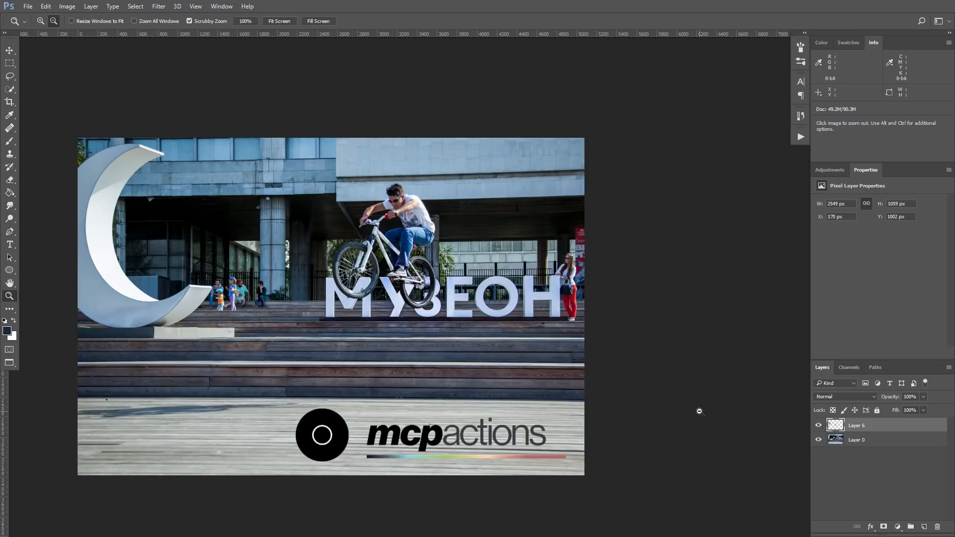